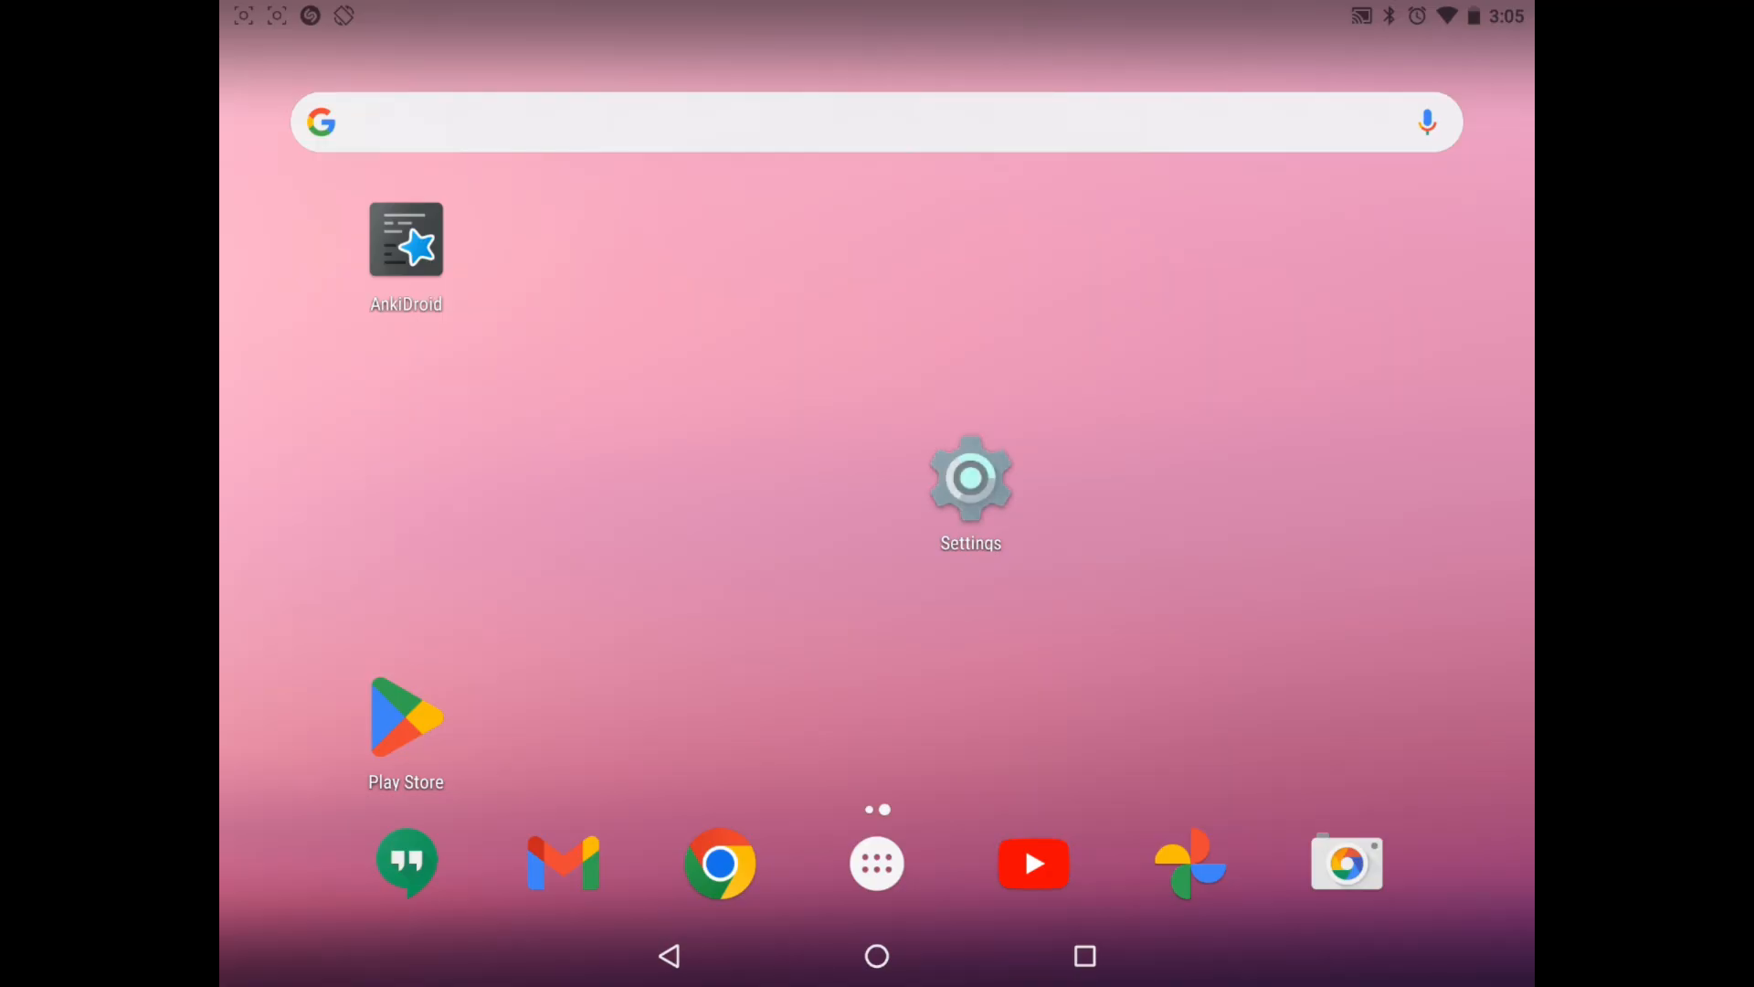
Step: Launch the Android Settings app from the home screen
left_click(969, 476)
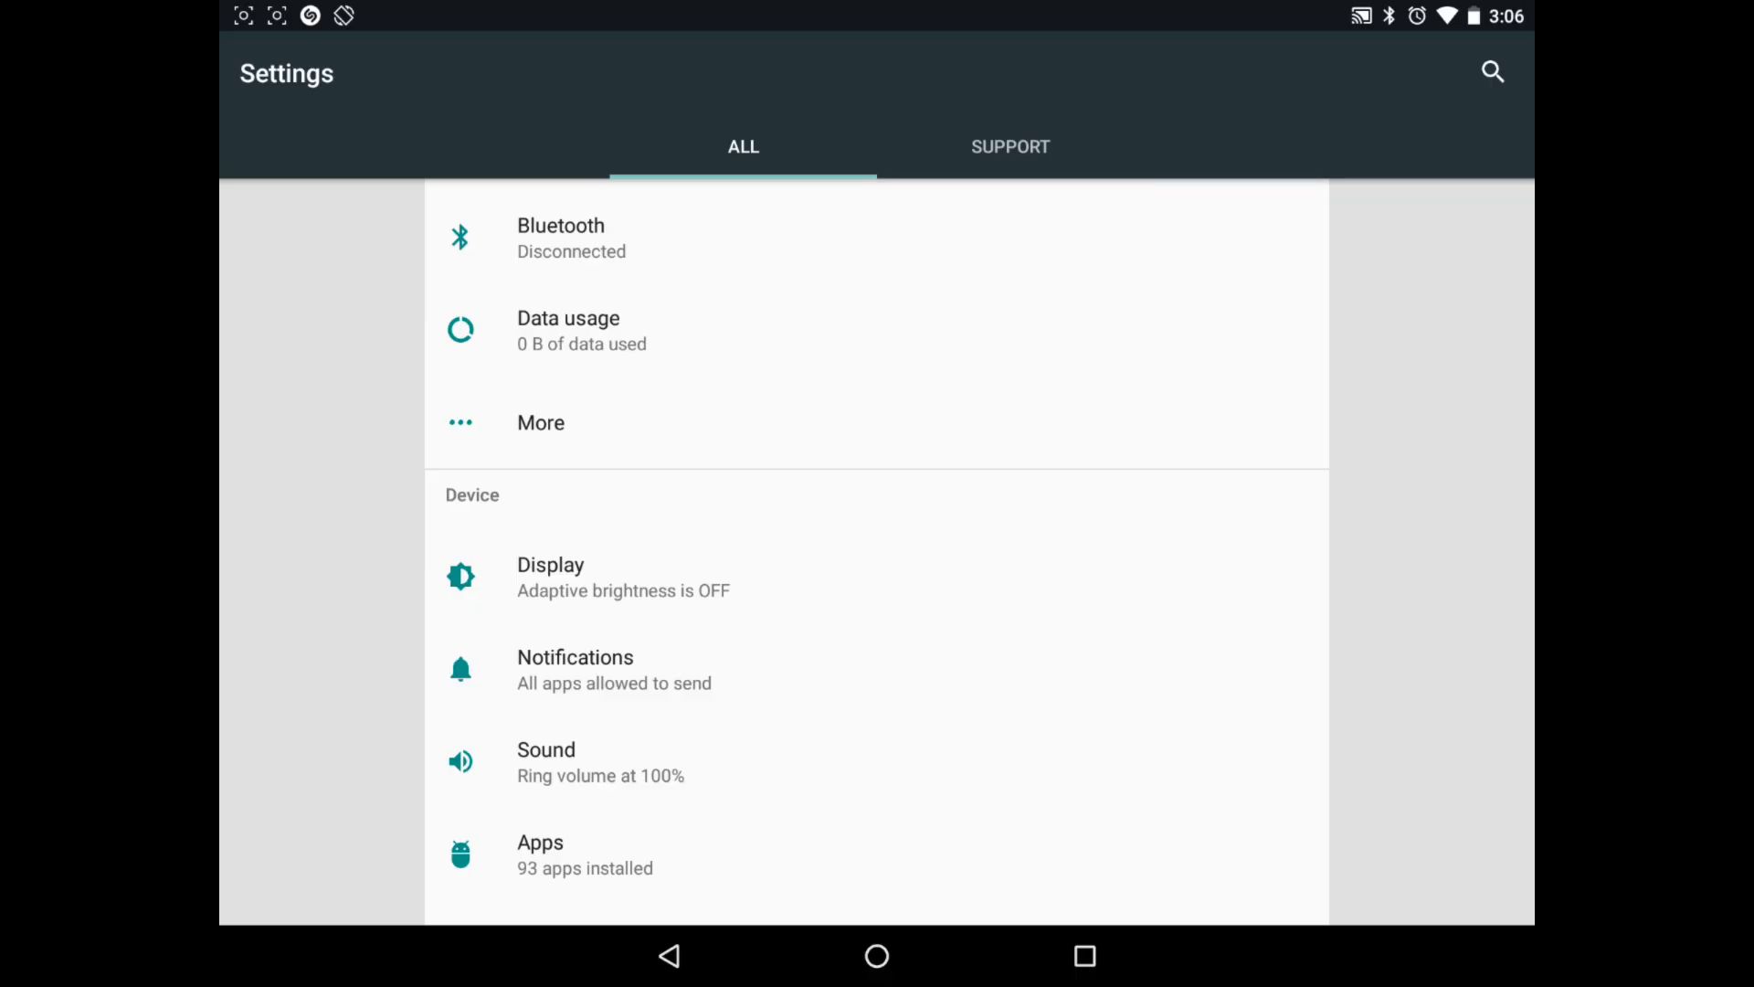
Step: Pair the Pro Controller from Bluetooth's Available devices list
left_click(560, 237)
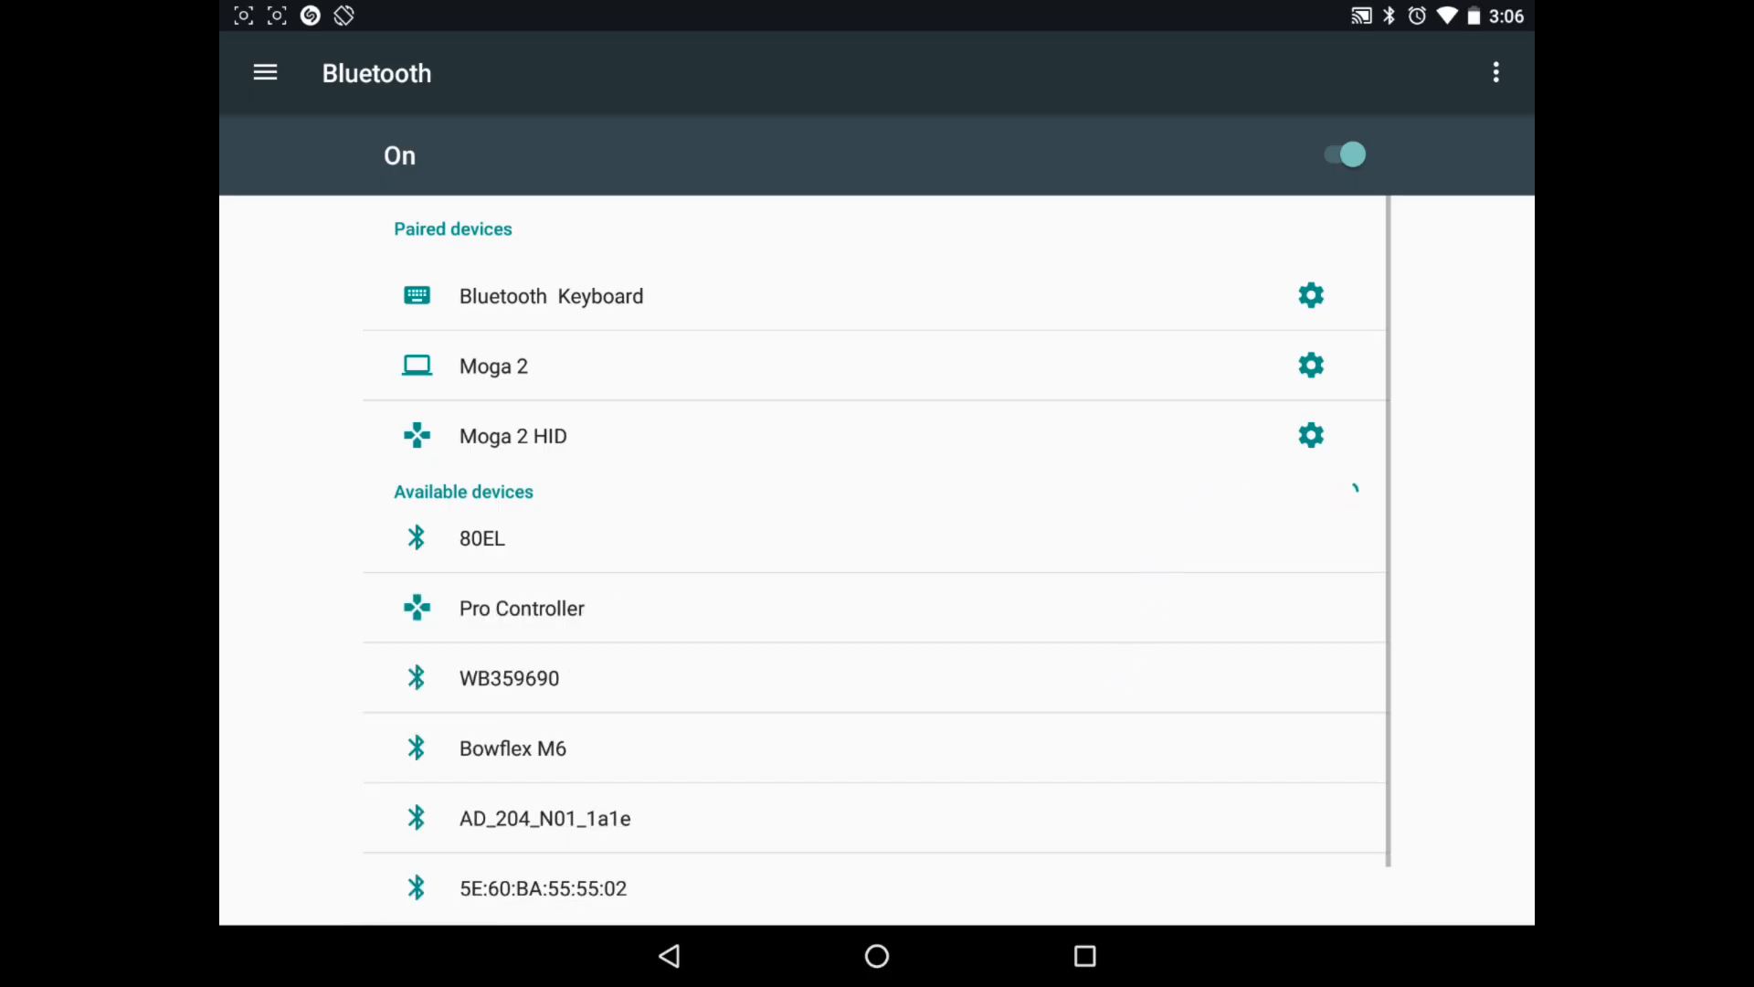
scroll("up", 3)
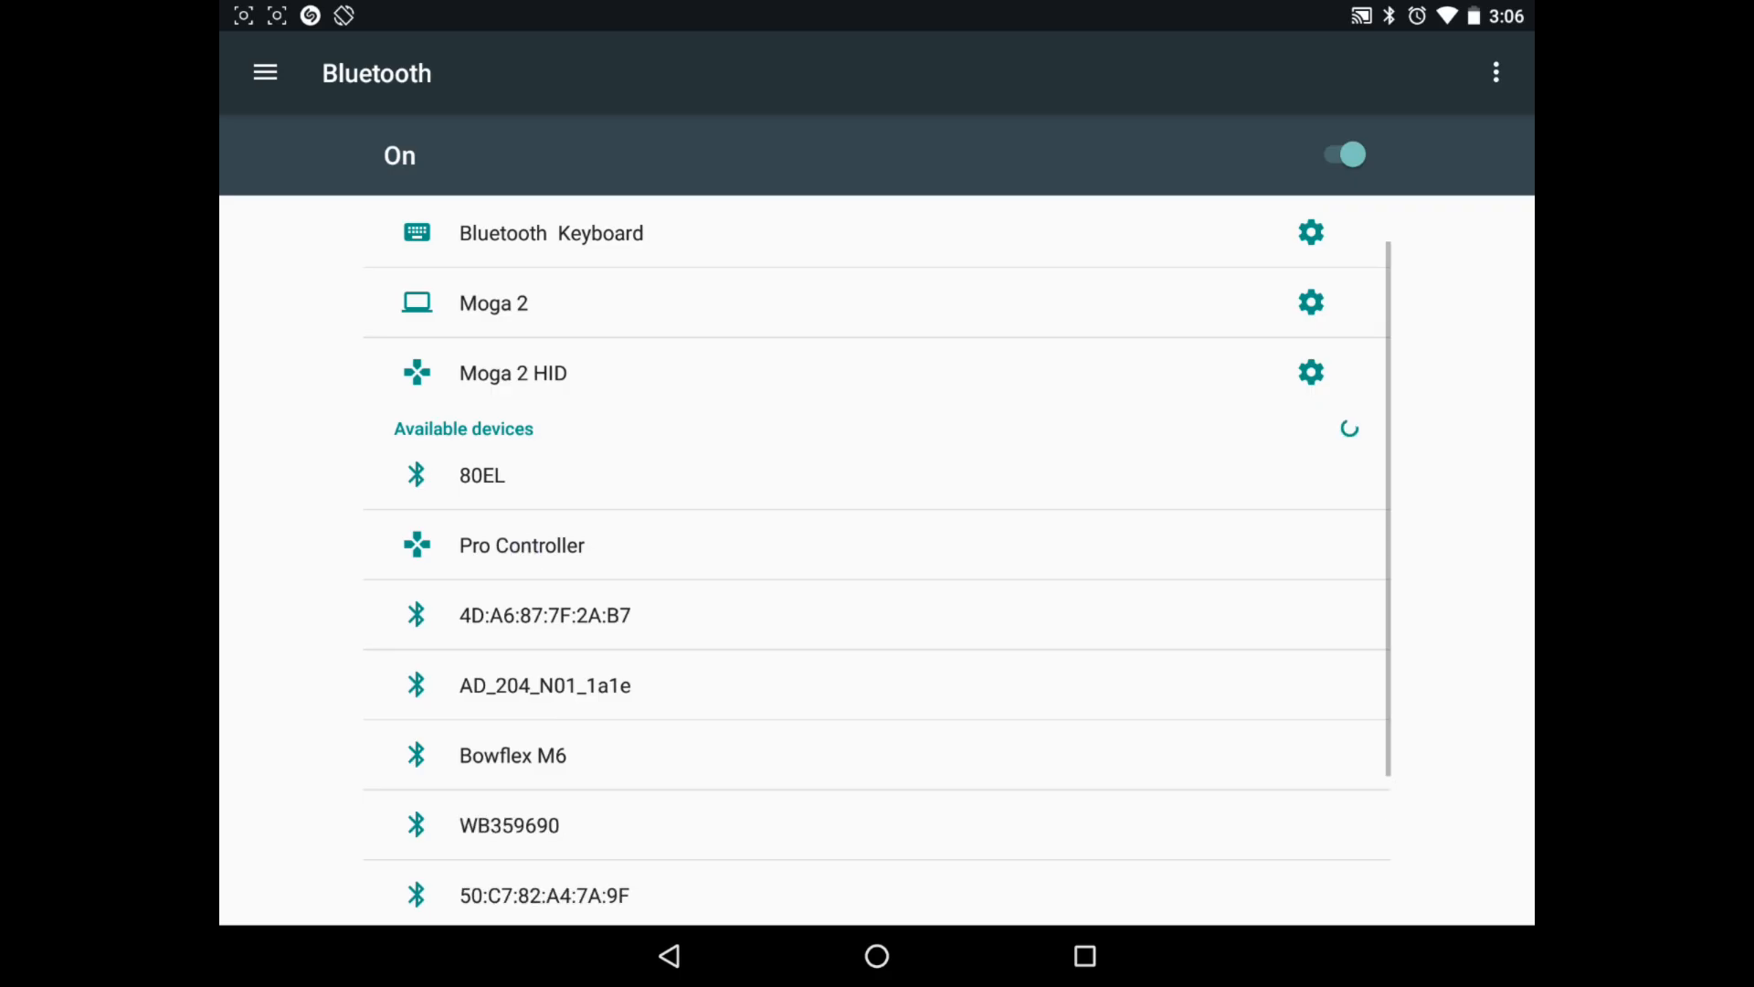
left_click(522, 544)
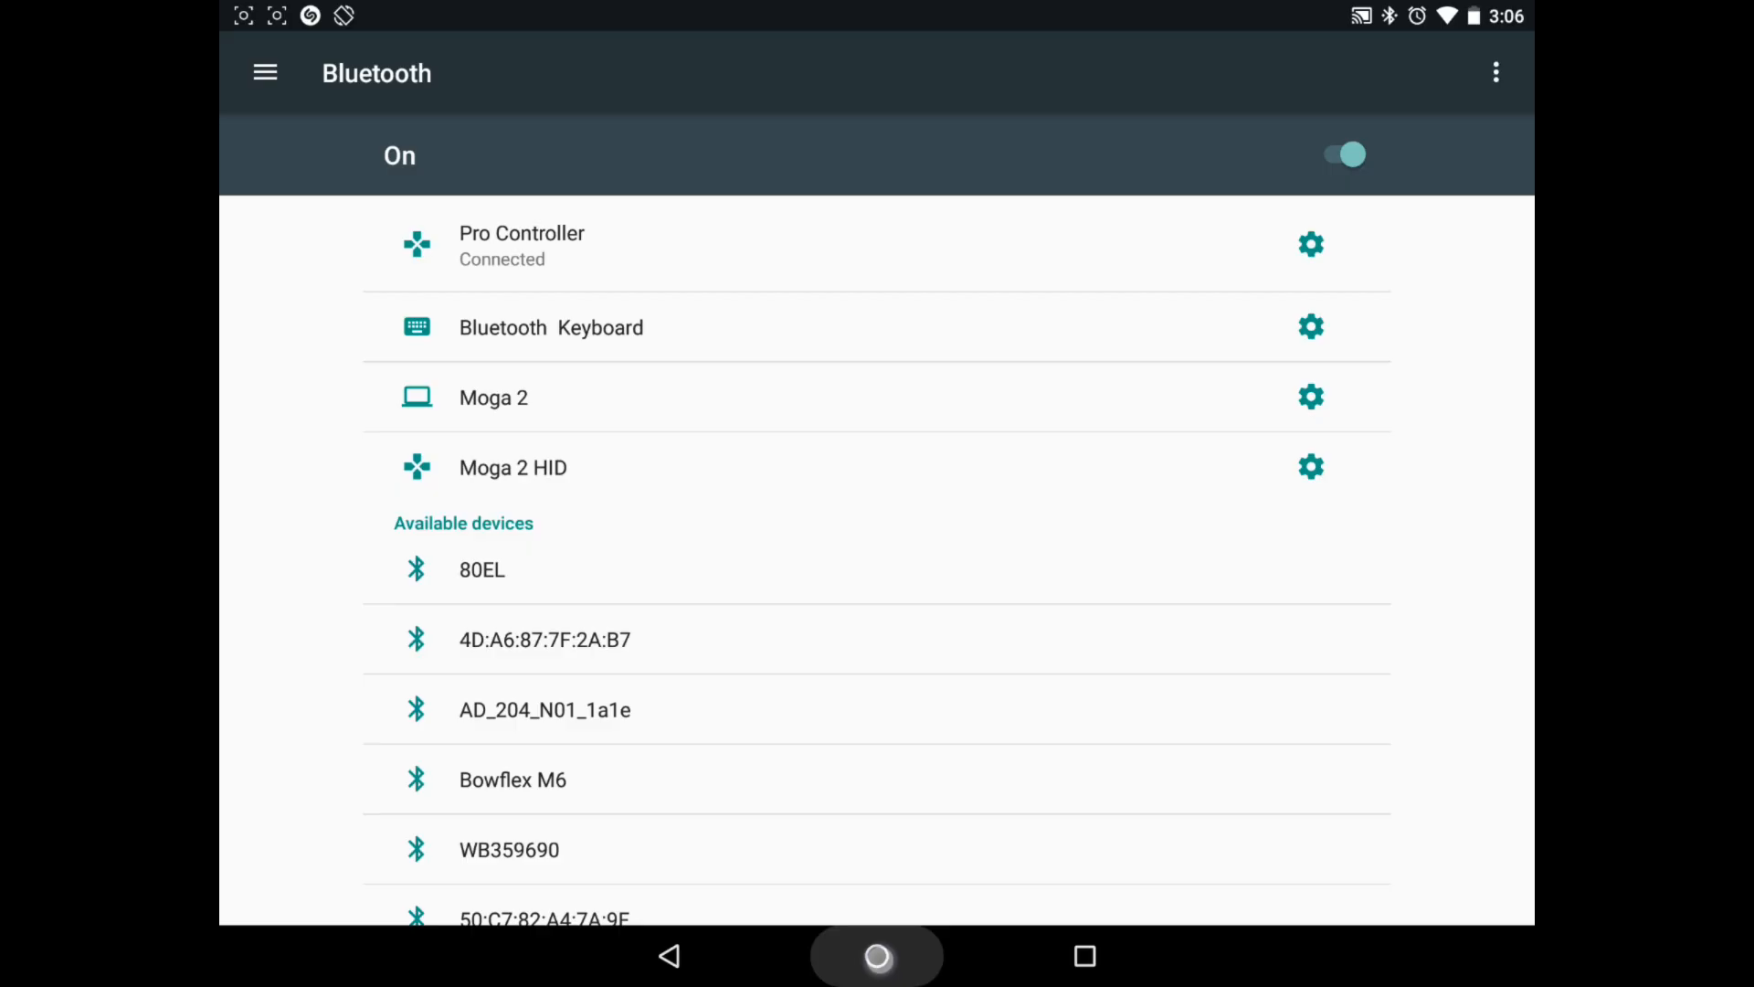
Step: Return home, launch AnkiDroid, and open its navigation drawer over the deck list
left_click(876, 956)
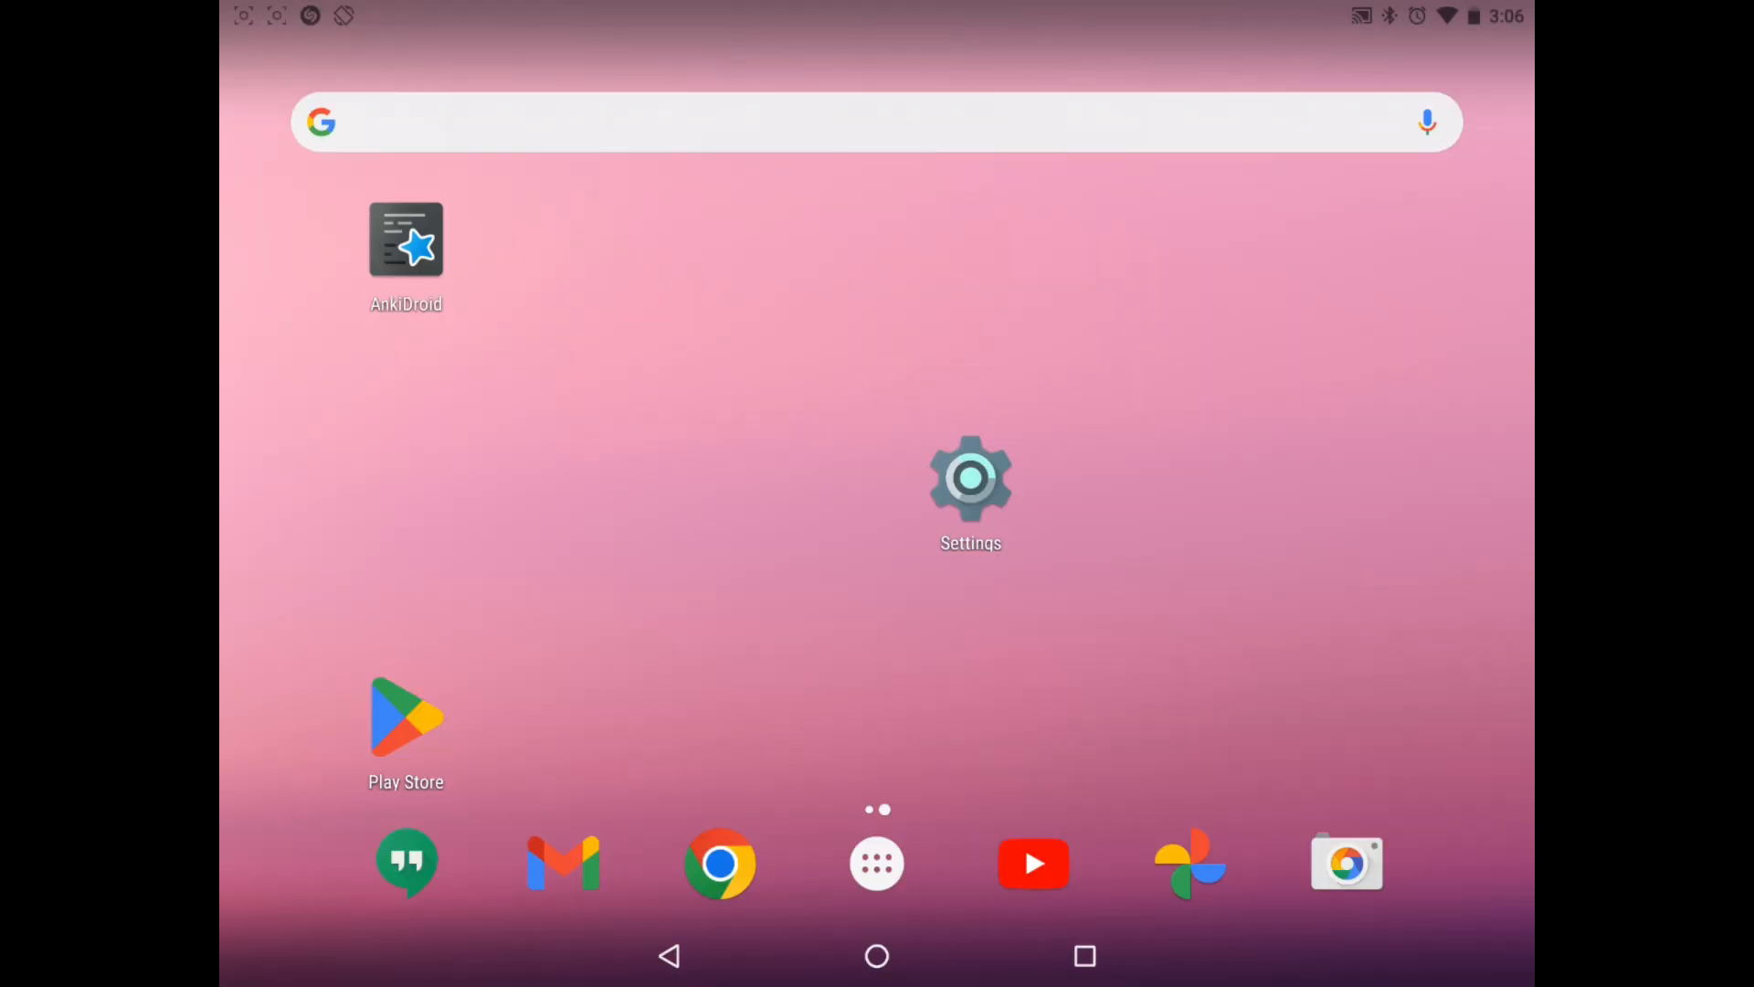
left_click(404, 239)
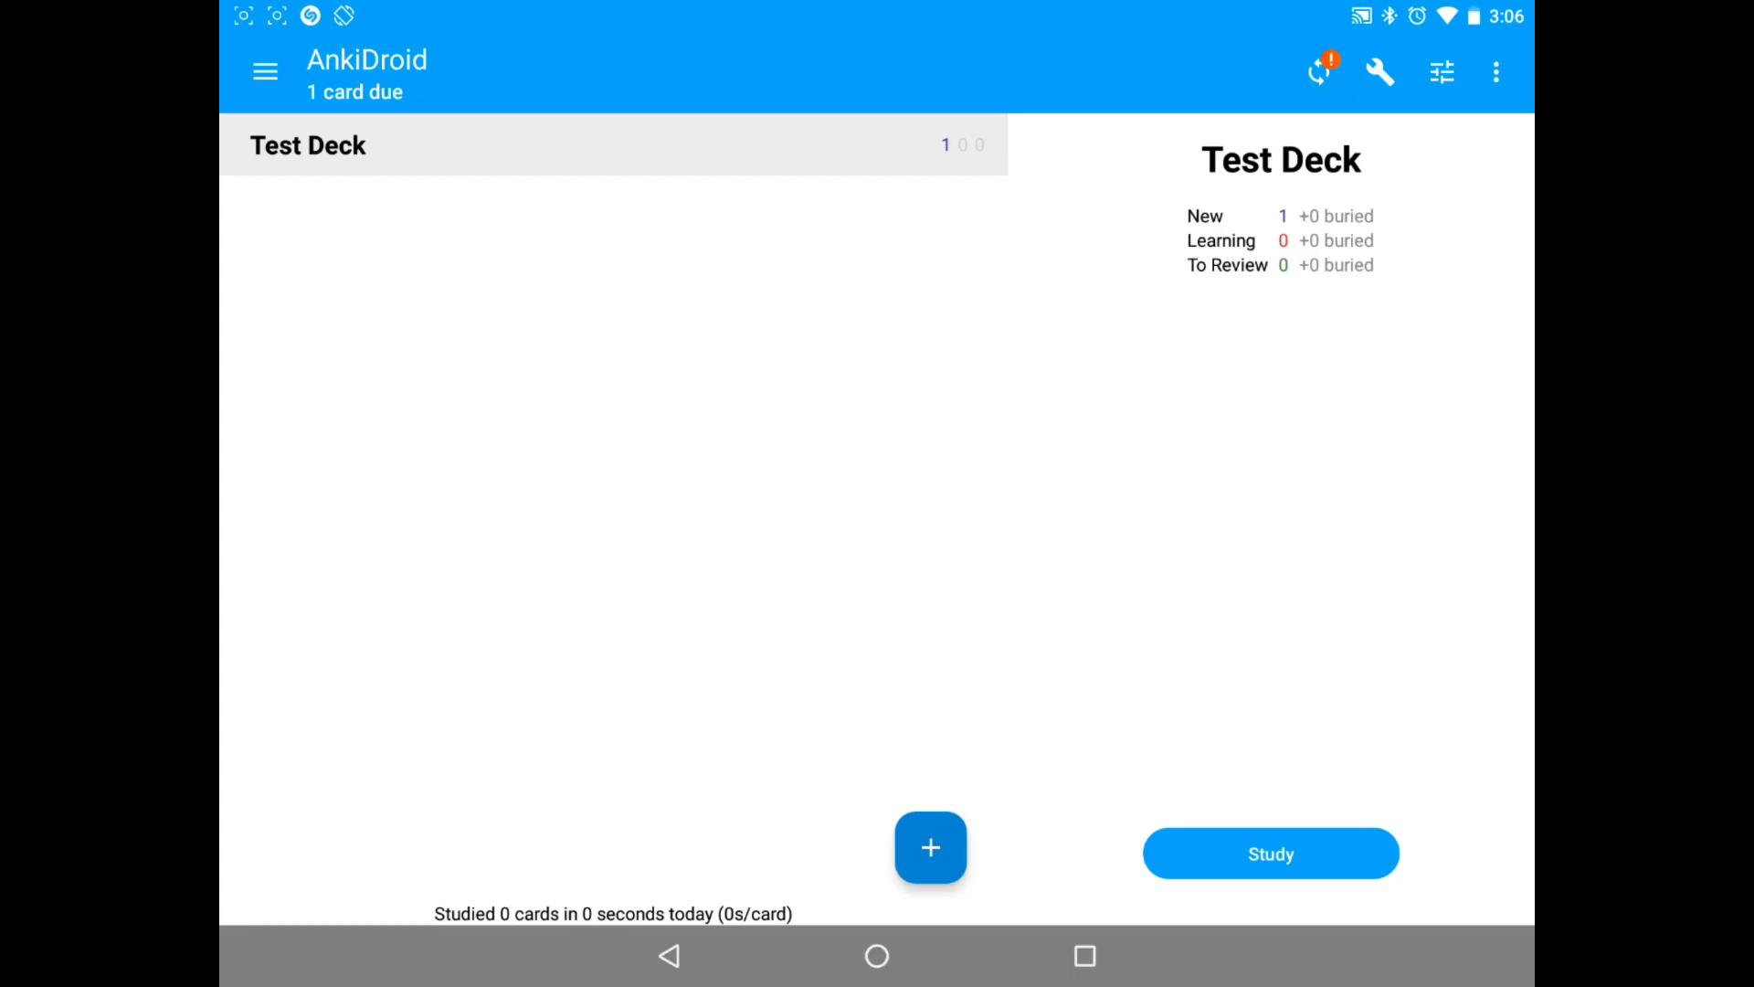
left_click(265, 71)
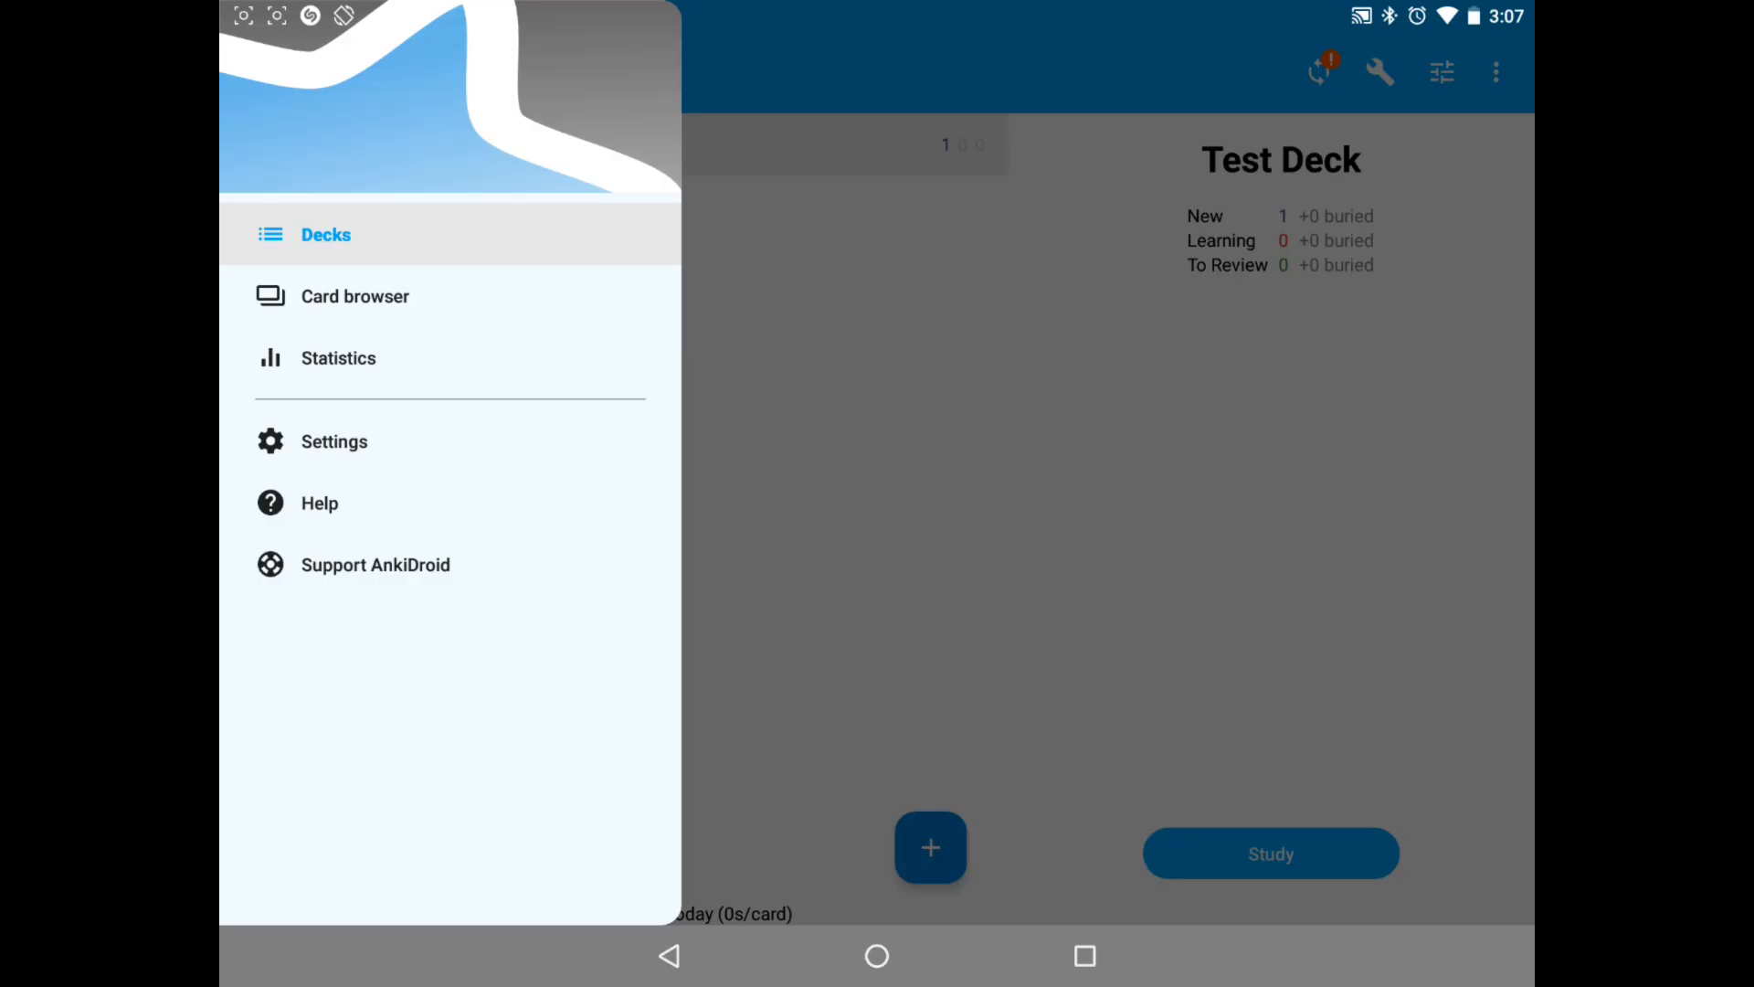
left_click(334, 440)
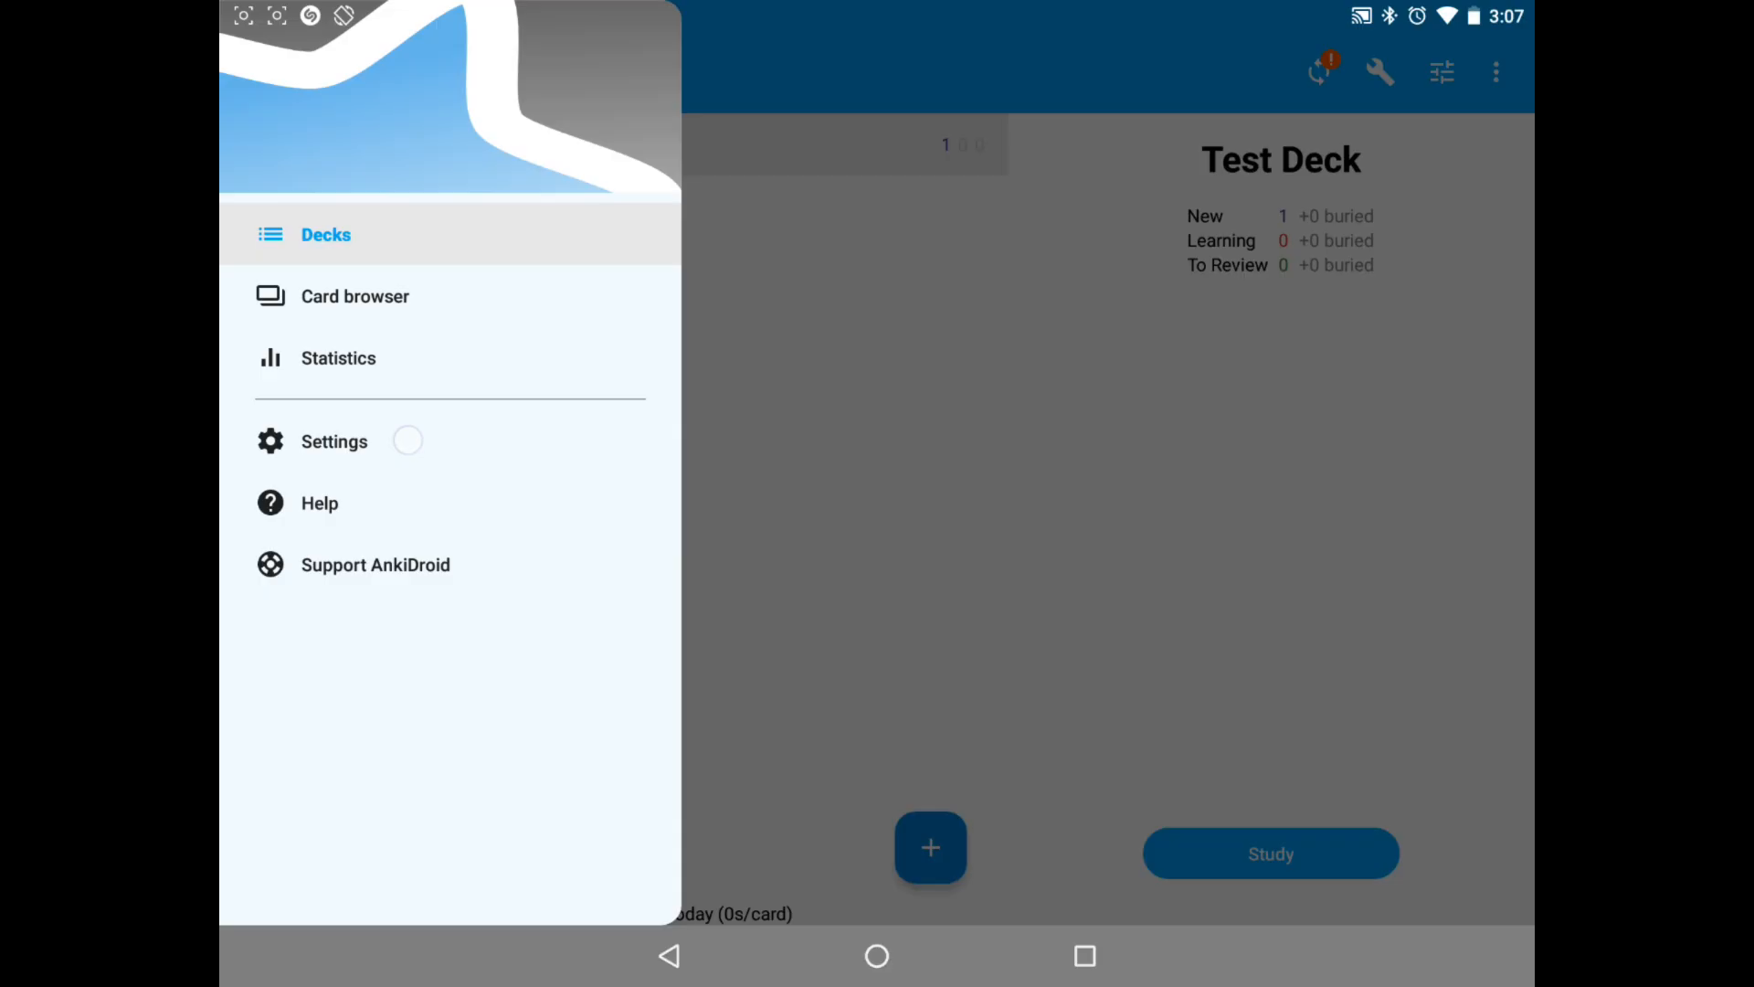
Step: Open AnkiDroid settings and go to the Controls category
left_click(333, 440)
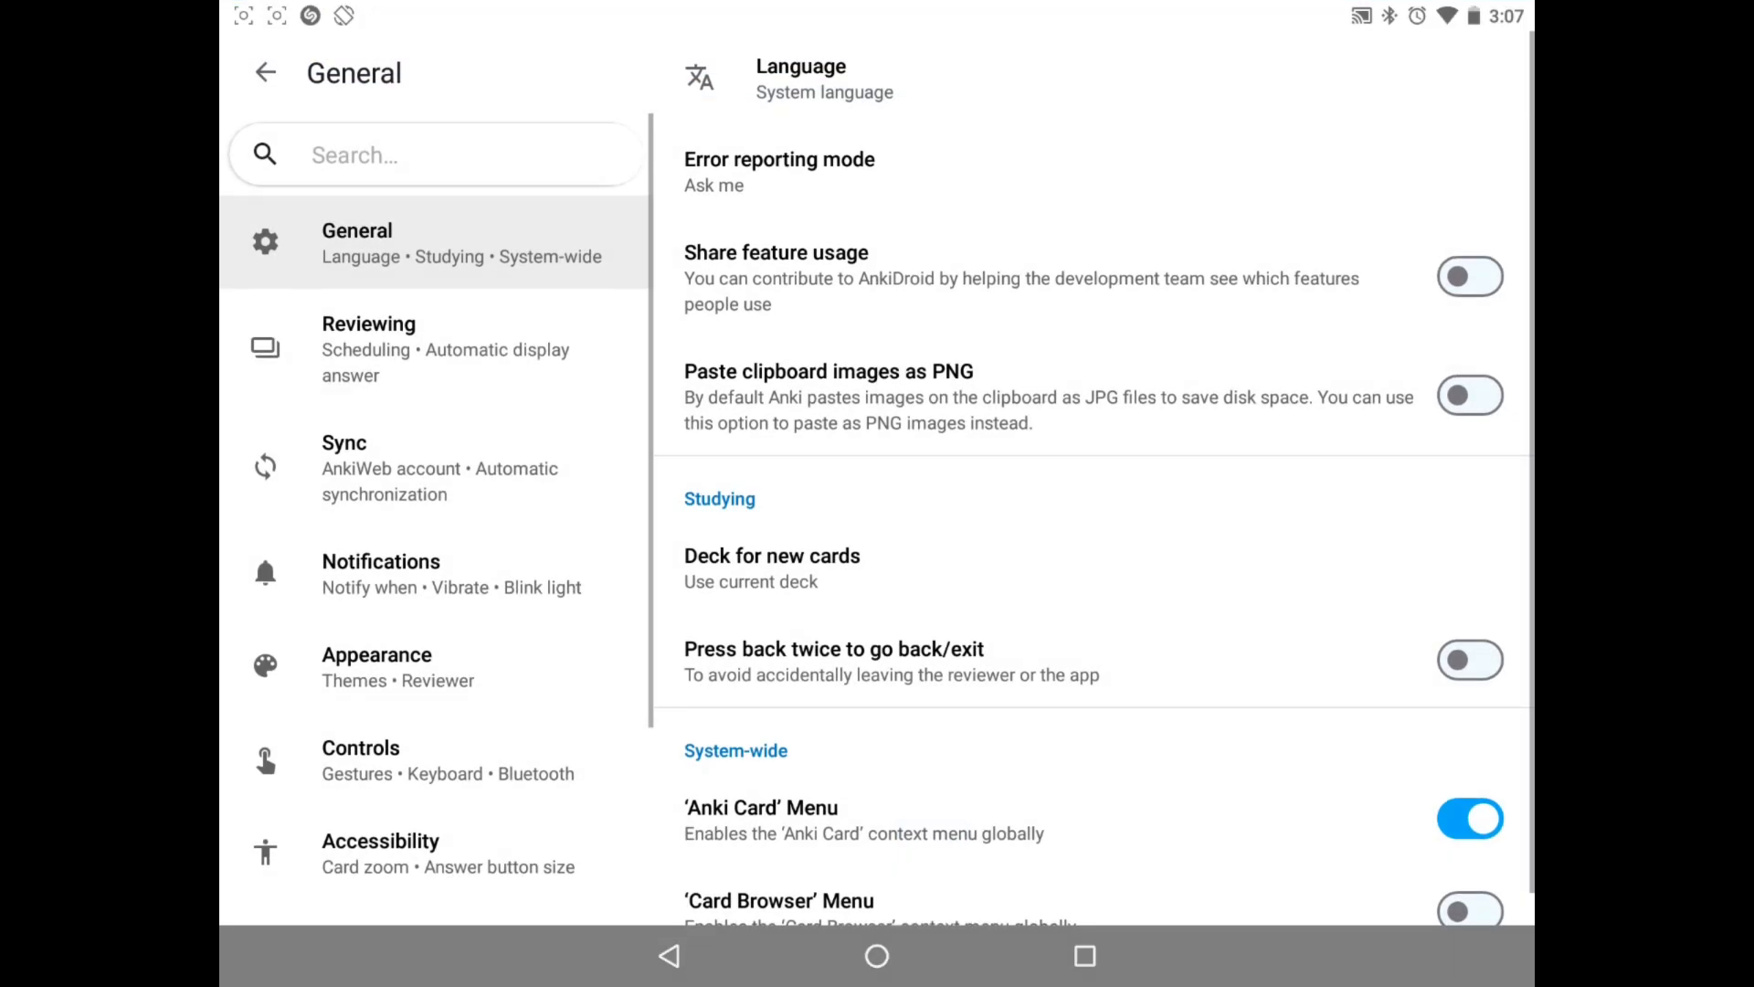
scroll("down", 3)
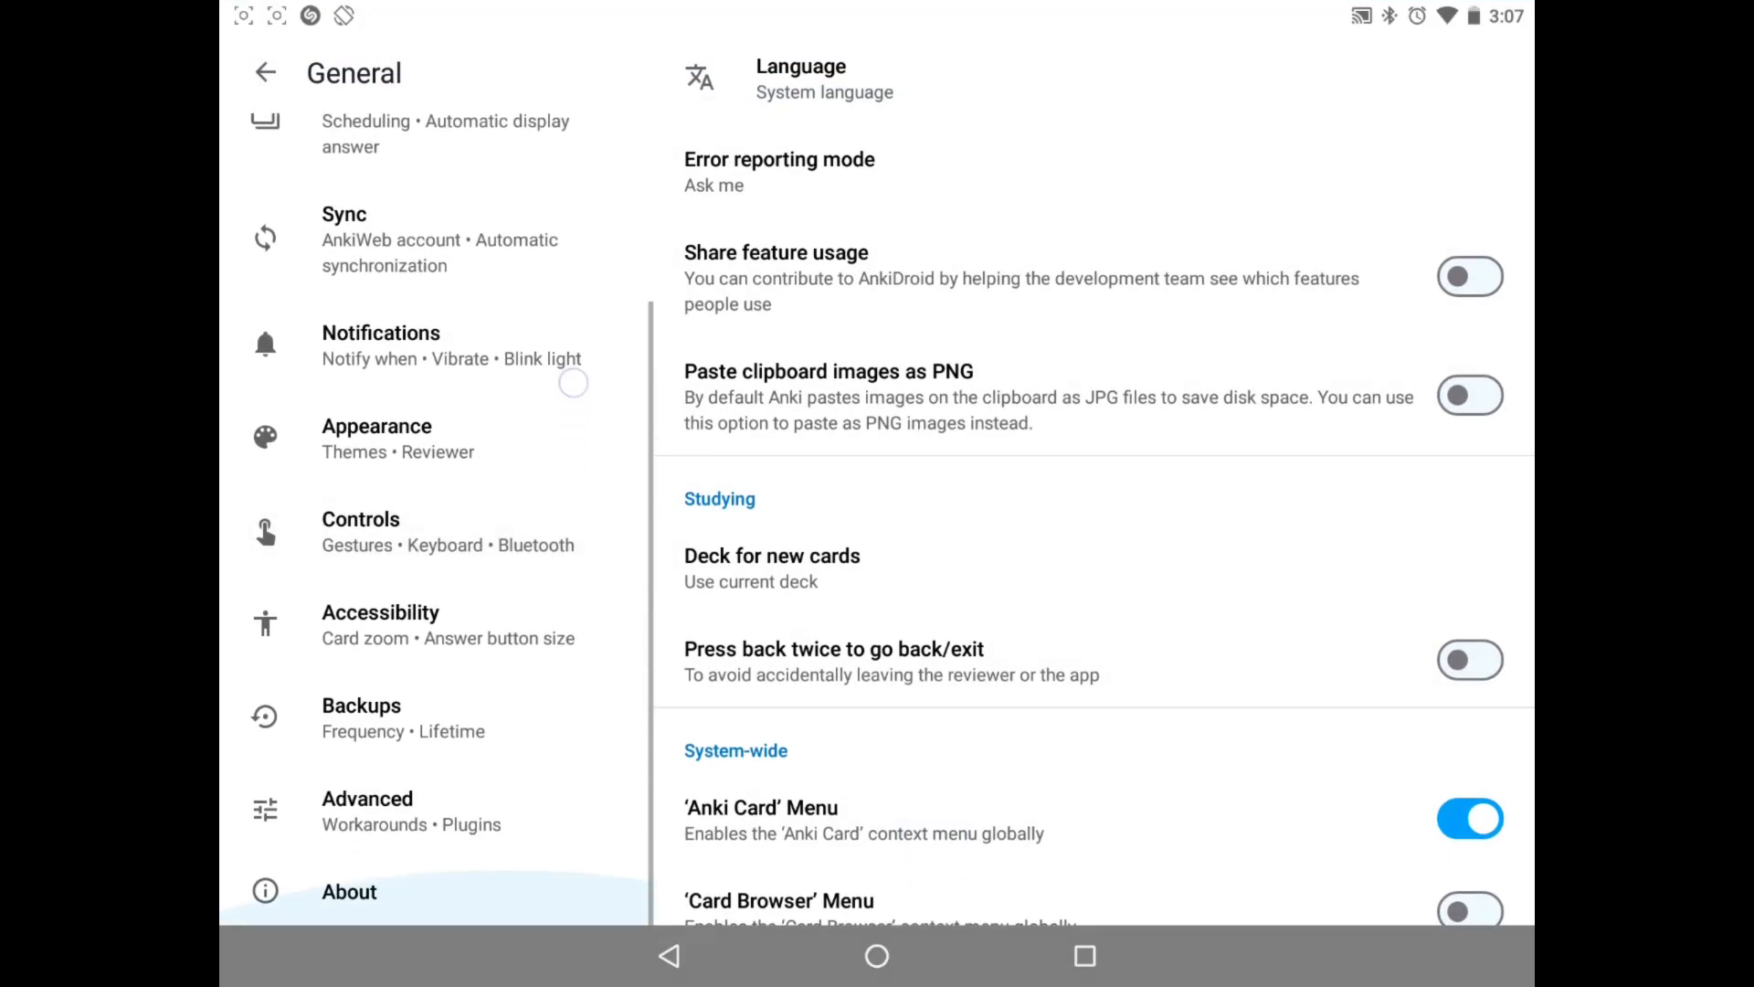
left_click(436, 532)
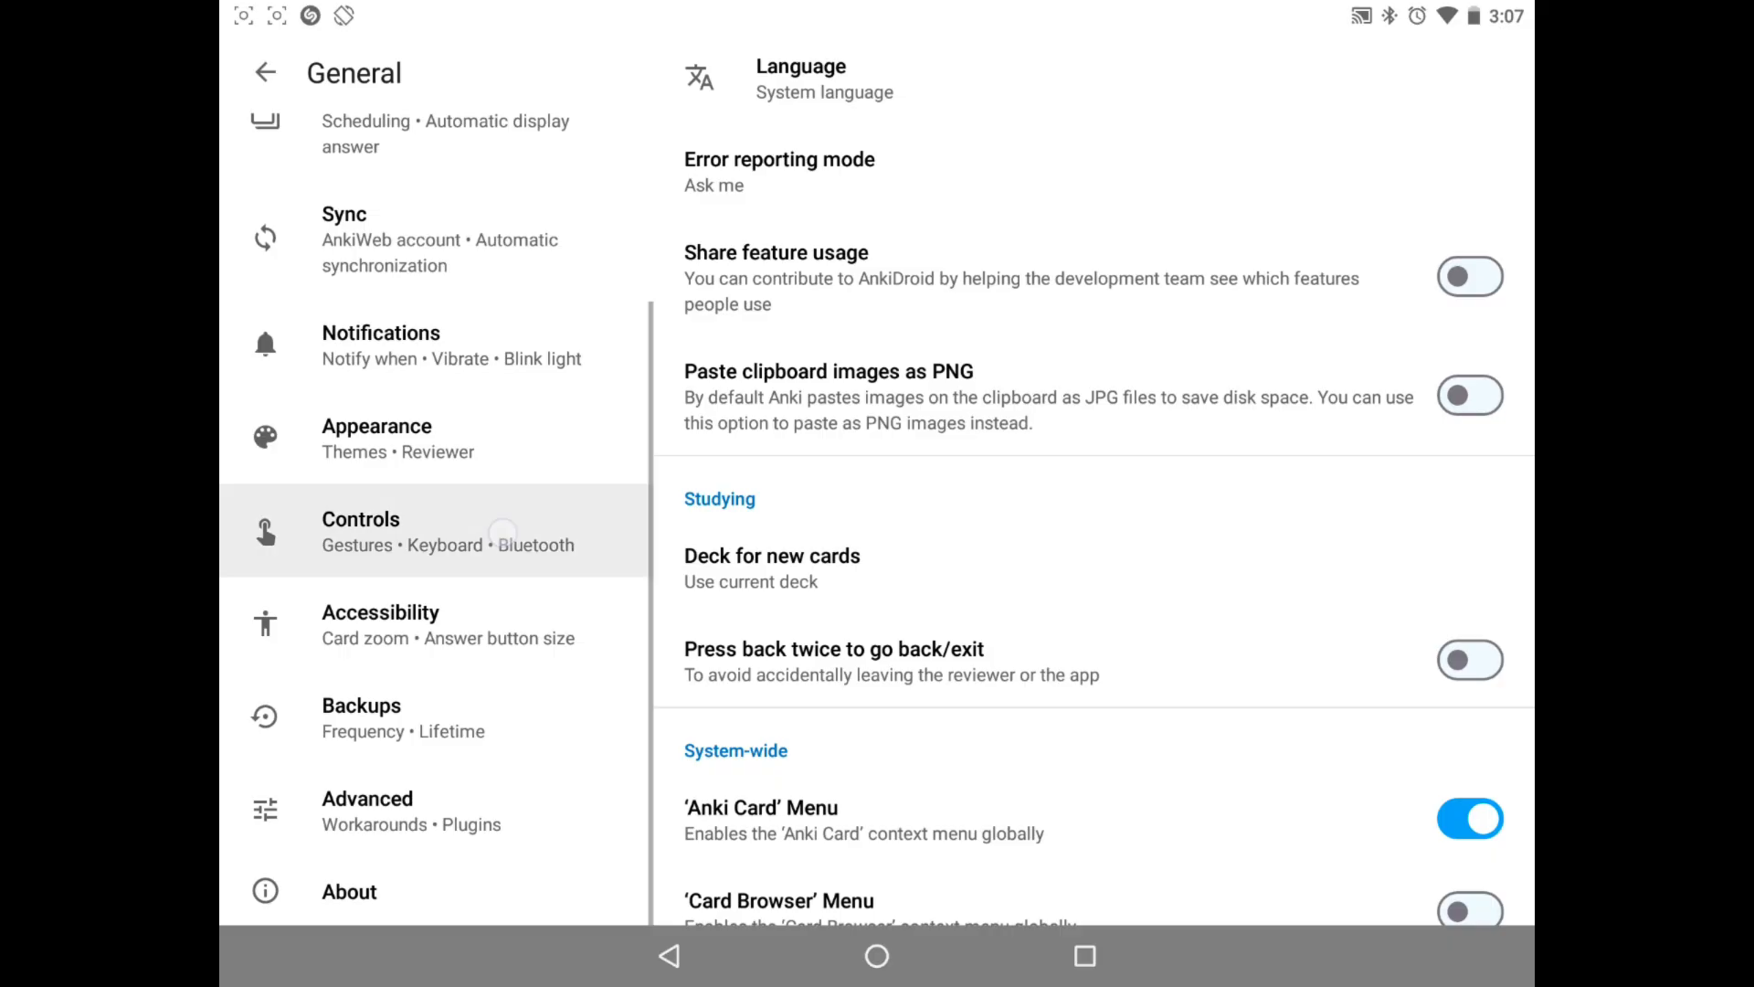
left_click(360, 530)
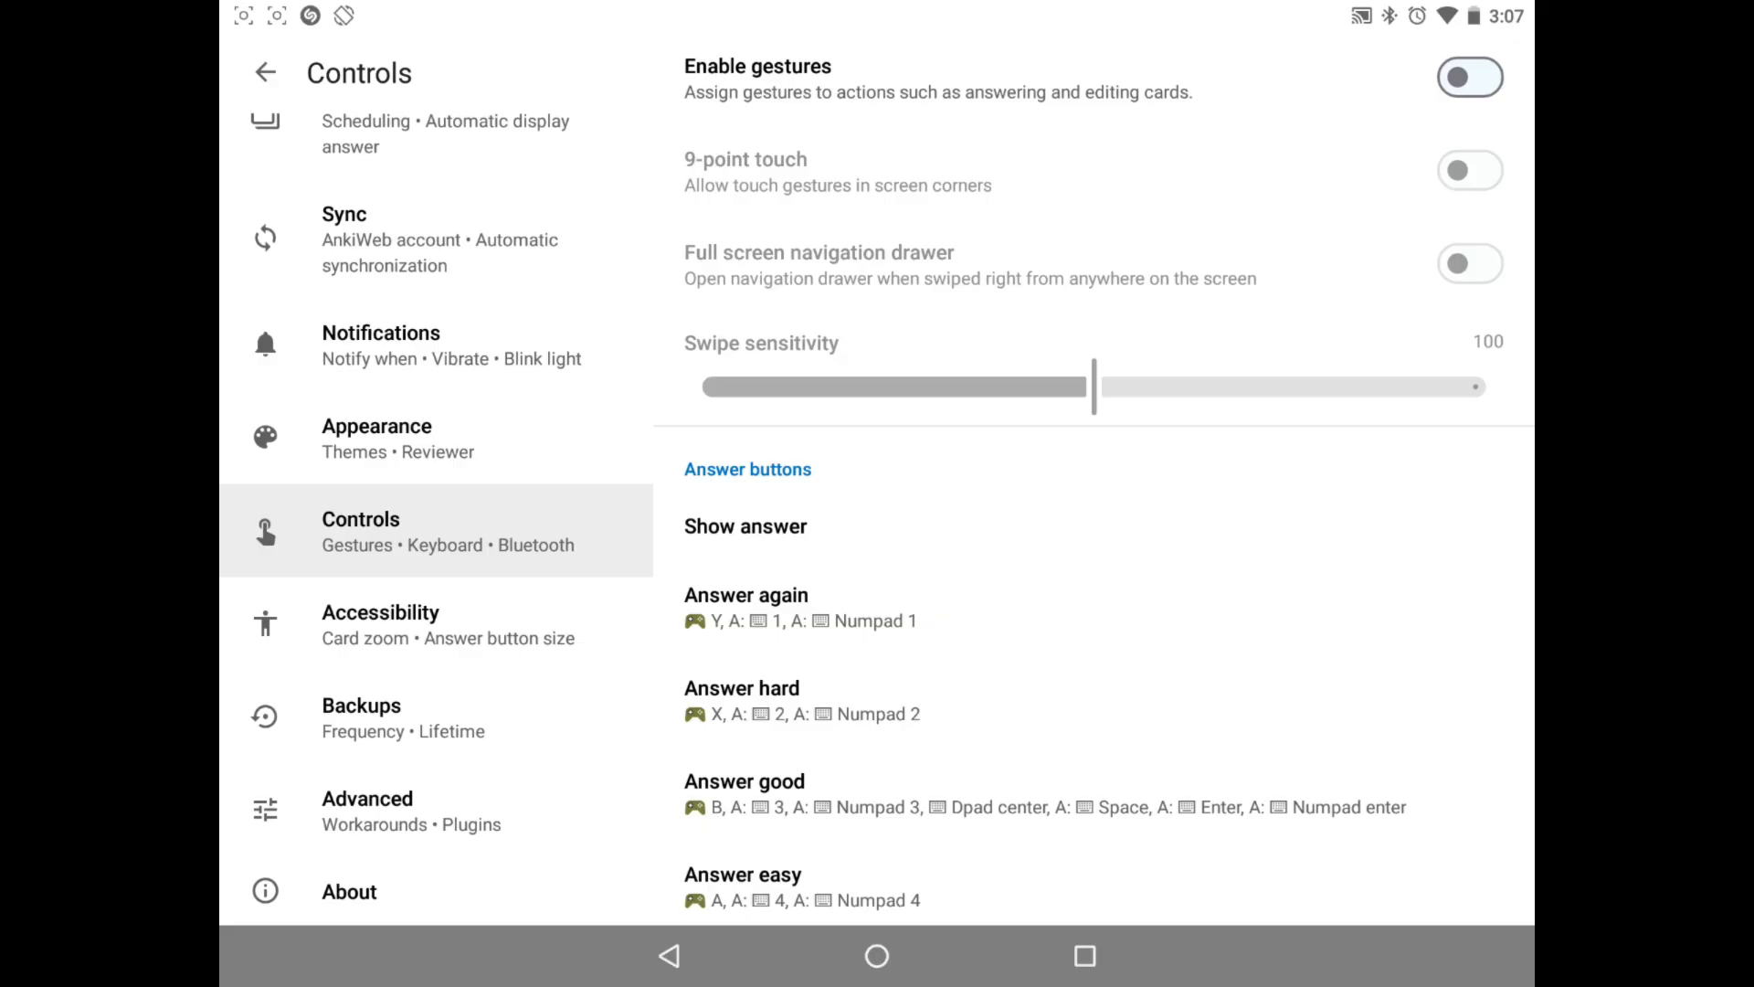
Step: Scroll the control mappings and start binding a new key to Answer again
scroll("down", 3)
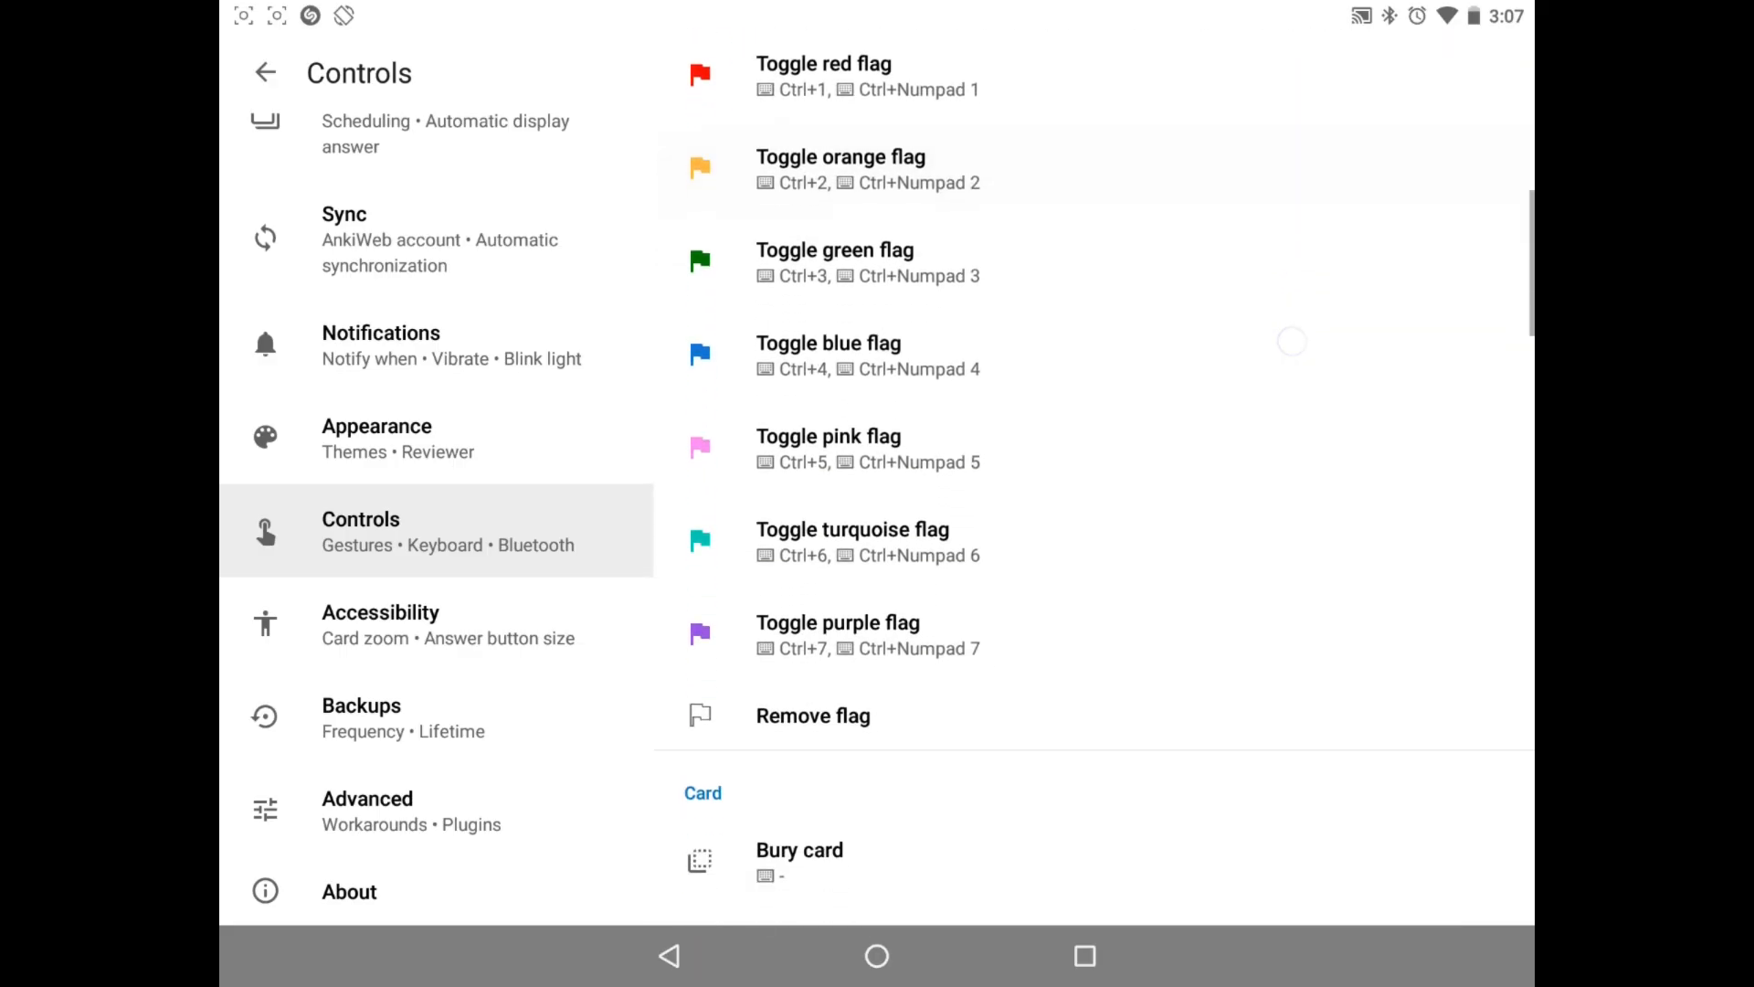
scroll("down", 3)
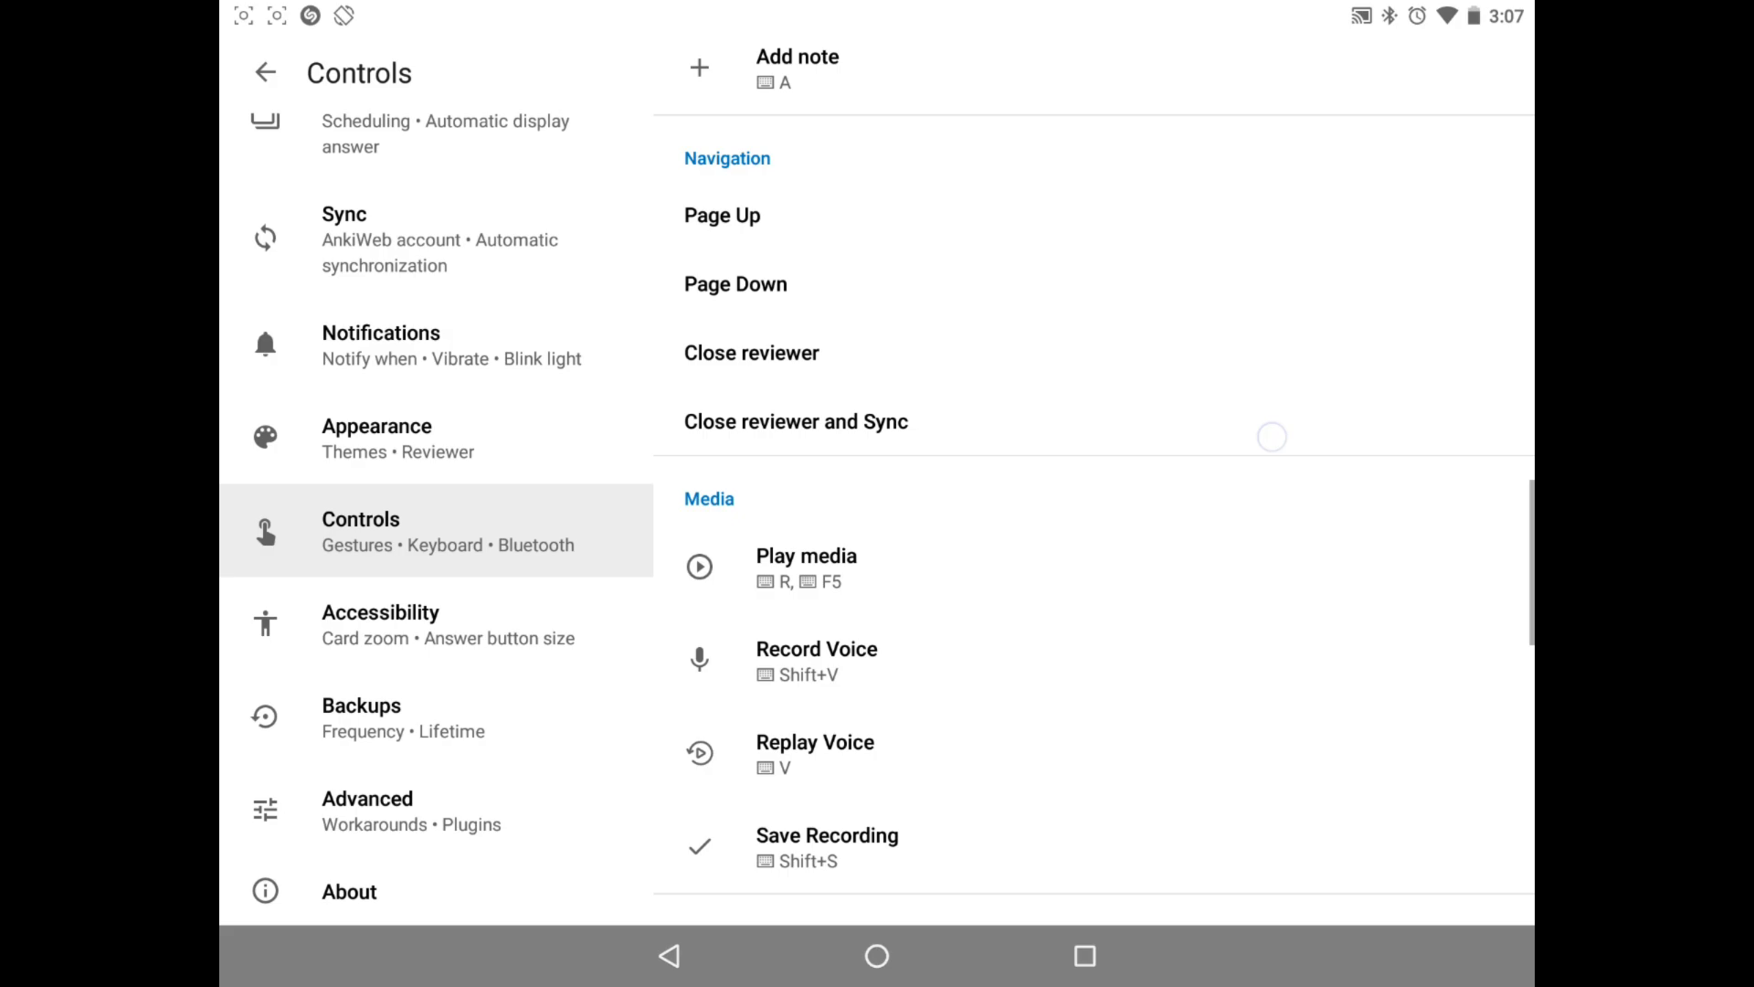
scroll("down", 3)
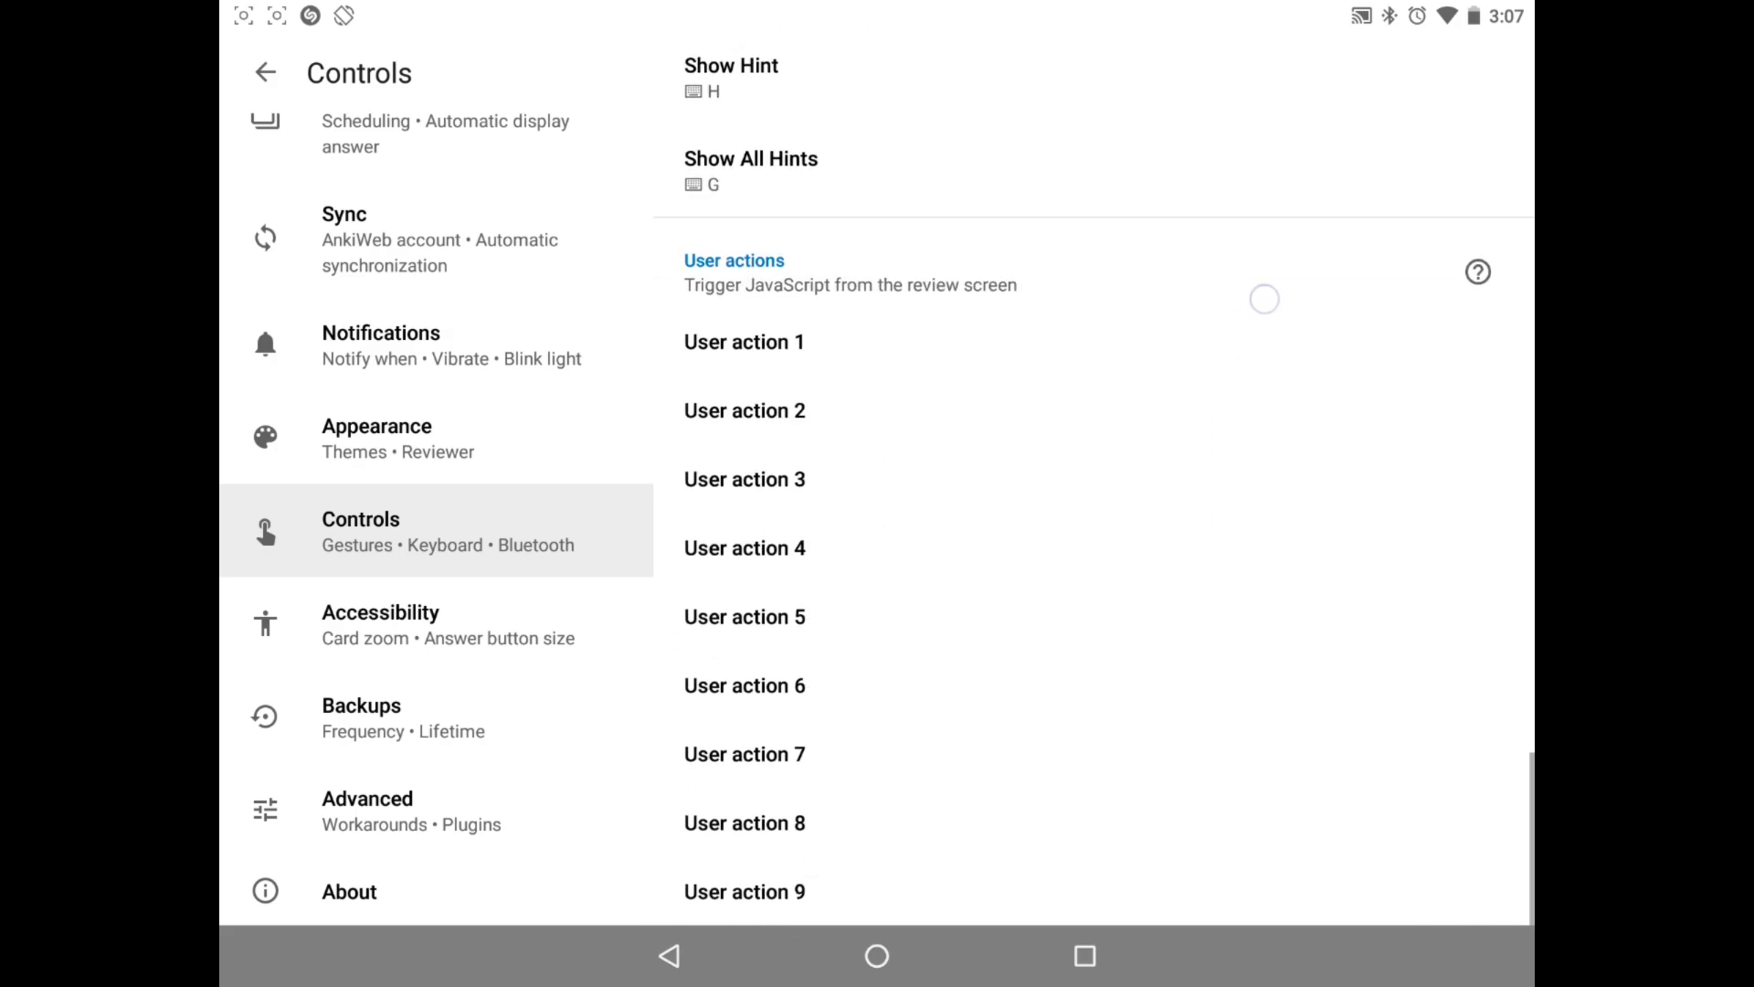
scroll("up", 3)
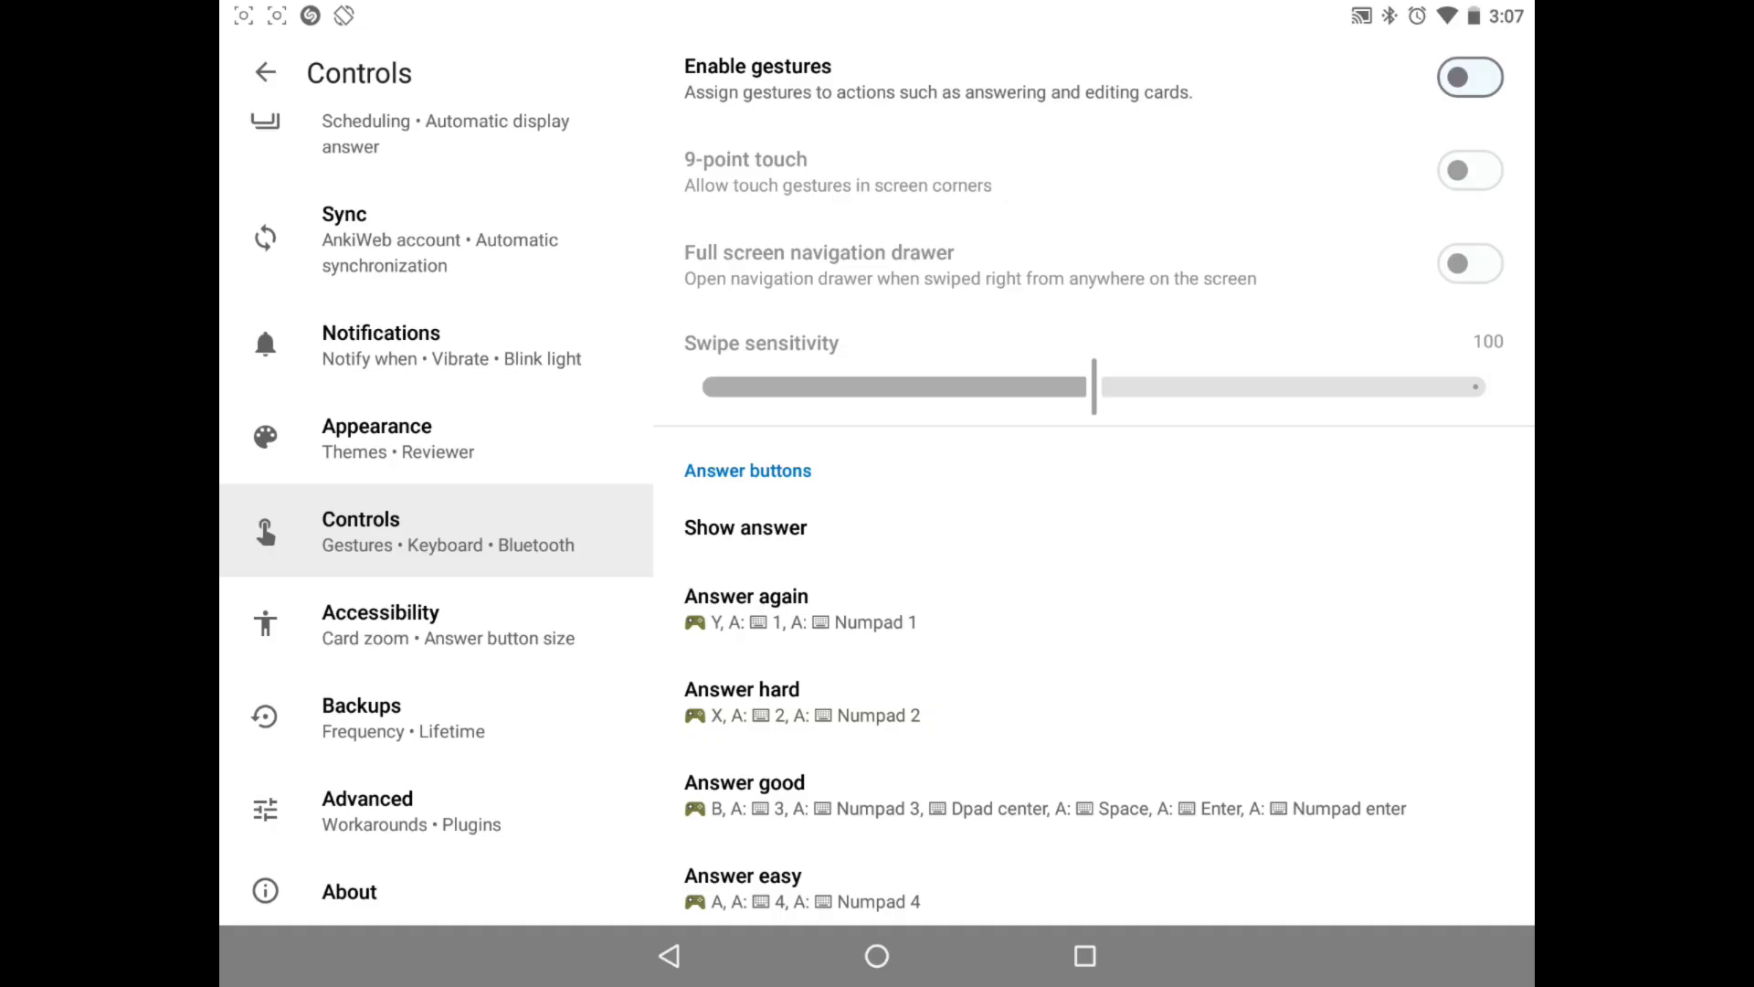
scroll("down", 3)
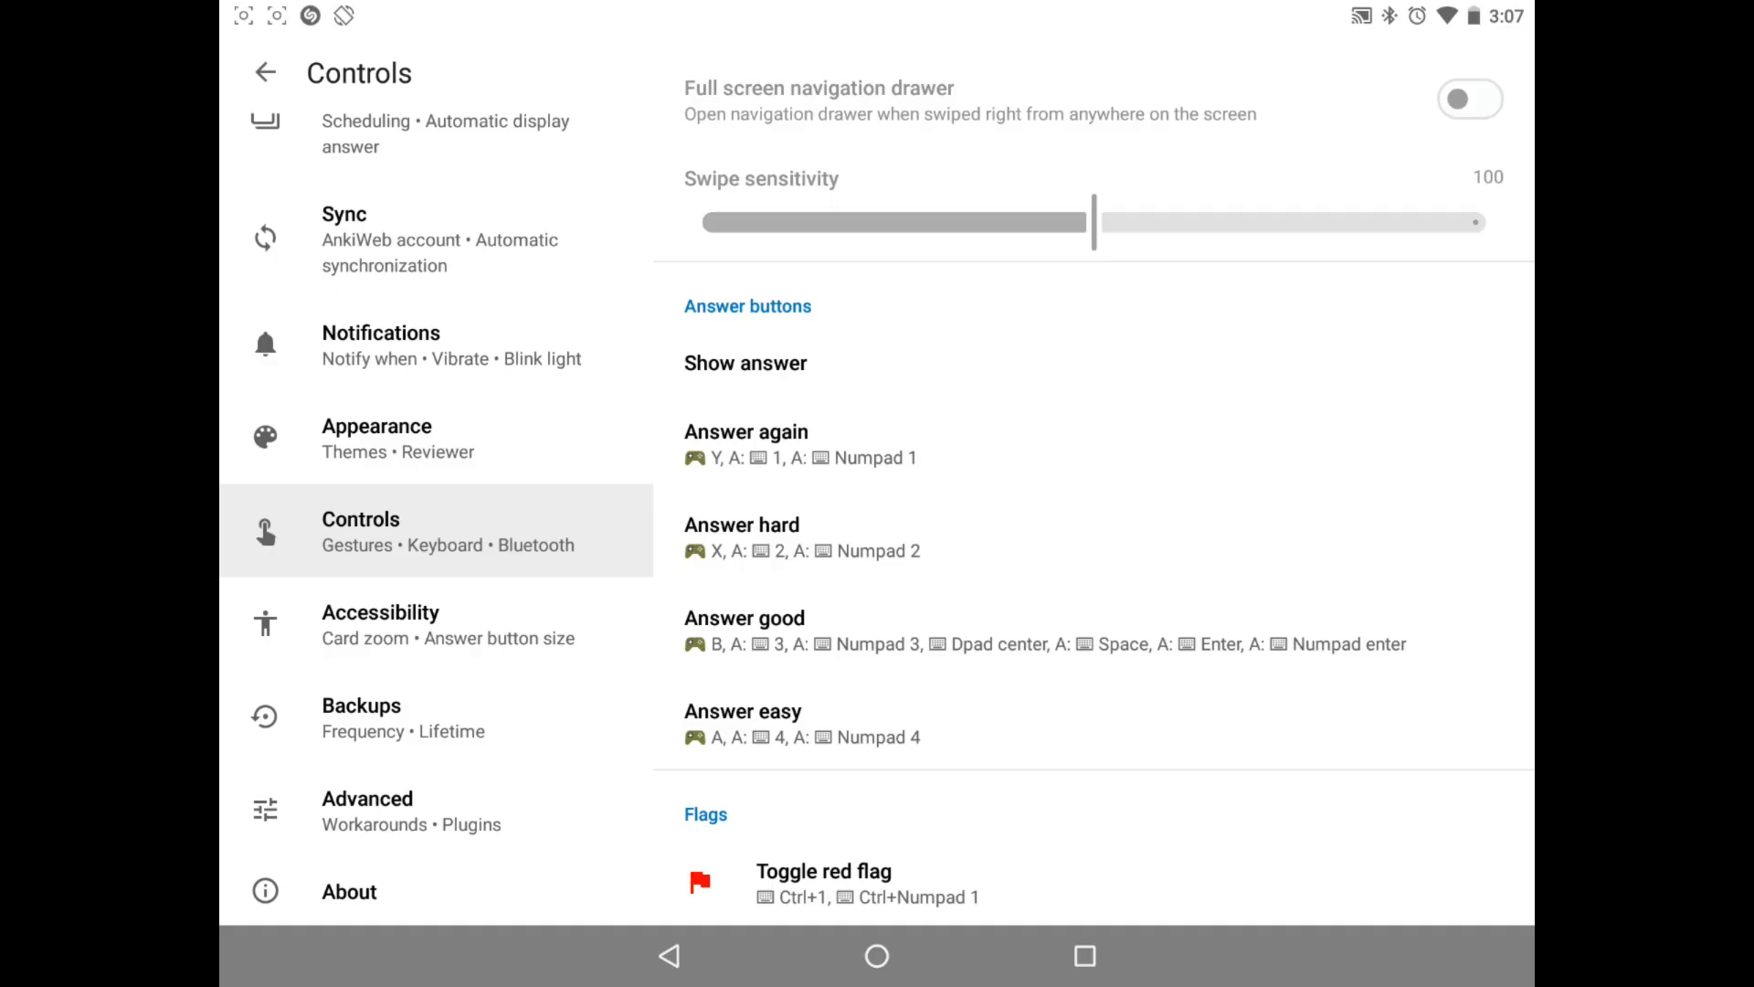
left_click(746, 431)
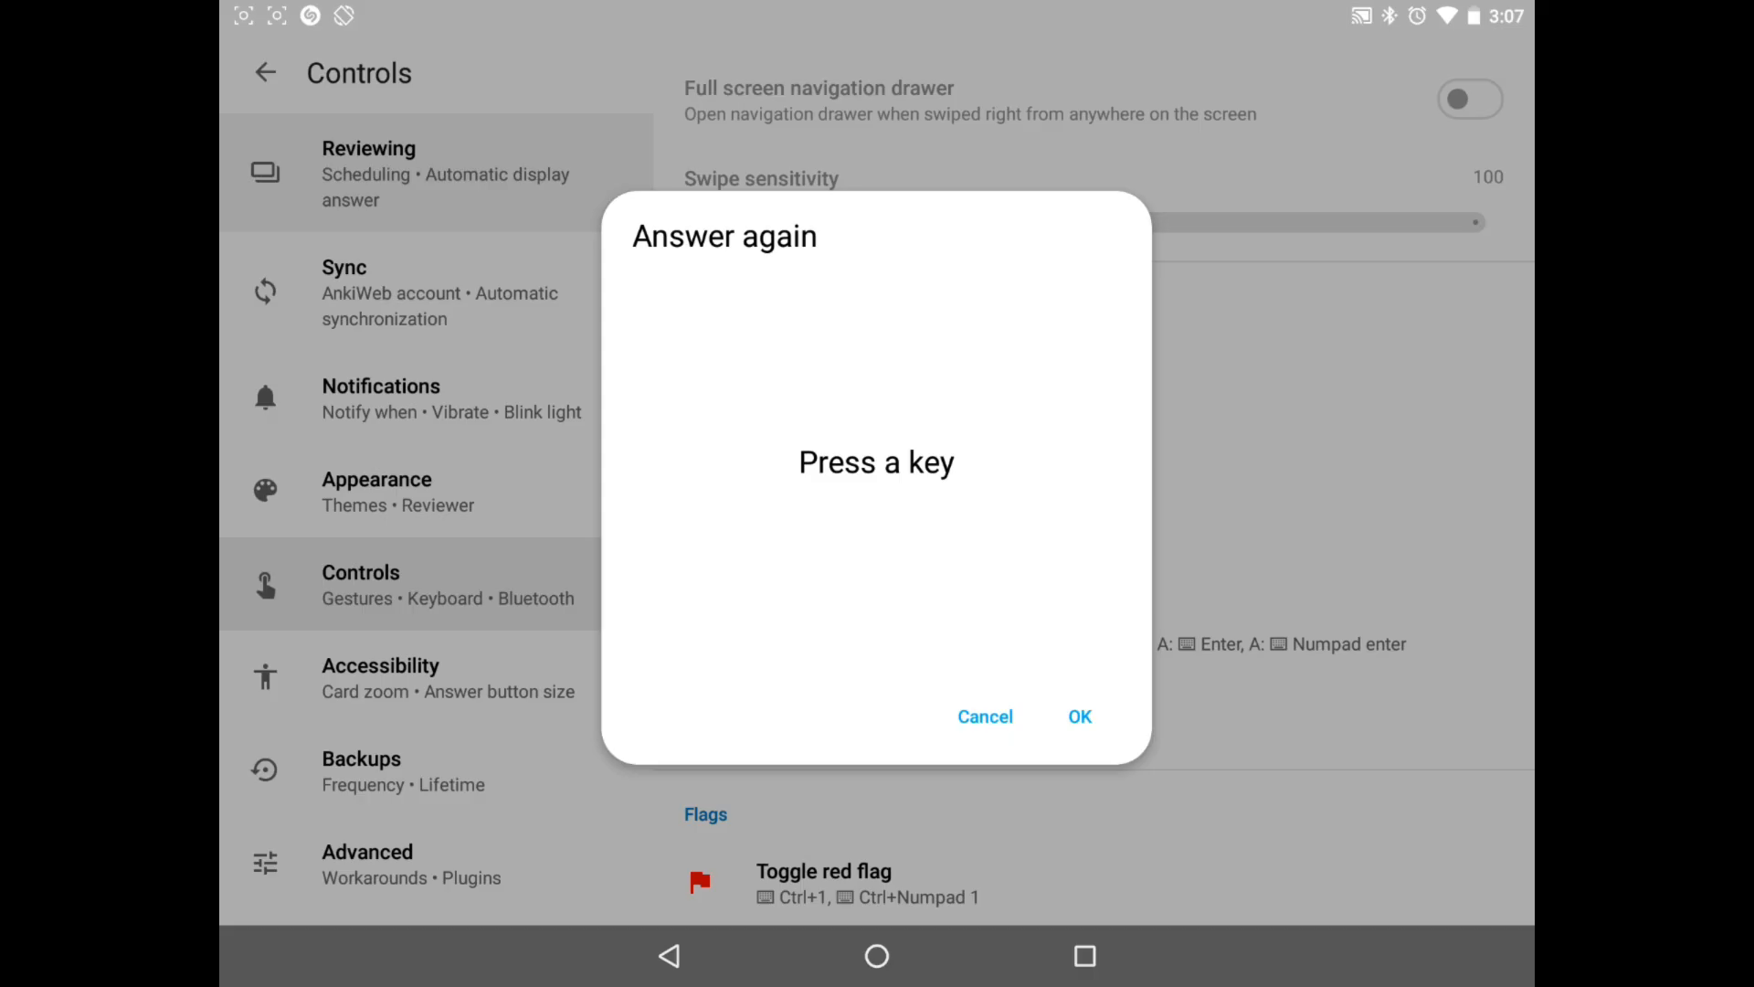
key("a")
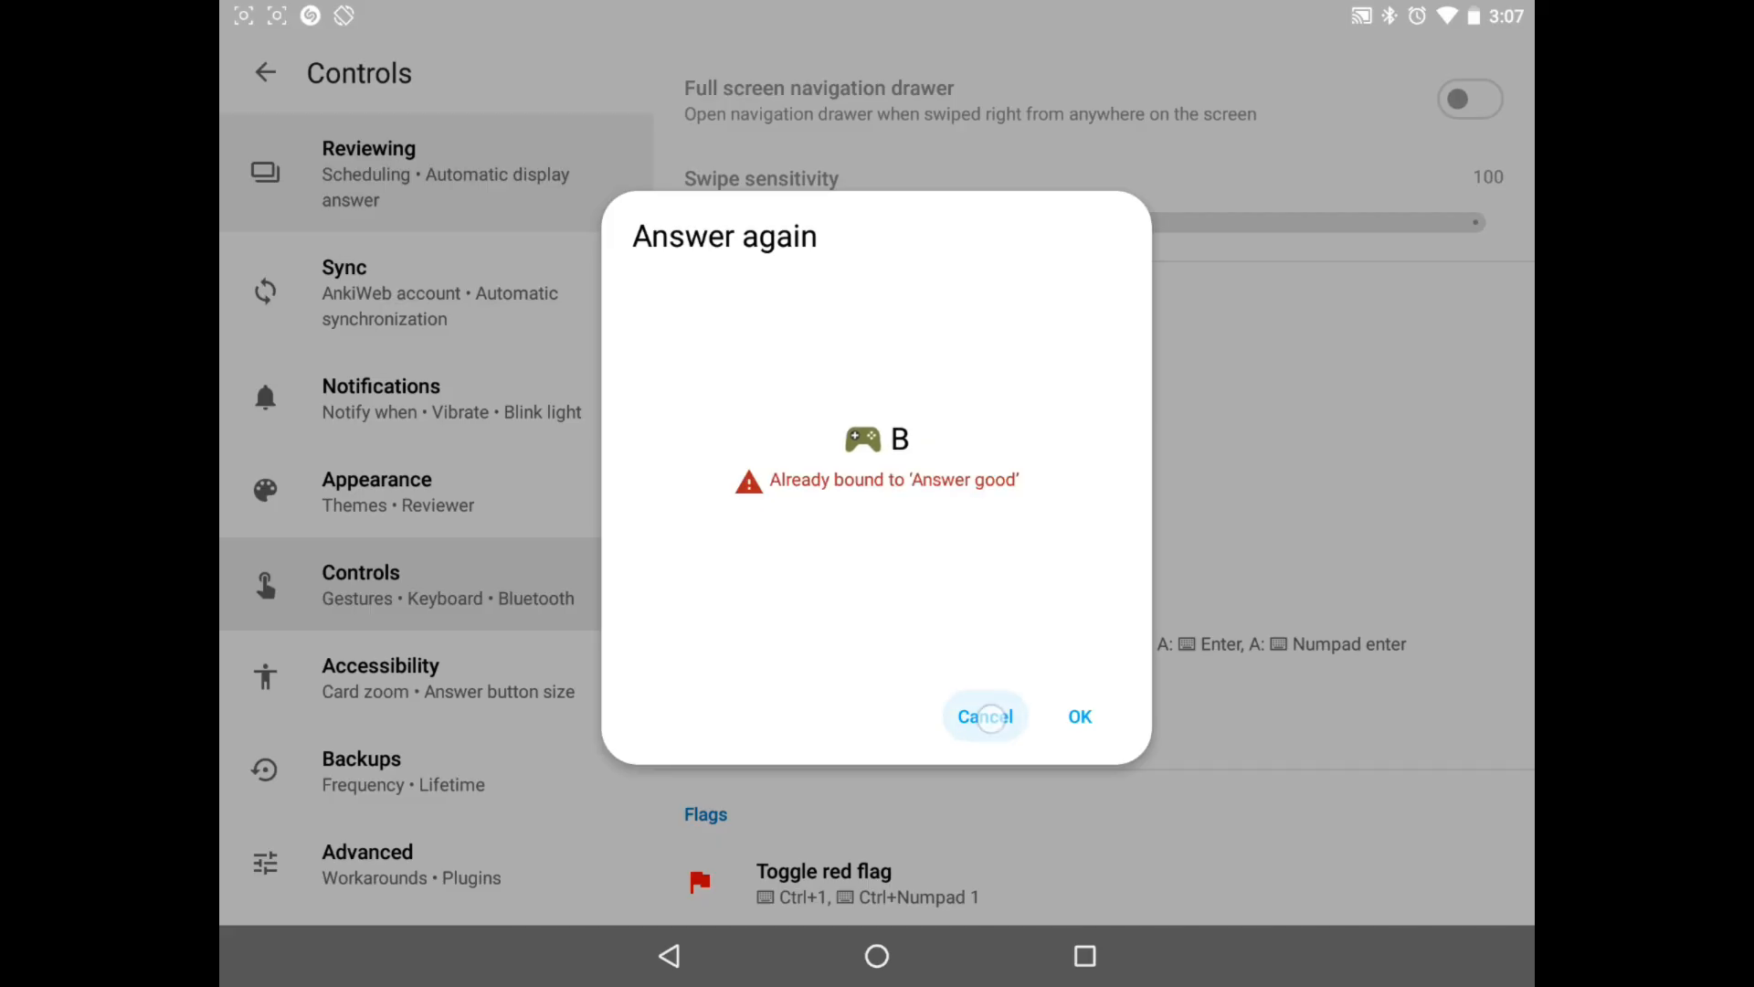
left_click(983, 717)
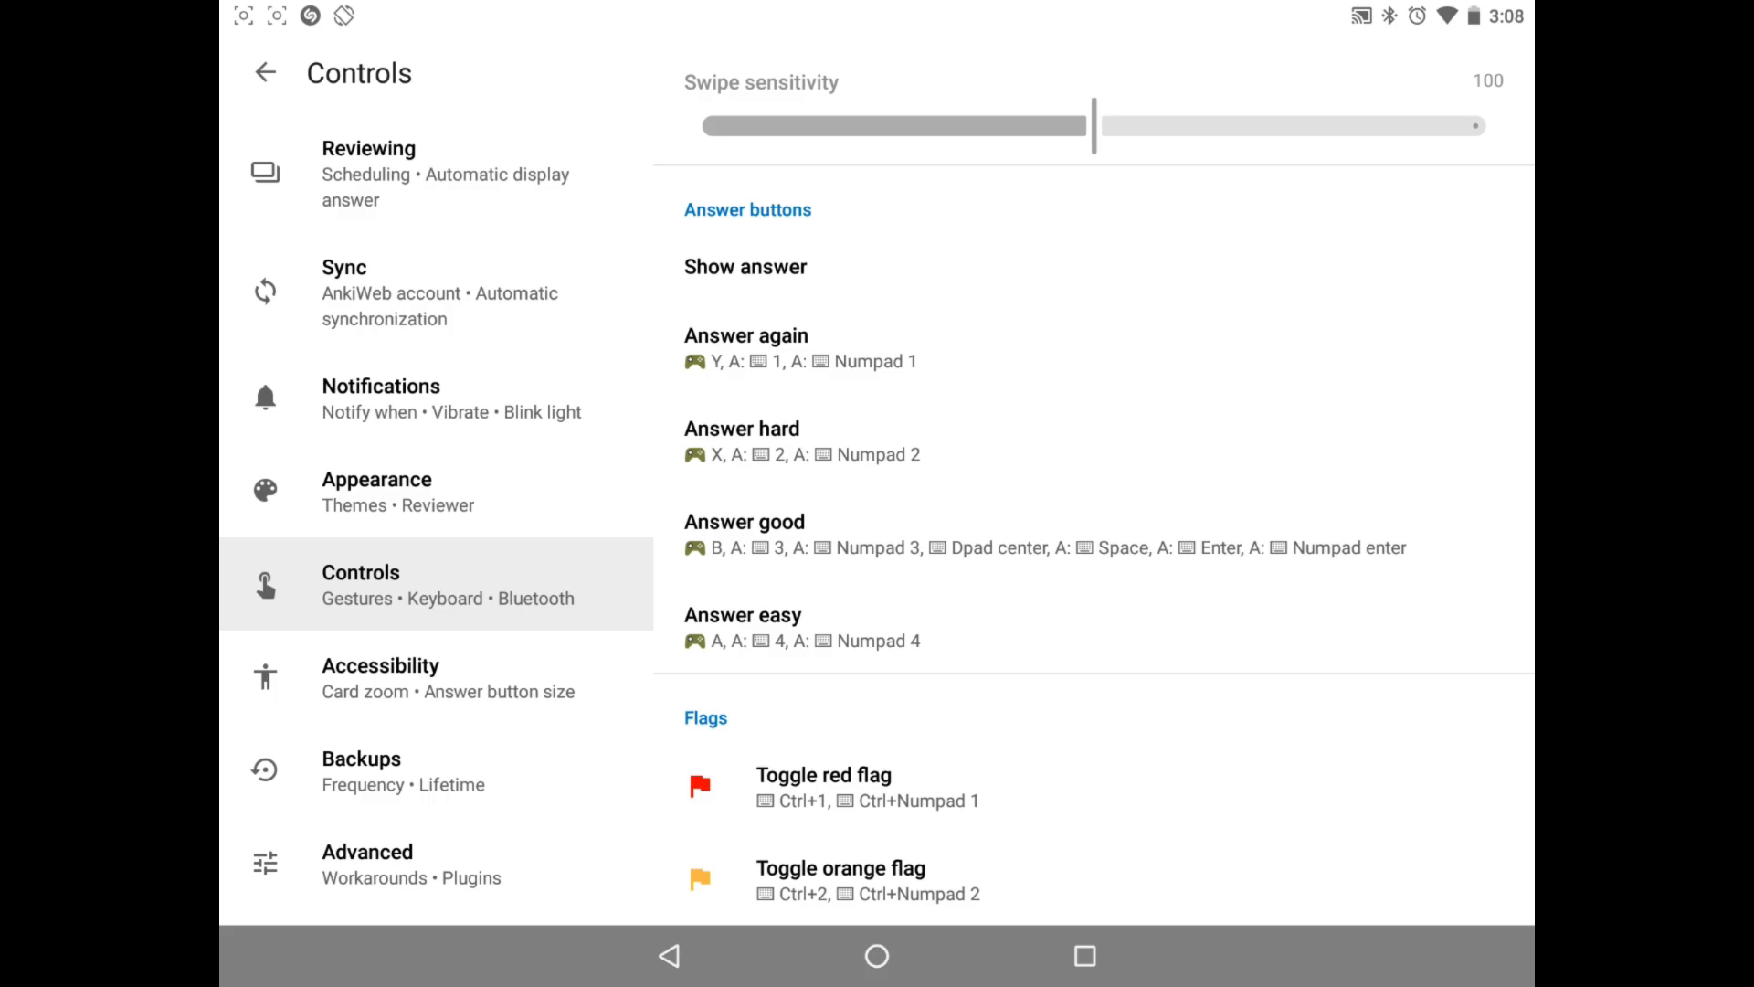
left_click(746, 335)
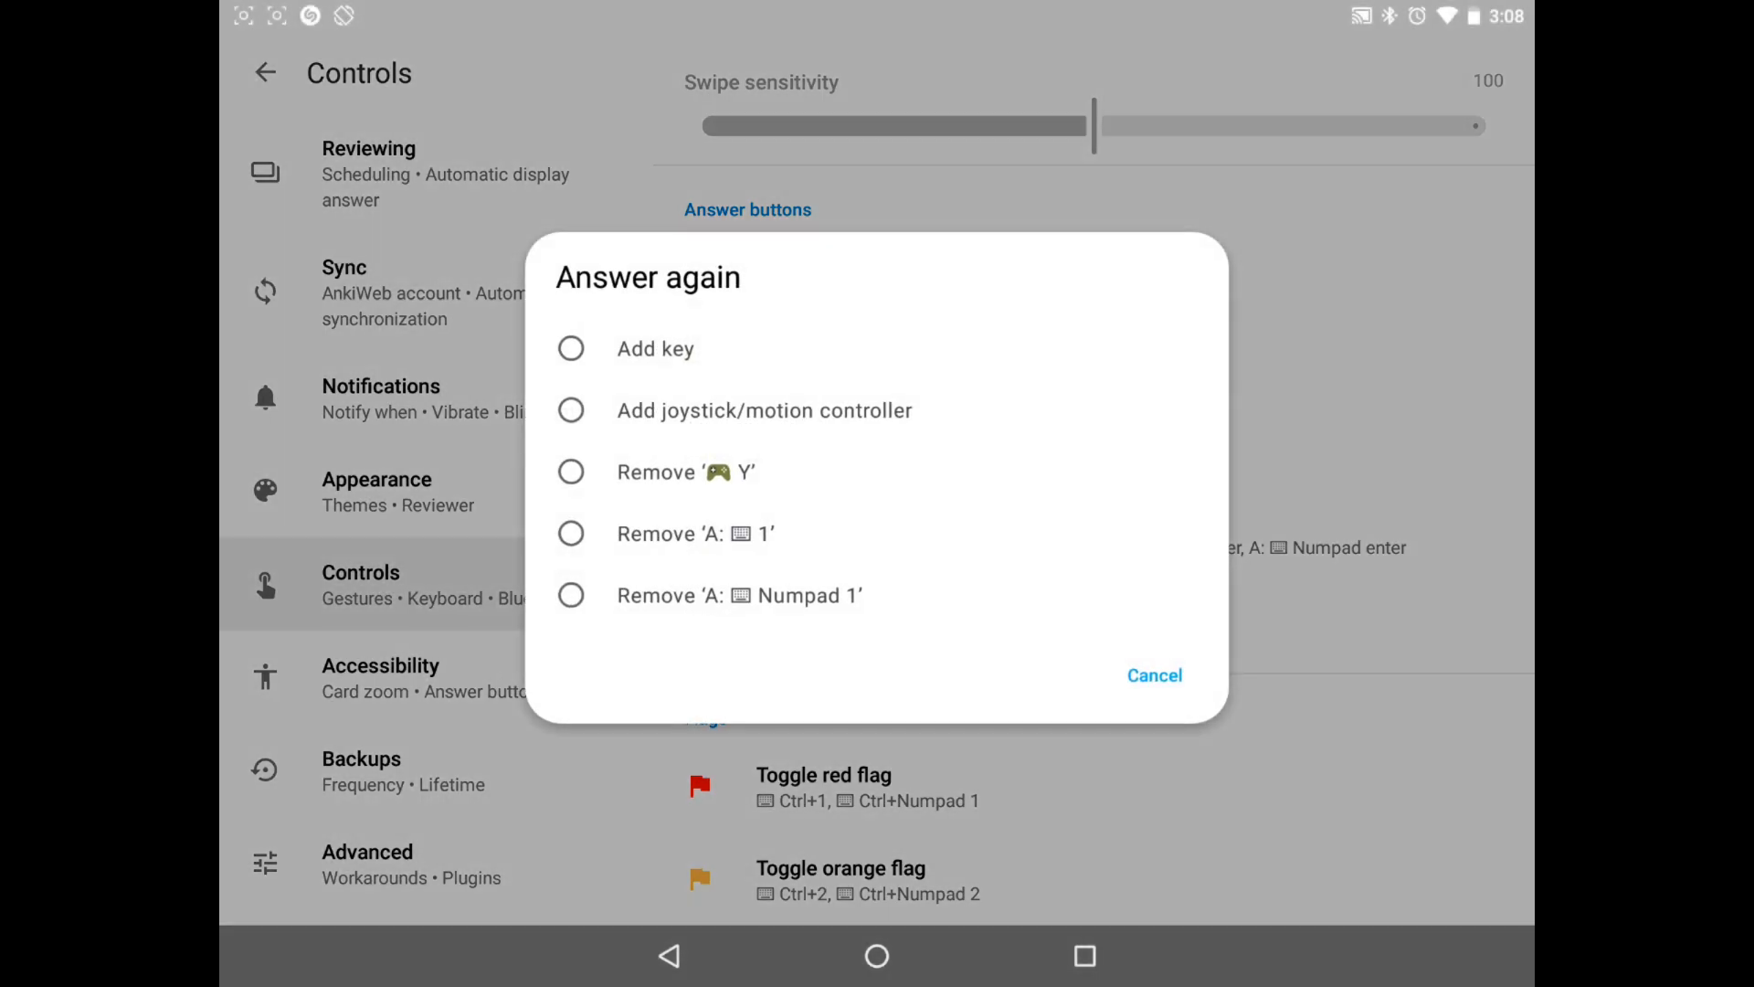
left_click(1153, 674)
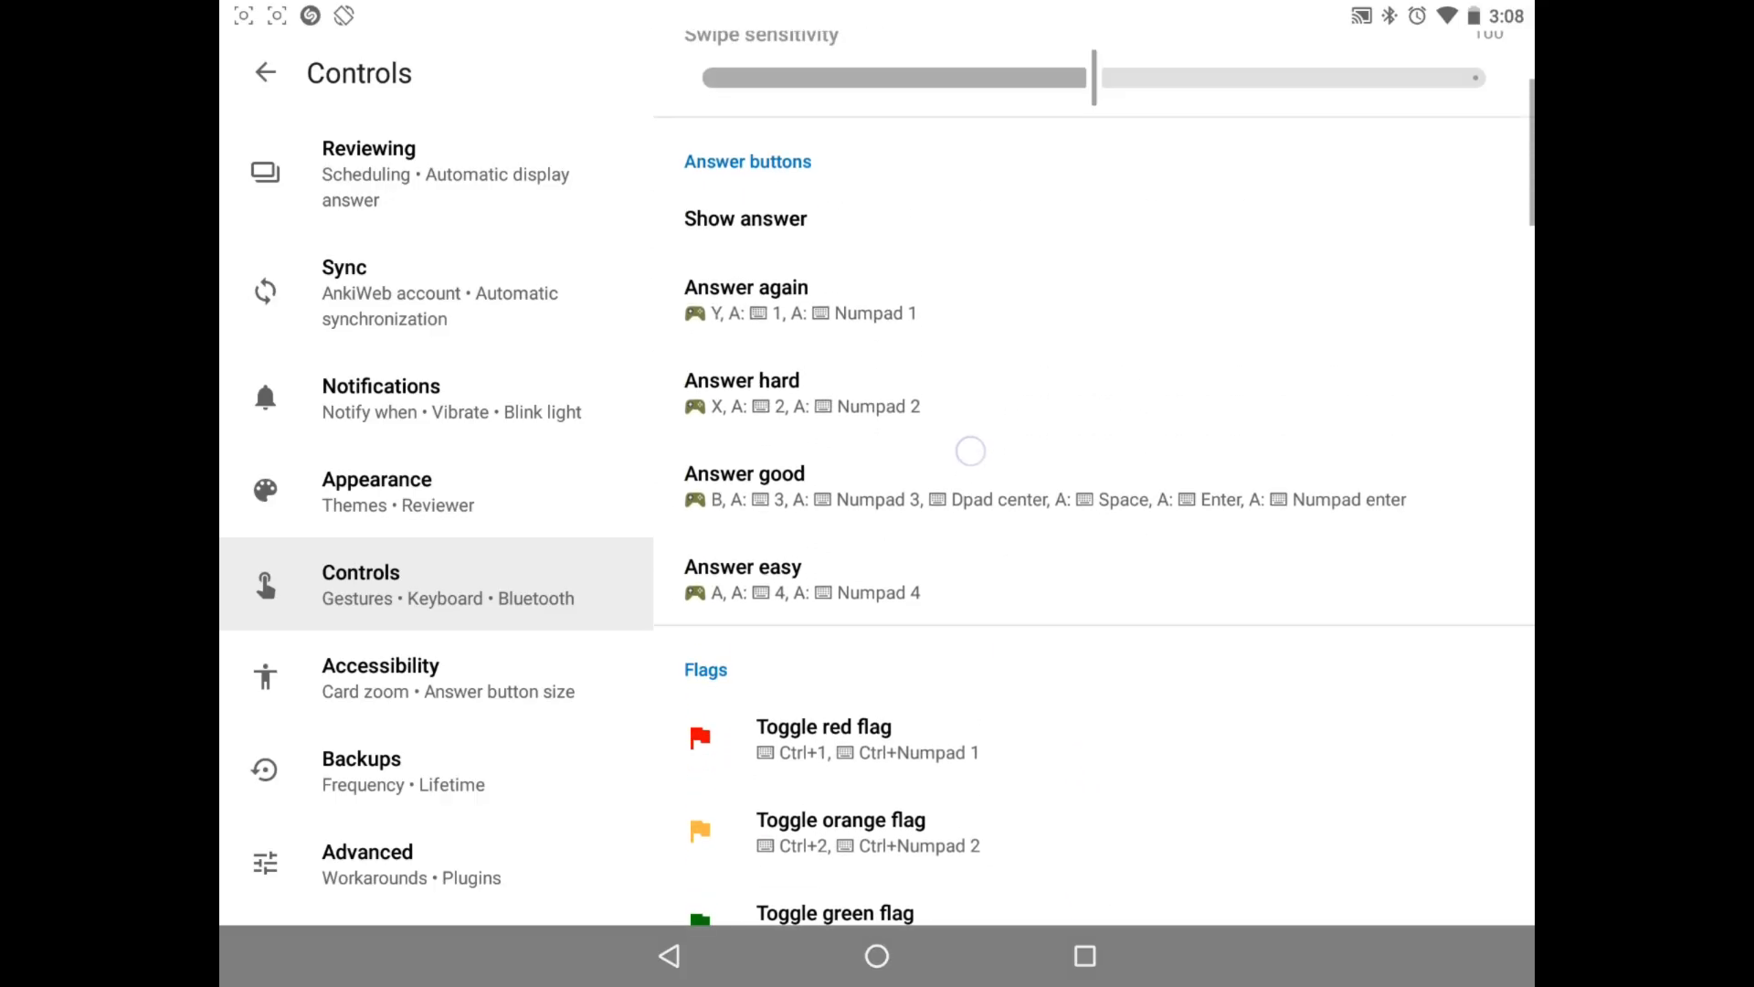
left_click(746, 286)
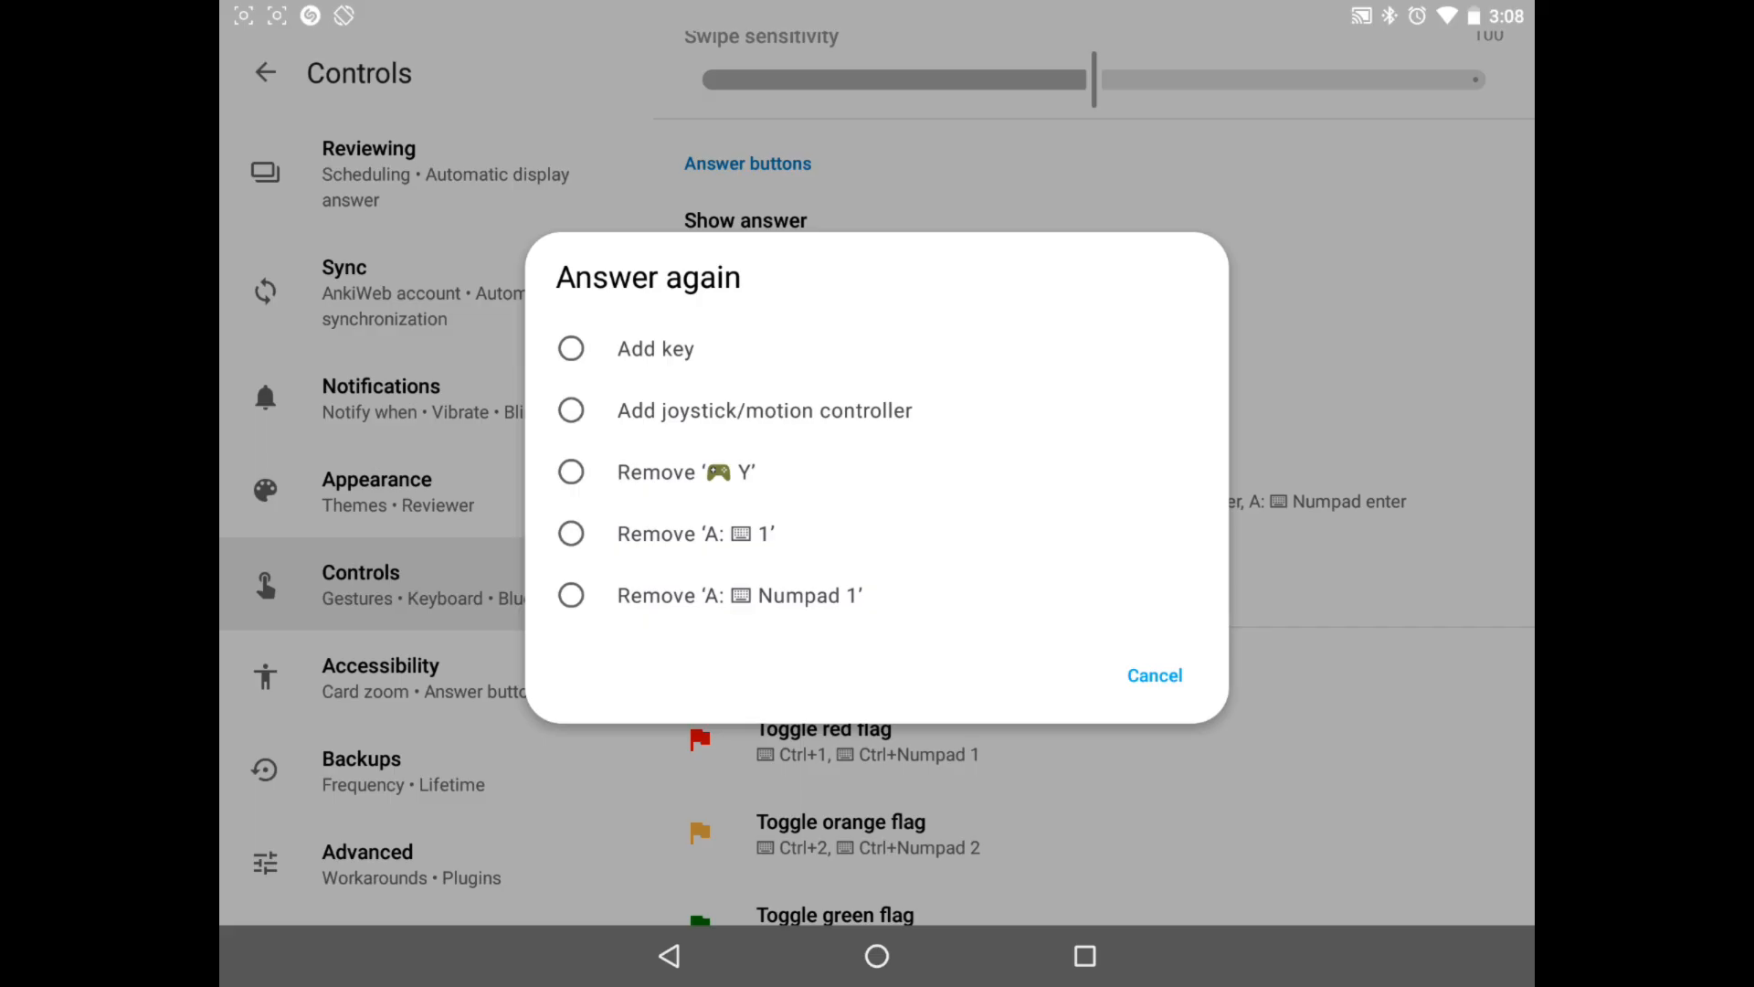
left_click(1153, 674)
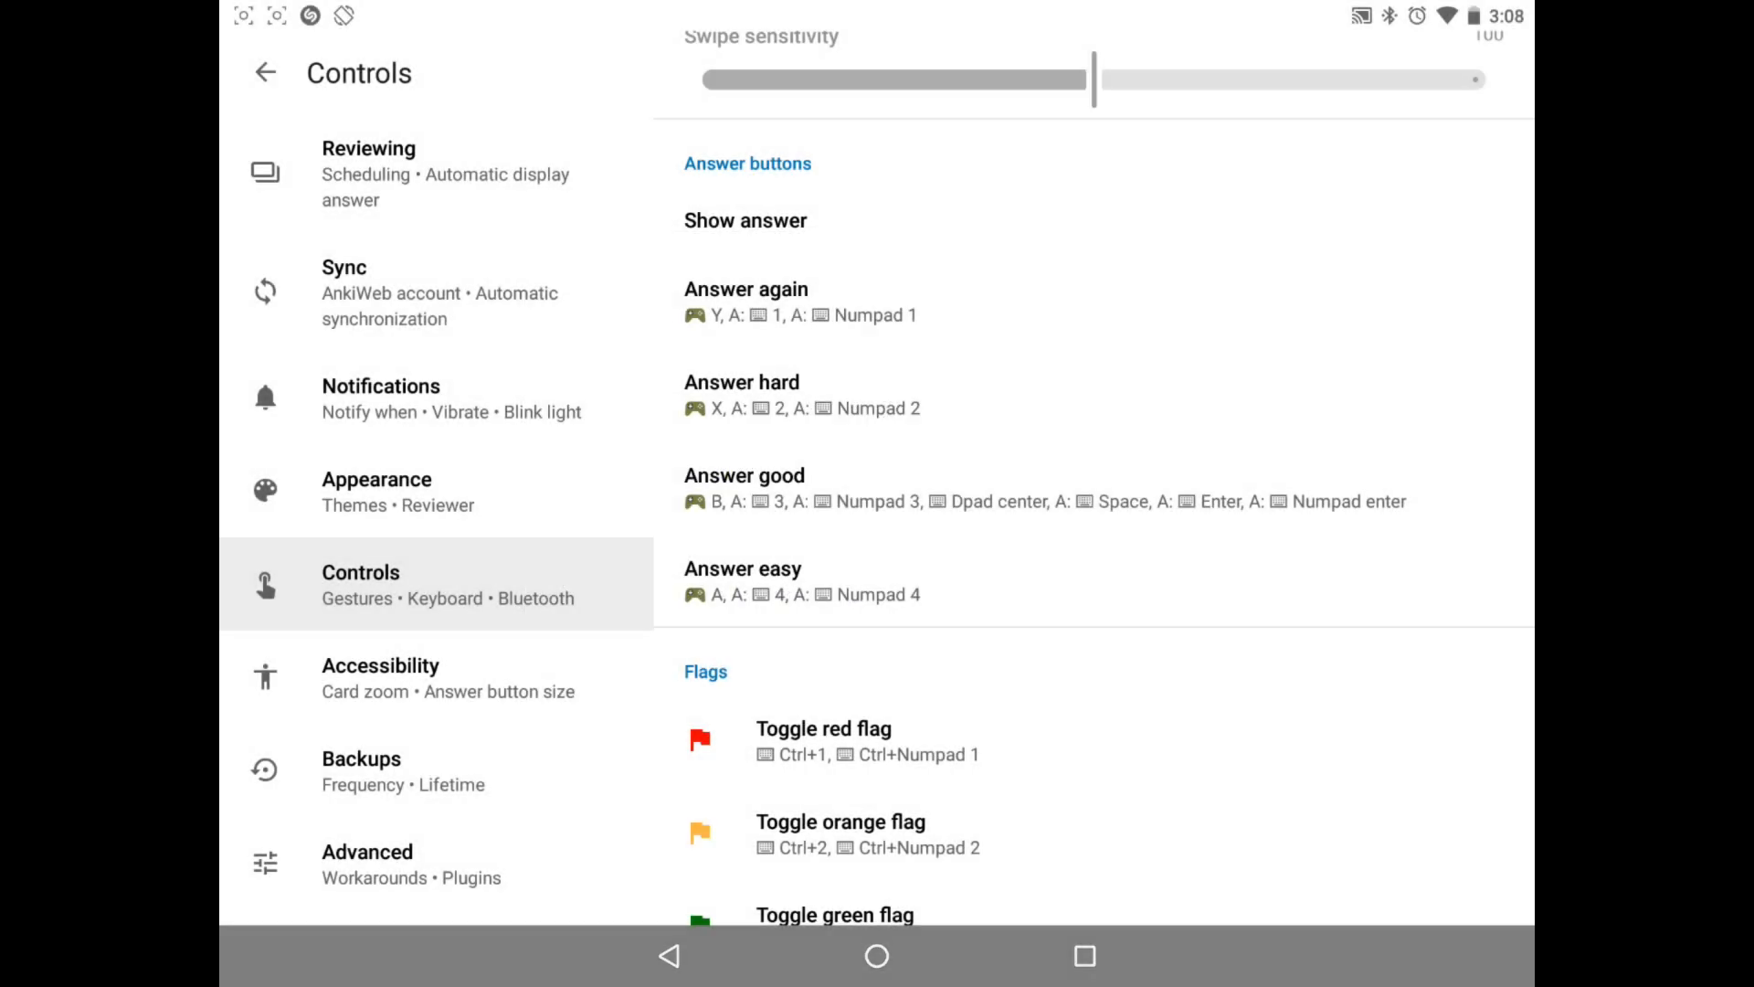
Step: Review the answer-button and flag mappings, then return to General settings
scroll("up", 3)
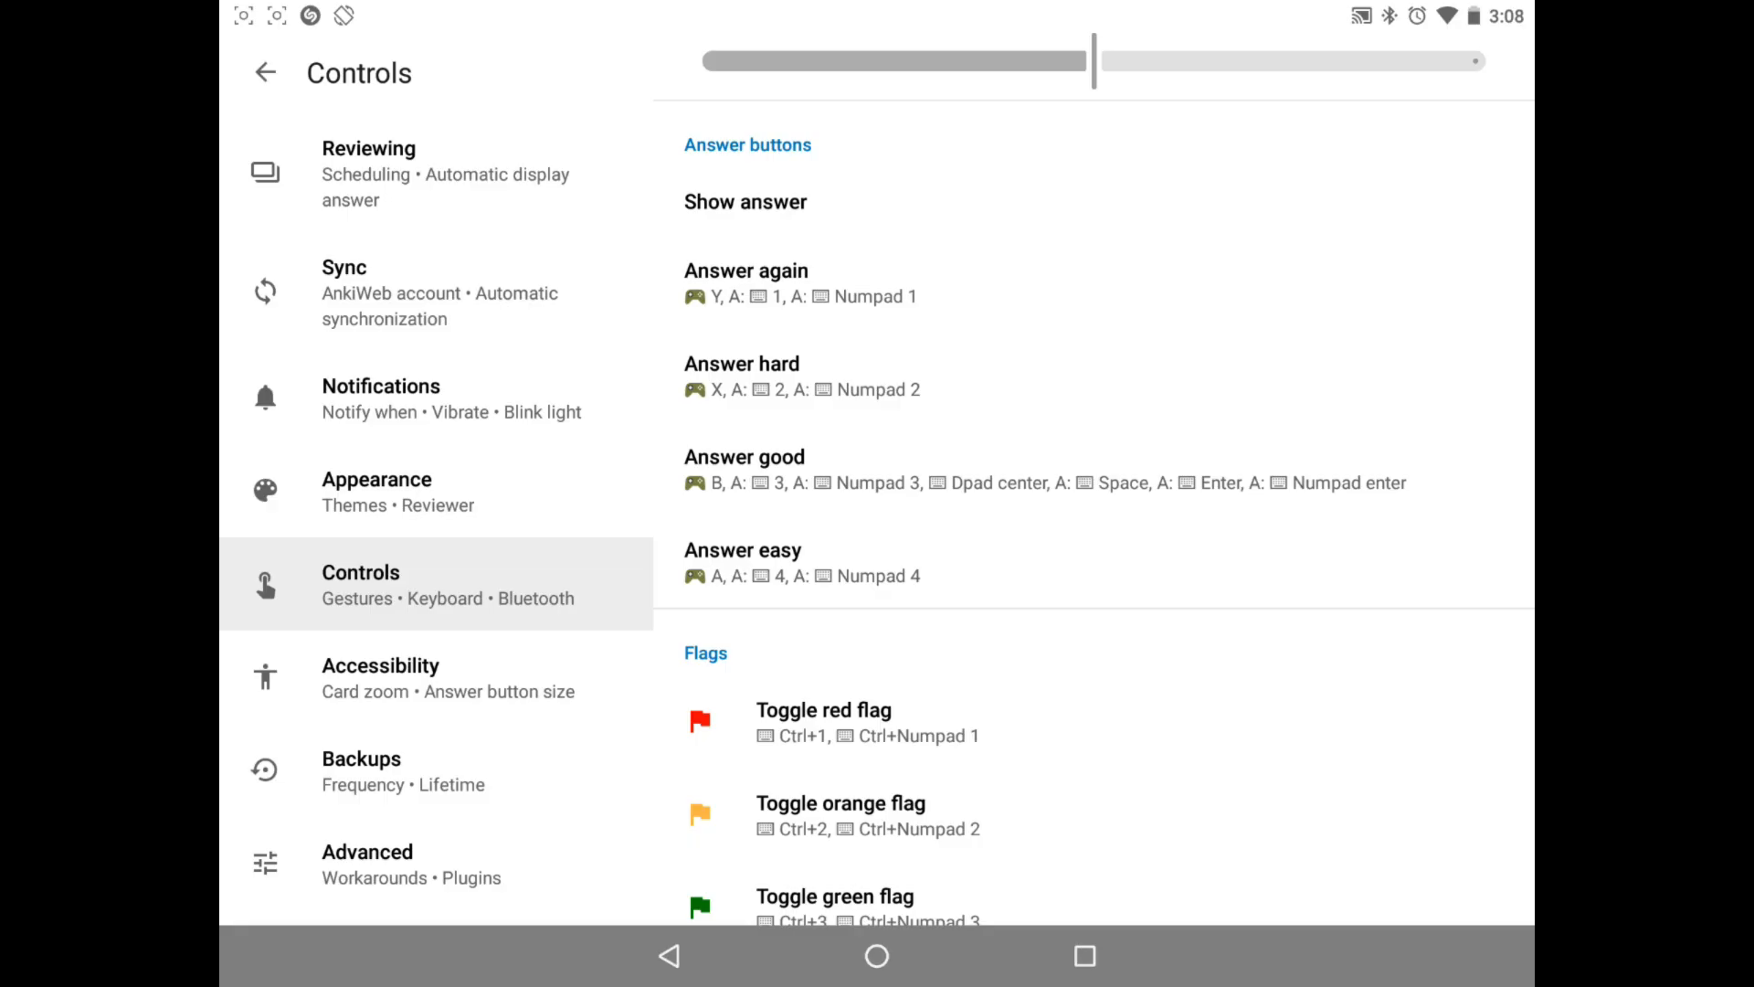
scroll("down", 3)
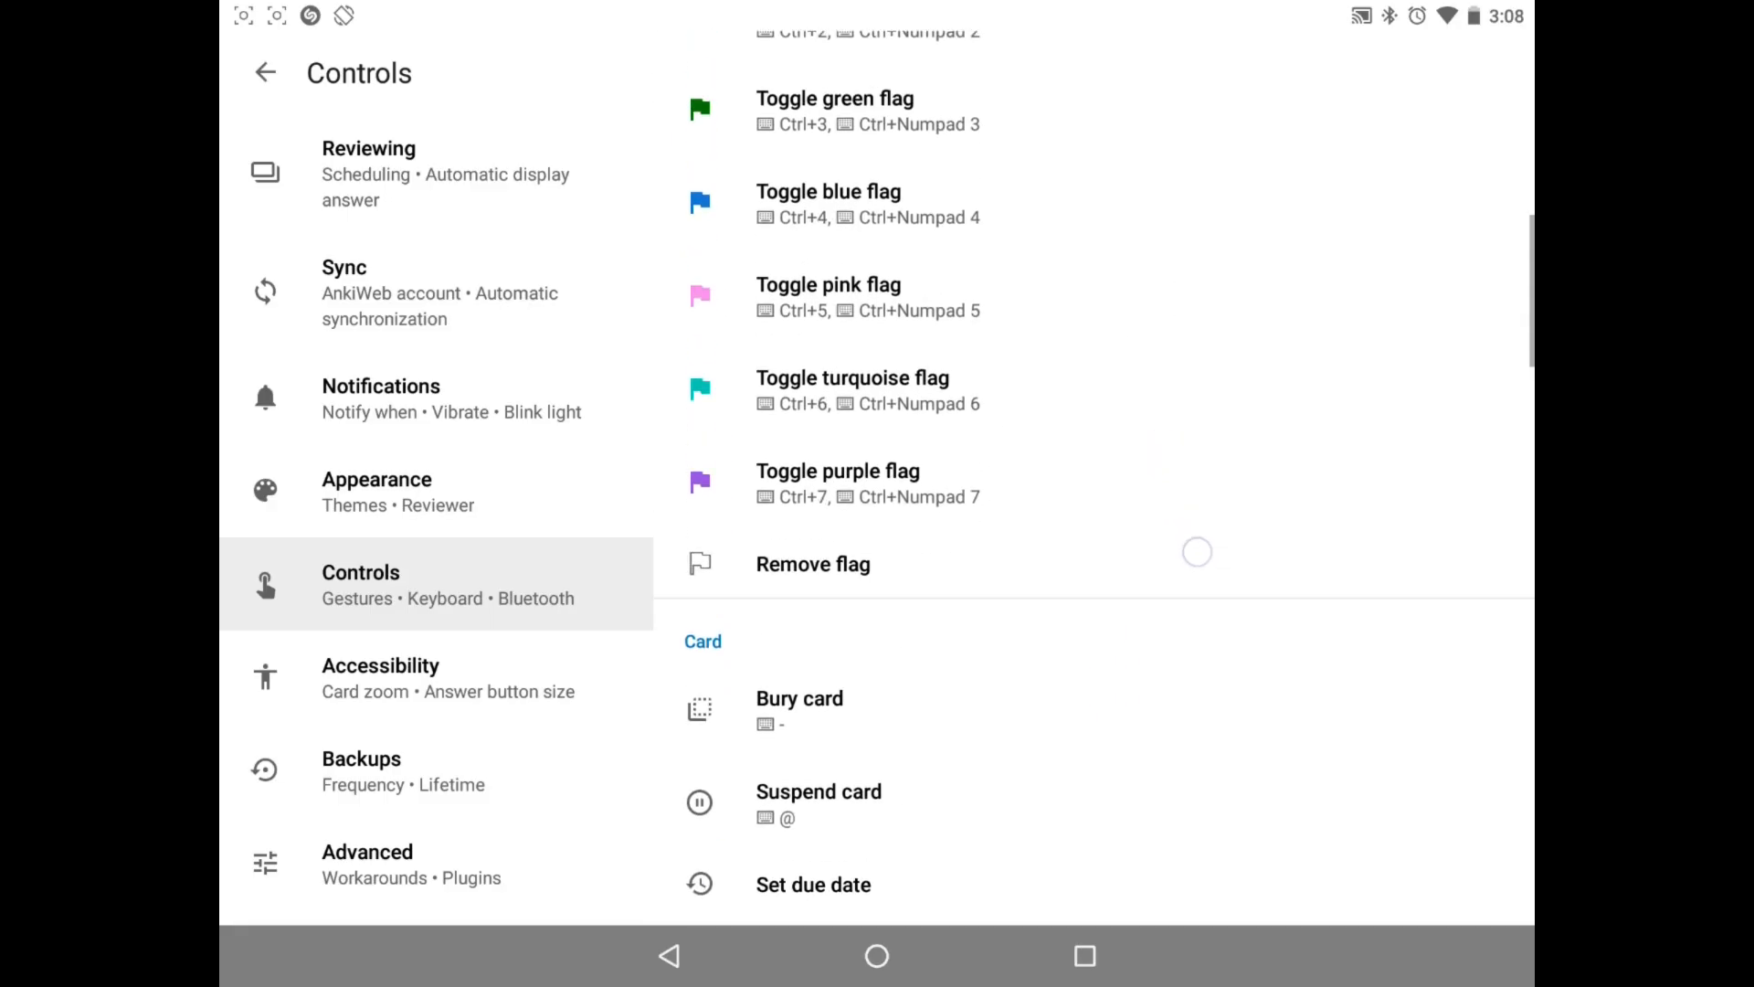
scroll("up", 3)
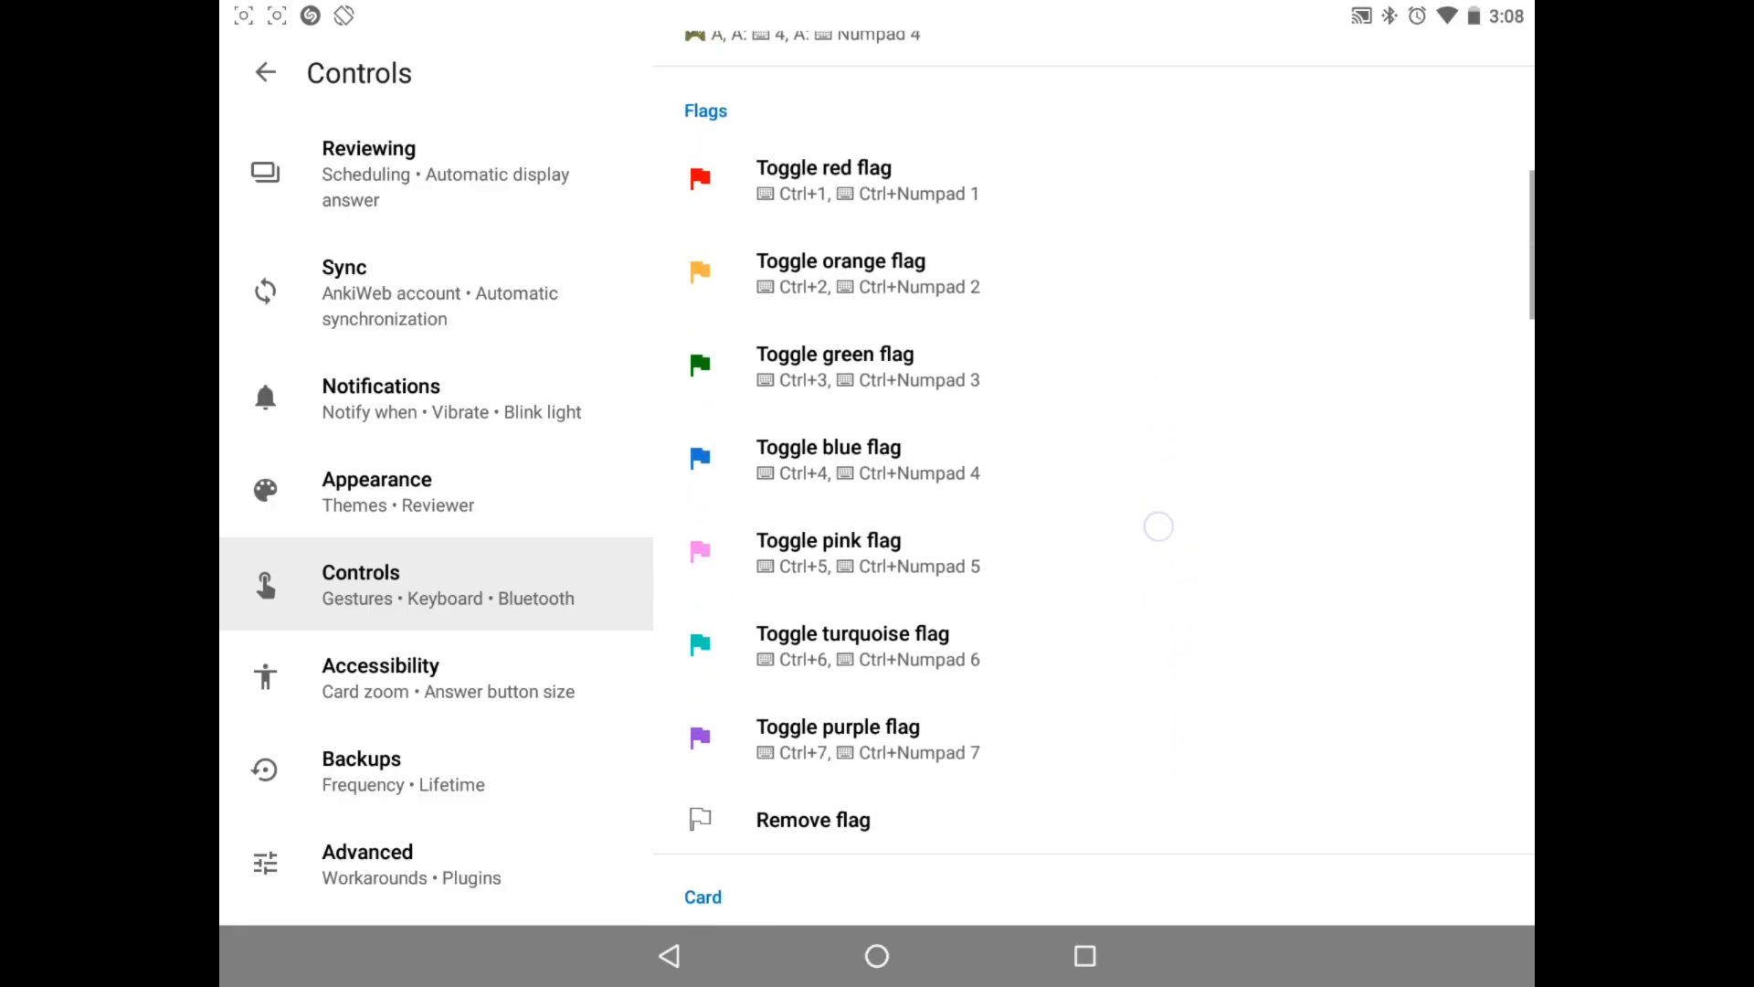
scroll("down", 3)
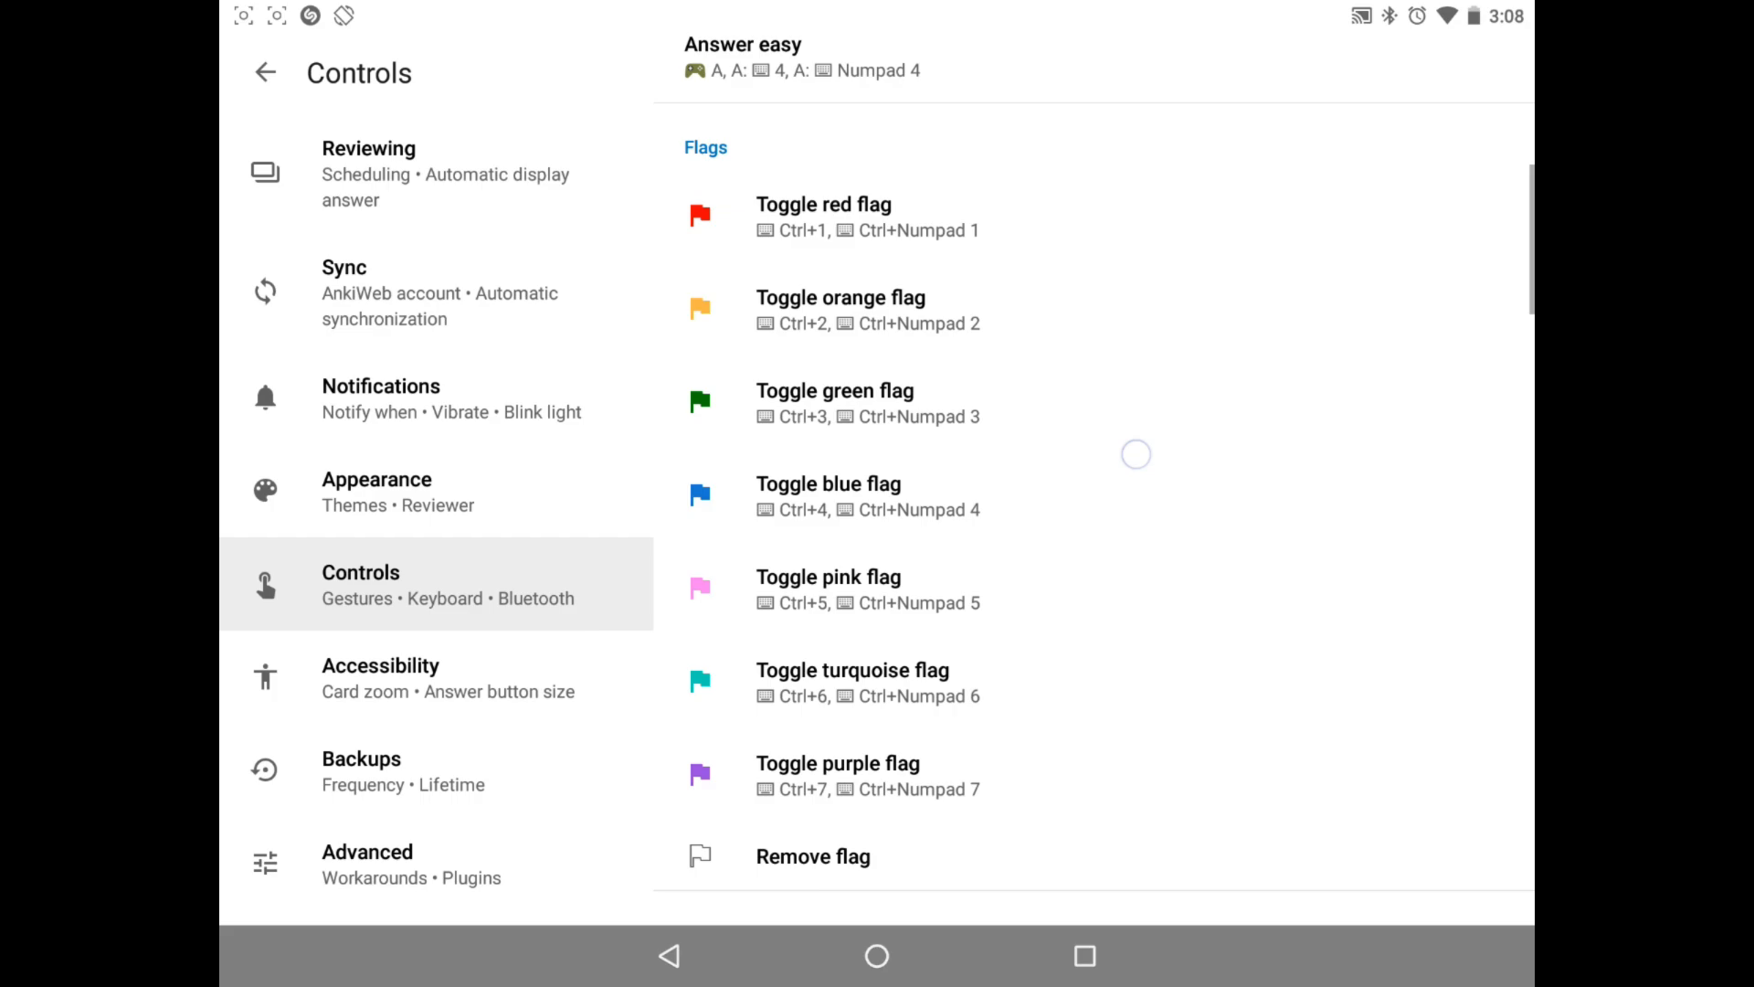
scroll("up", 3)
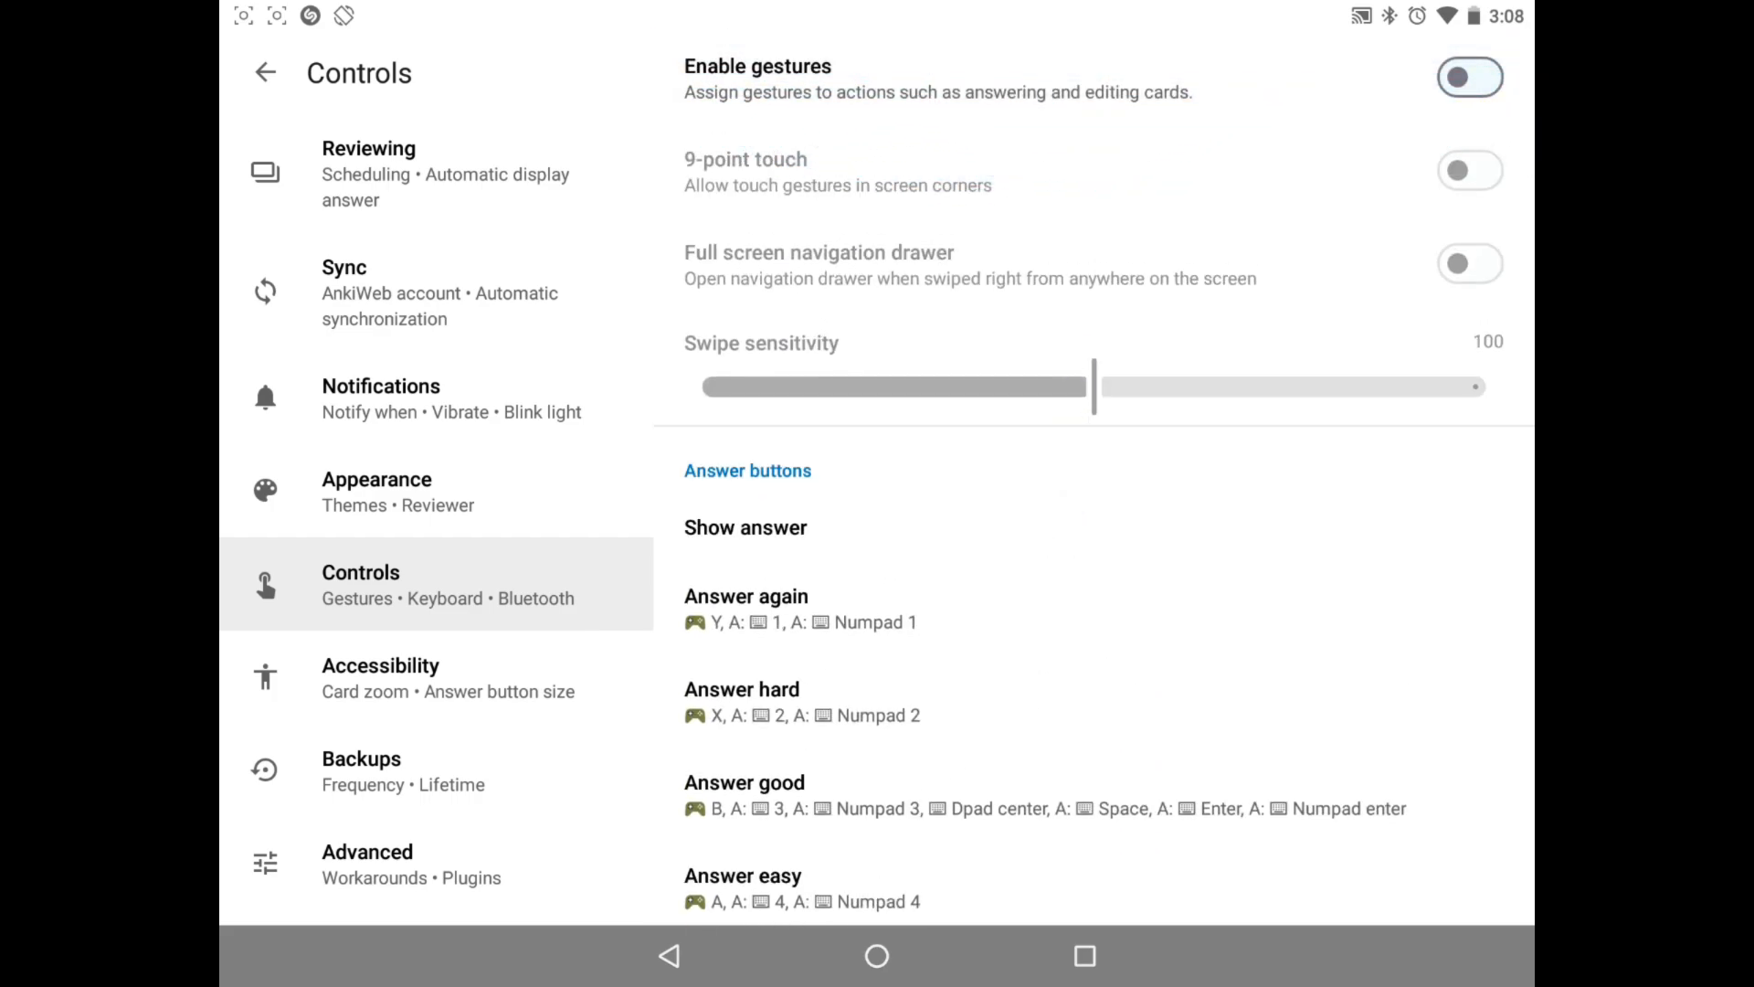
scroll("down", 3)
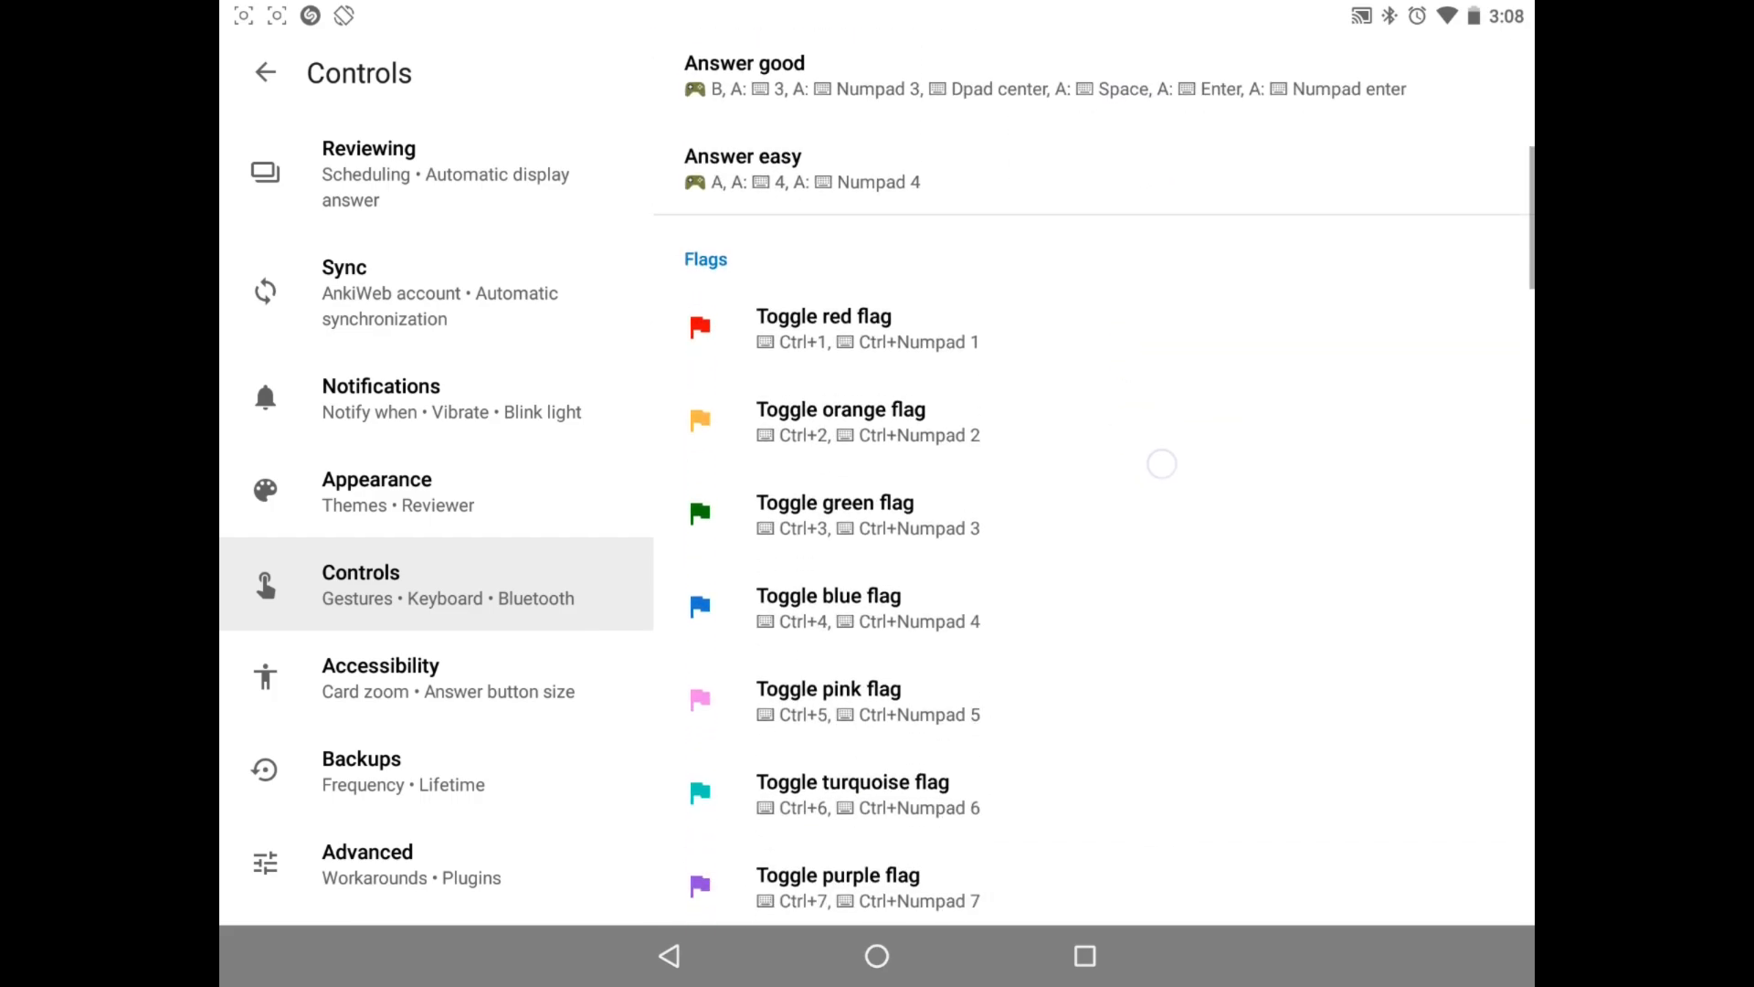
left_click(265, 71)
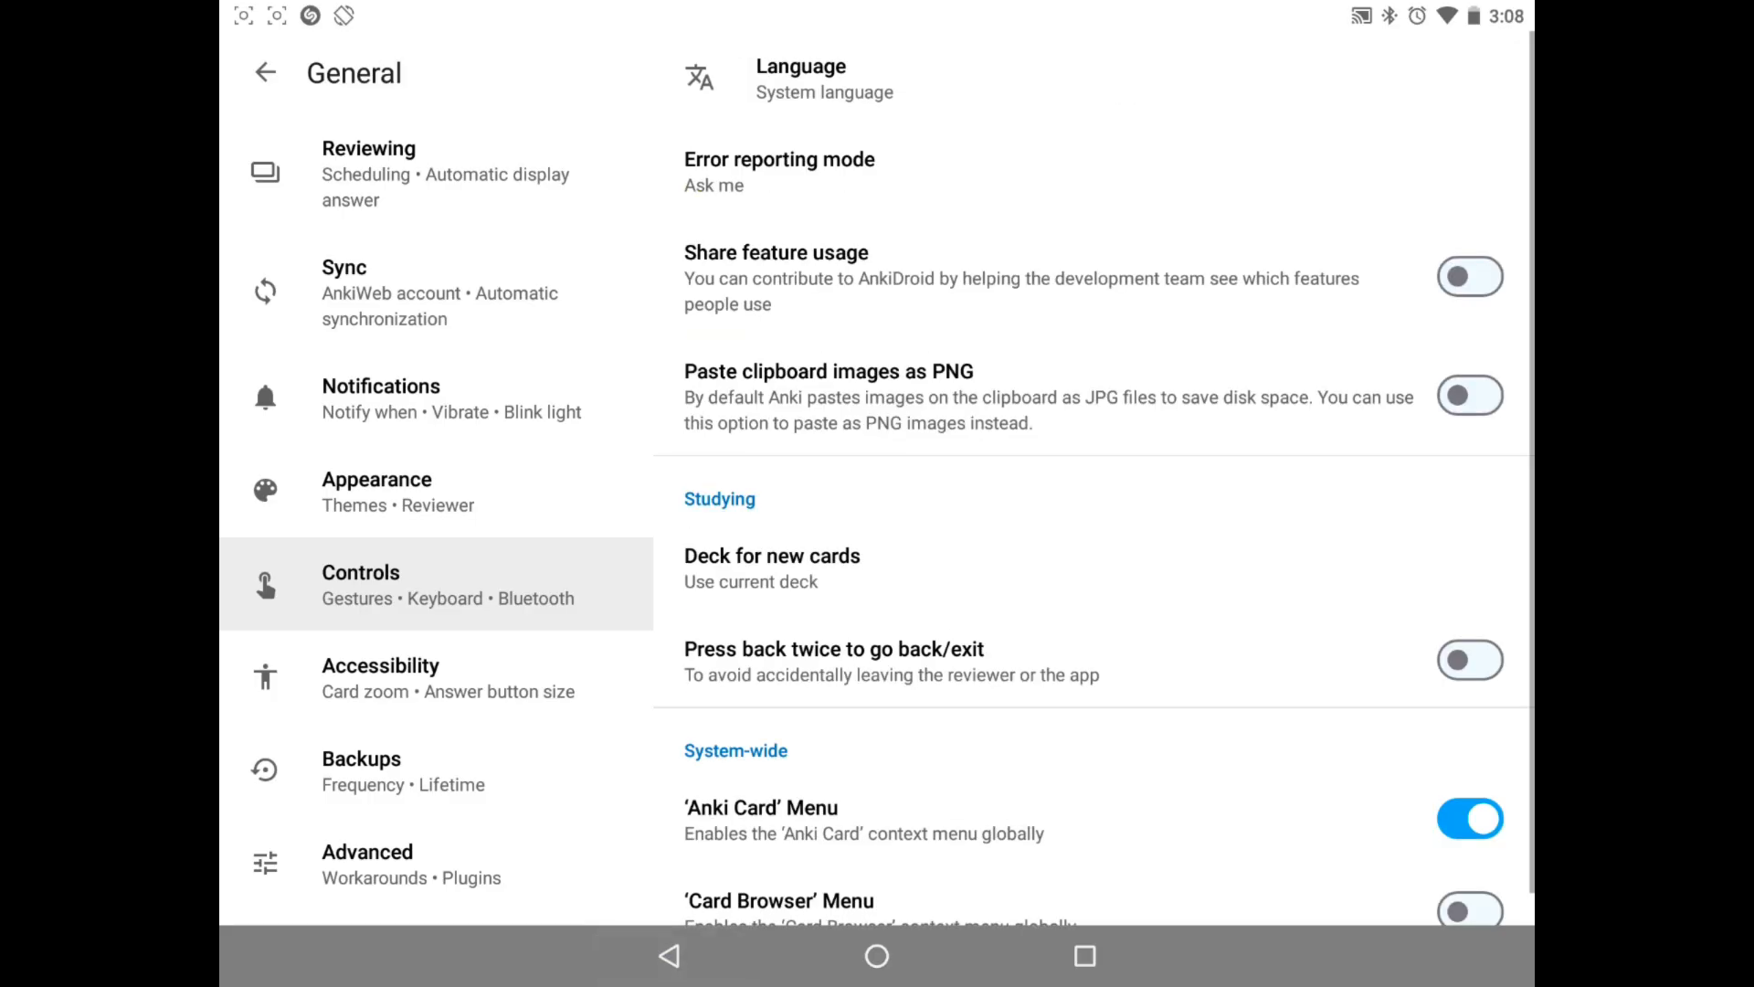
Step: Study Test Deck's new card, revealing the answer and answering it
left_click(265, 73)
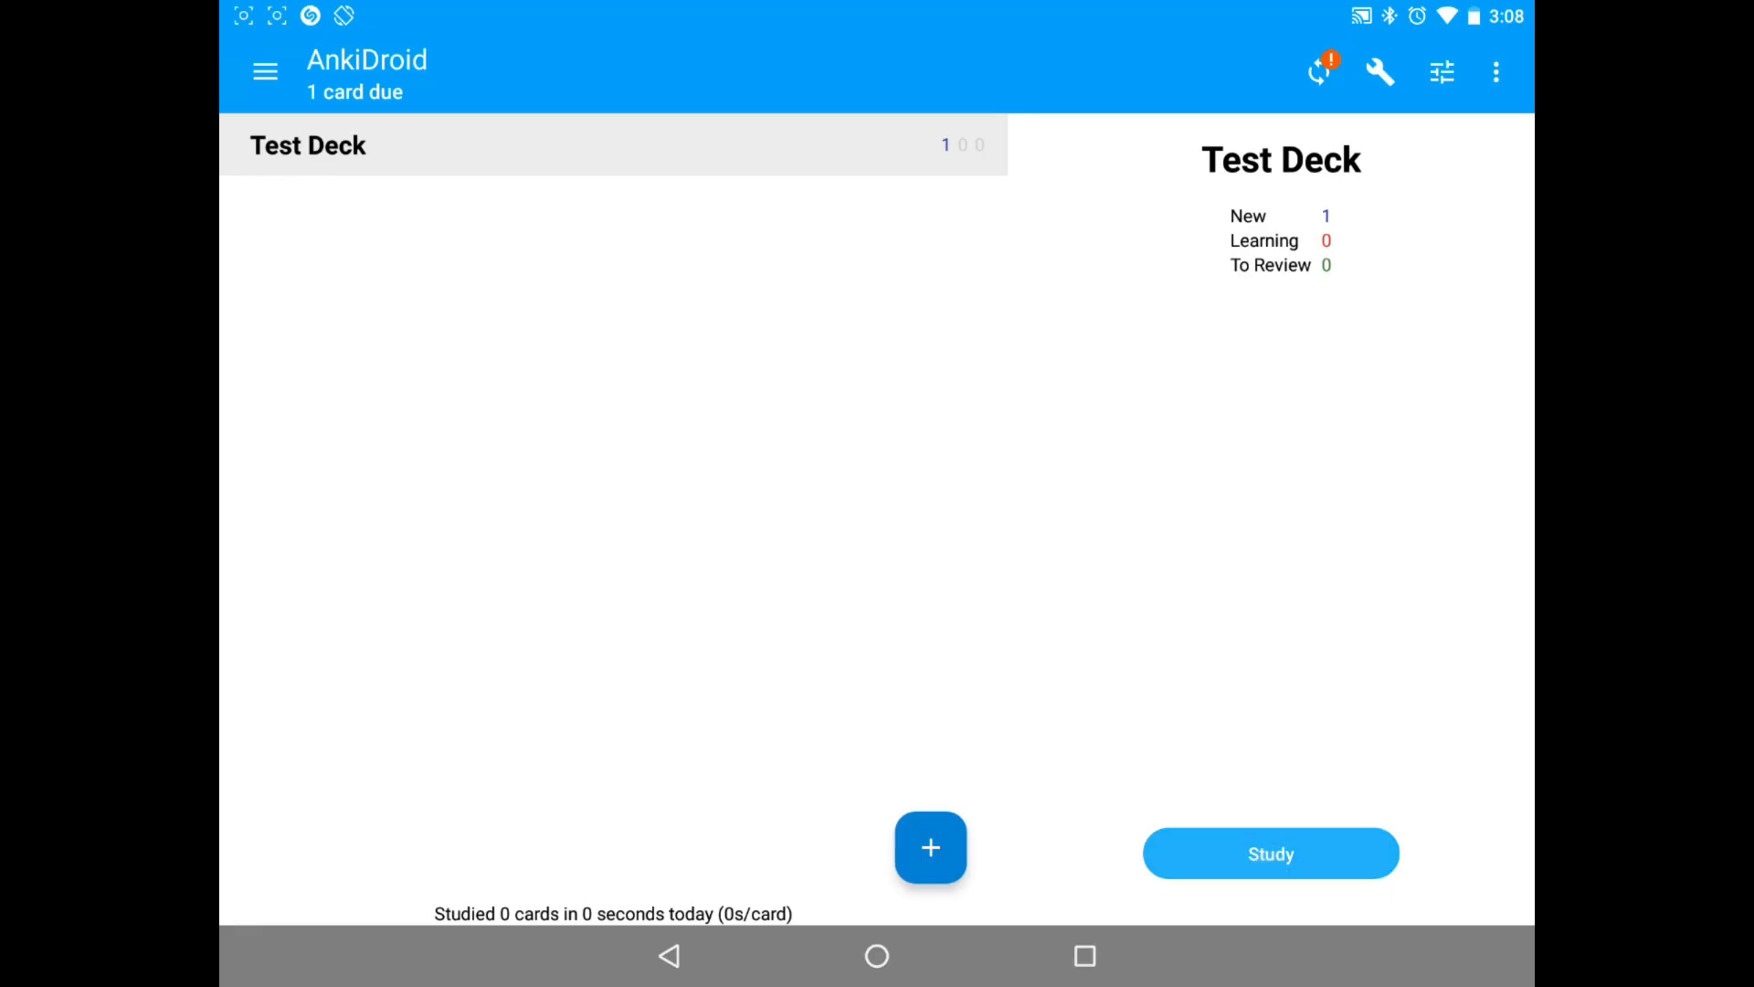
left_click(1270, 853)
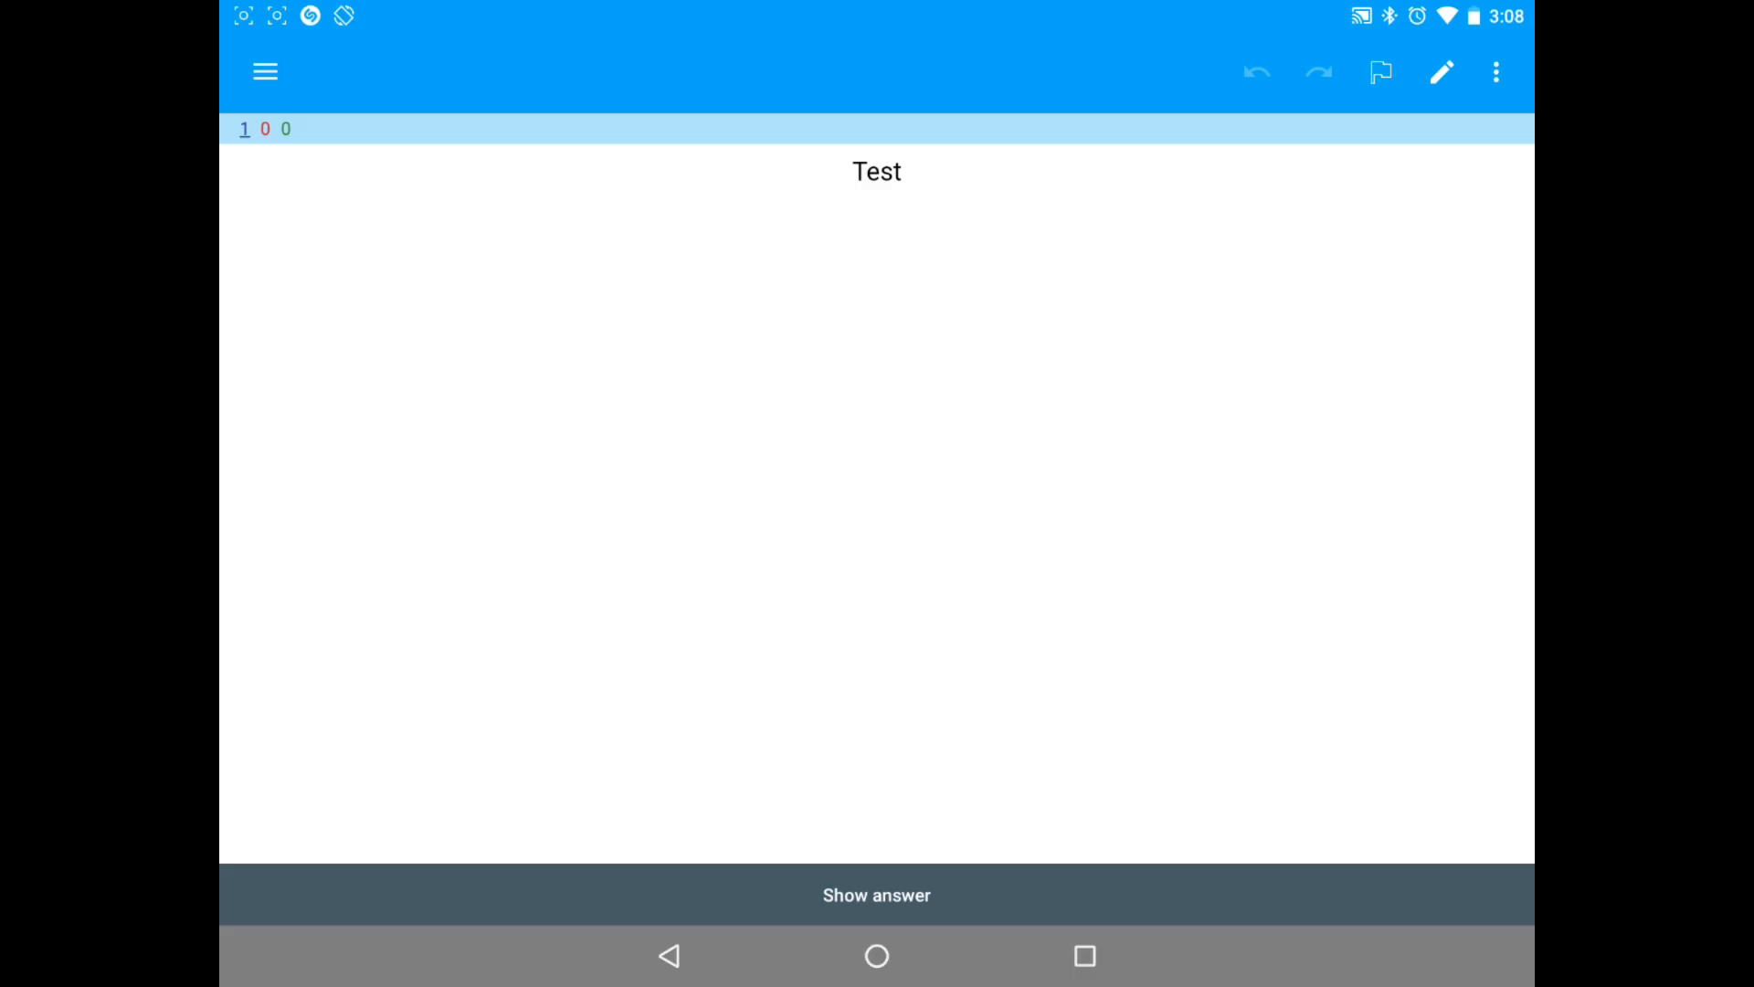
left_click(876, 894)
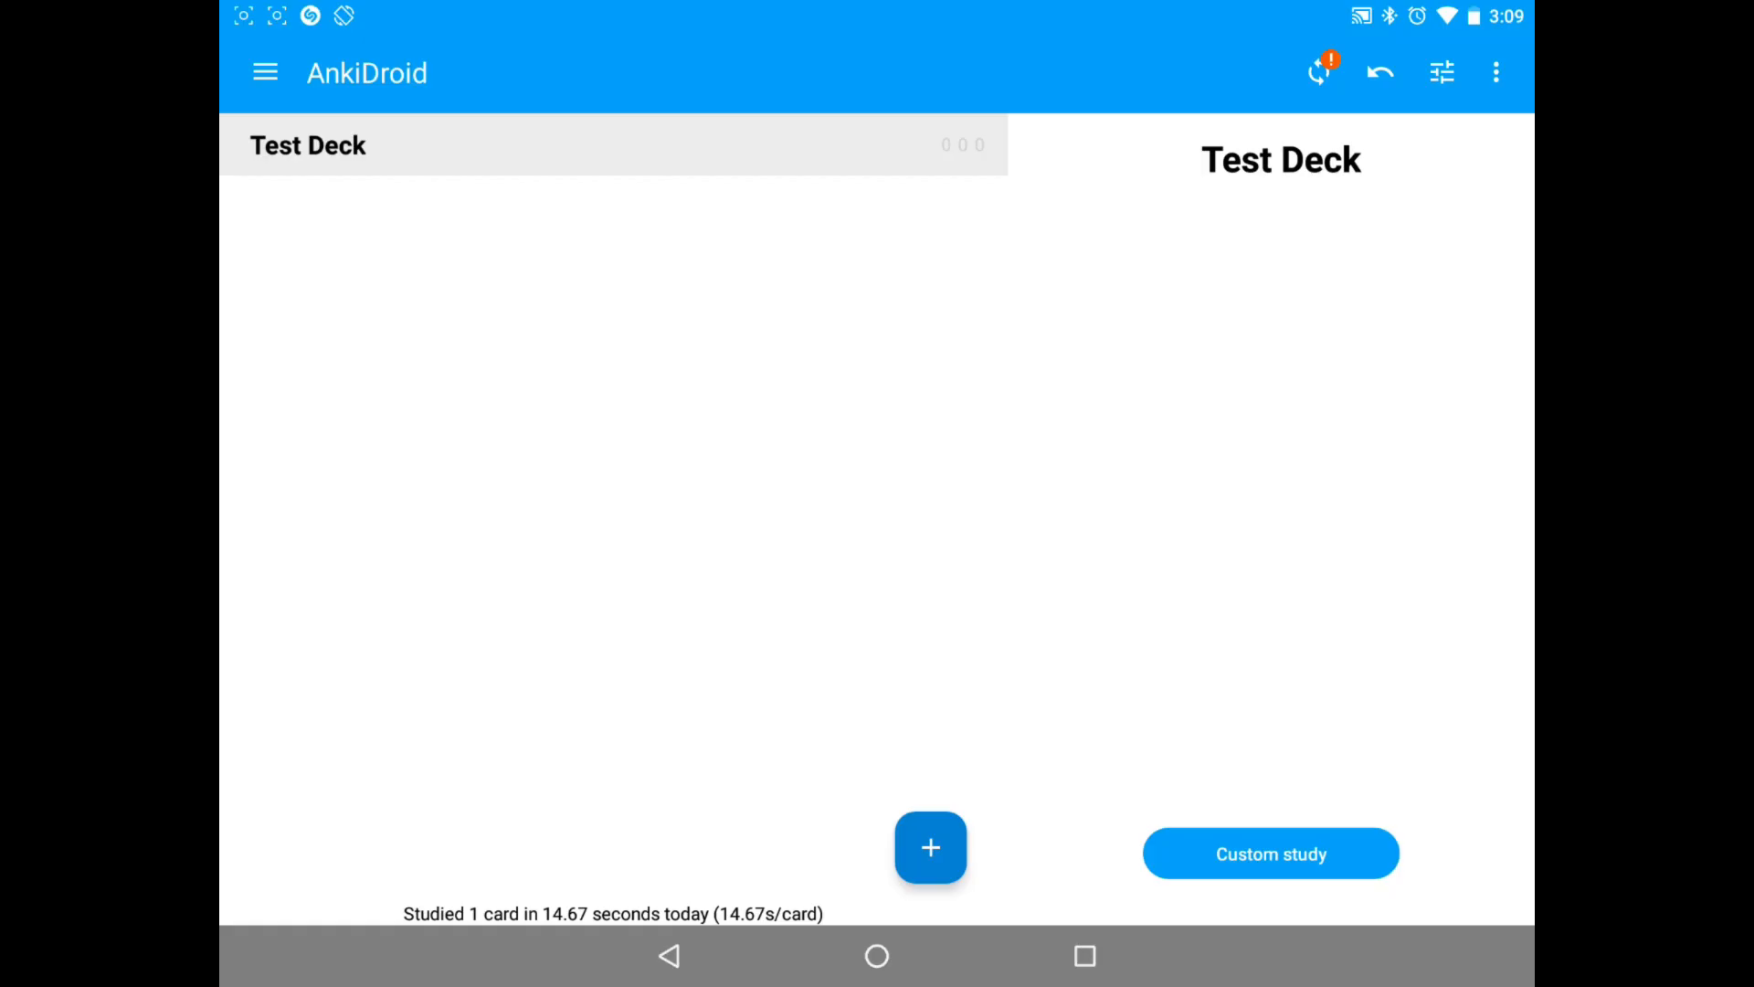
Step: Reopen AnkiDroid settings and go to Controls
left_click(265, 71)
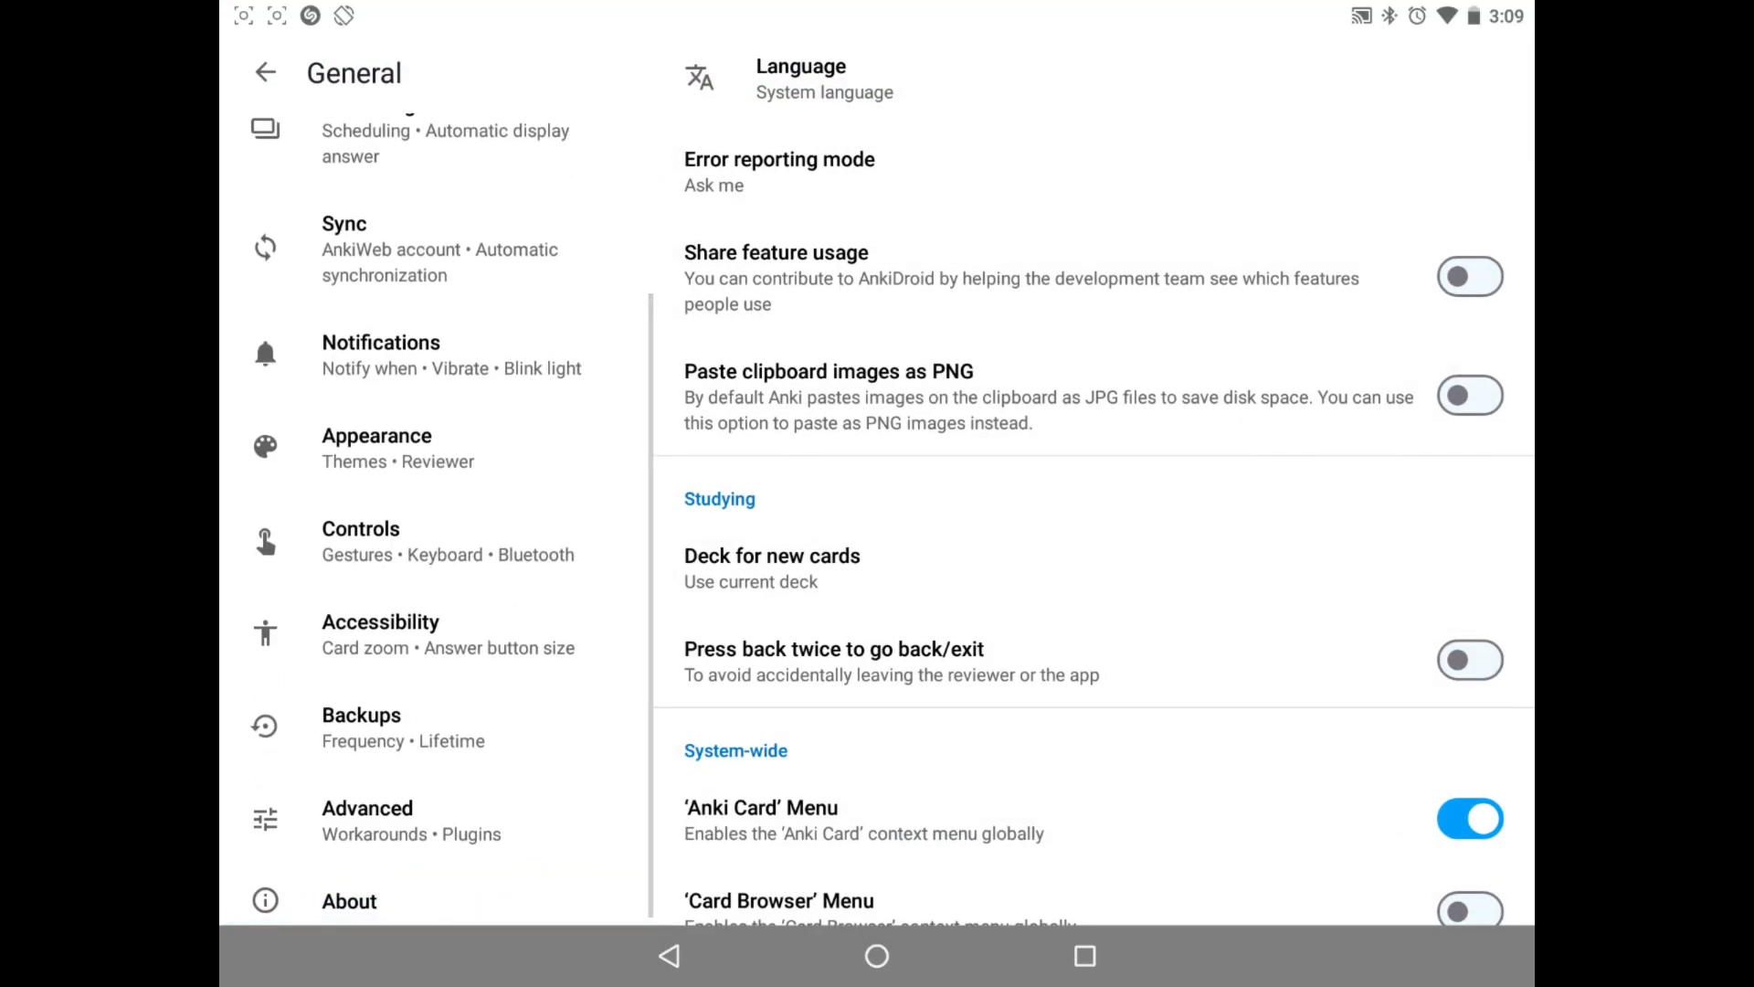
scroll("down", 3)
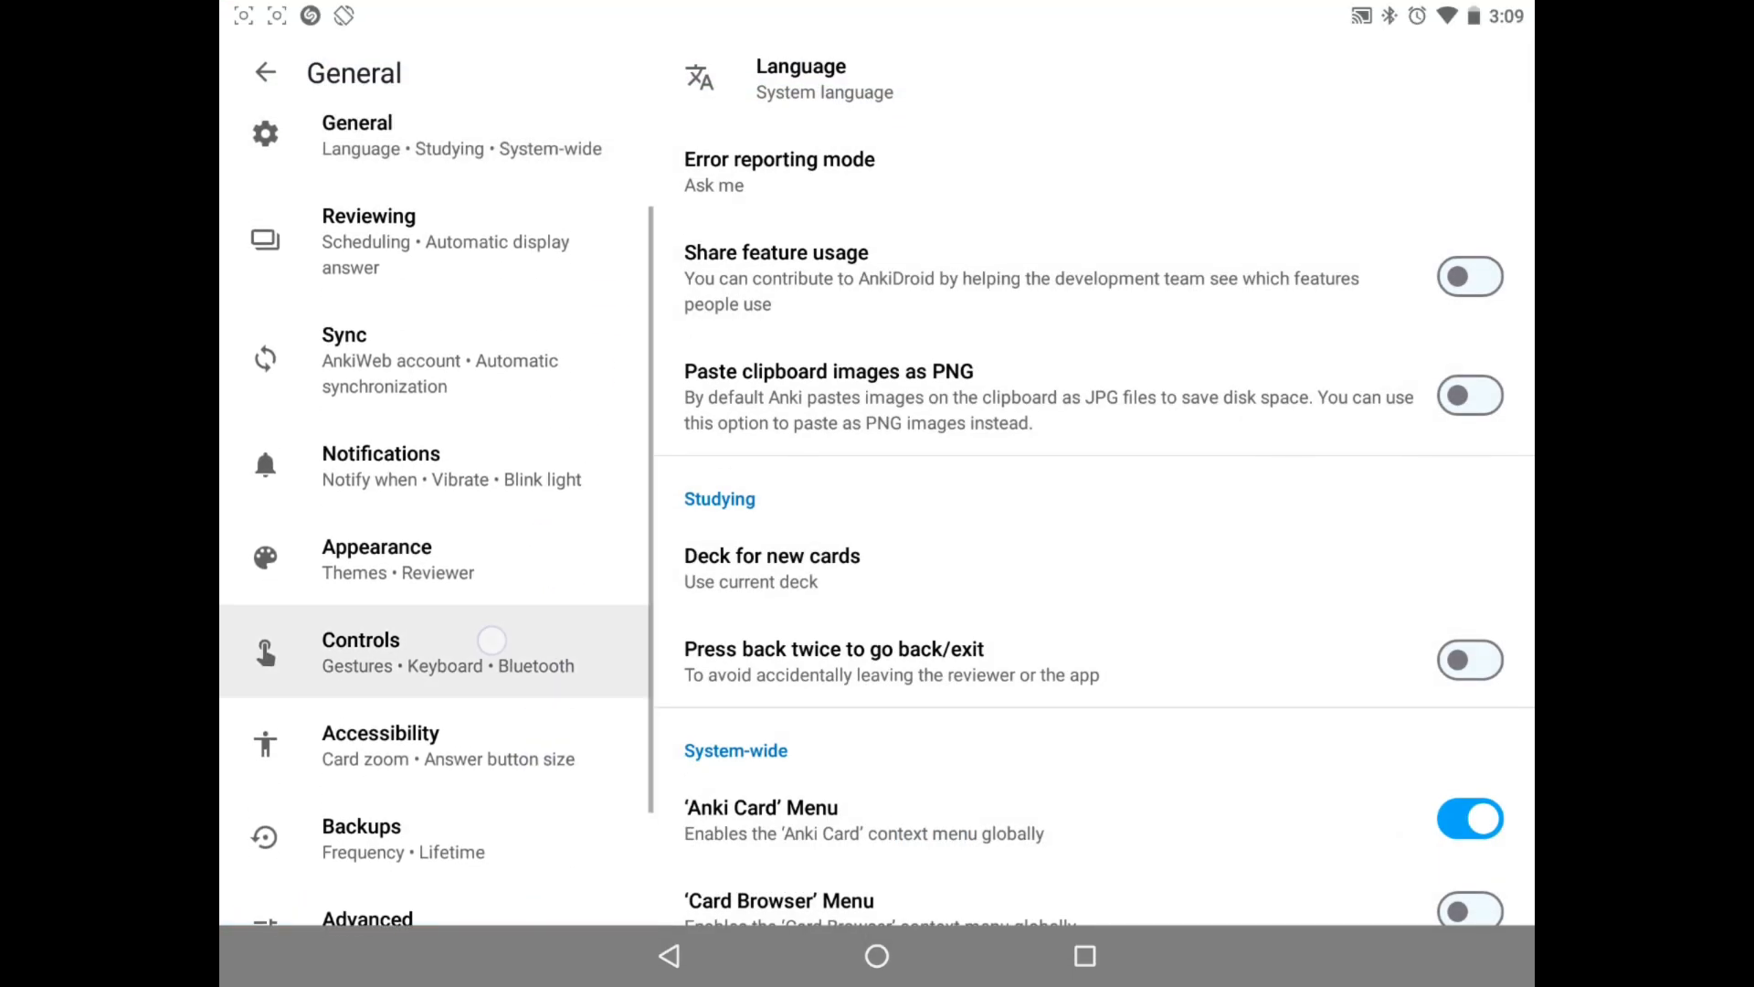
left_click(360, 651)
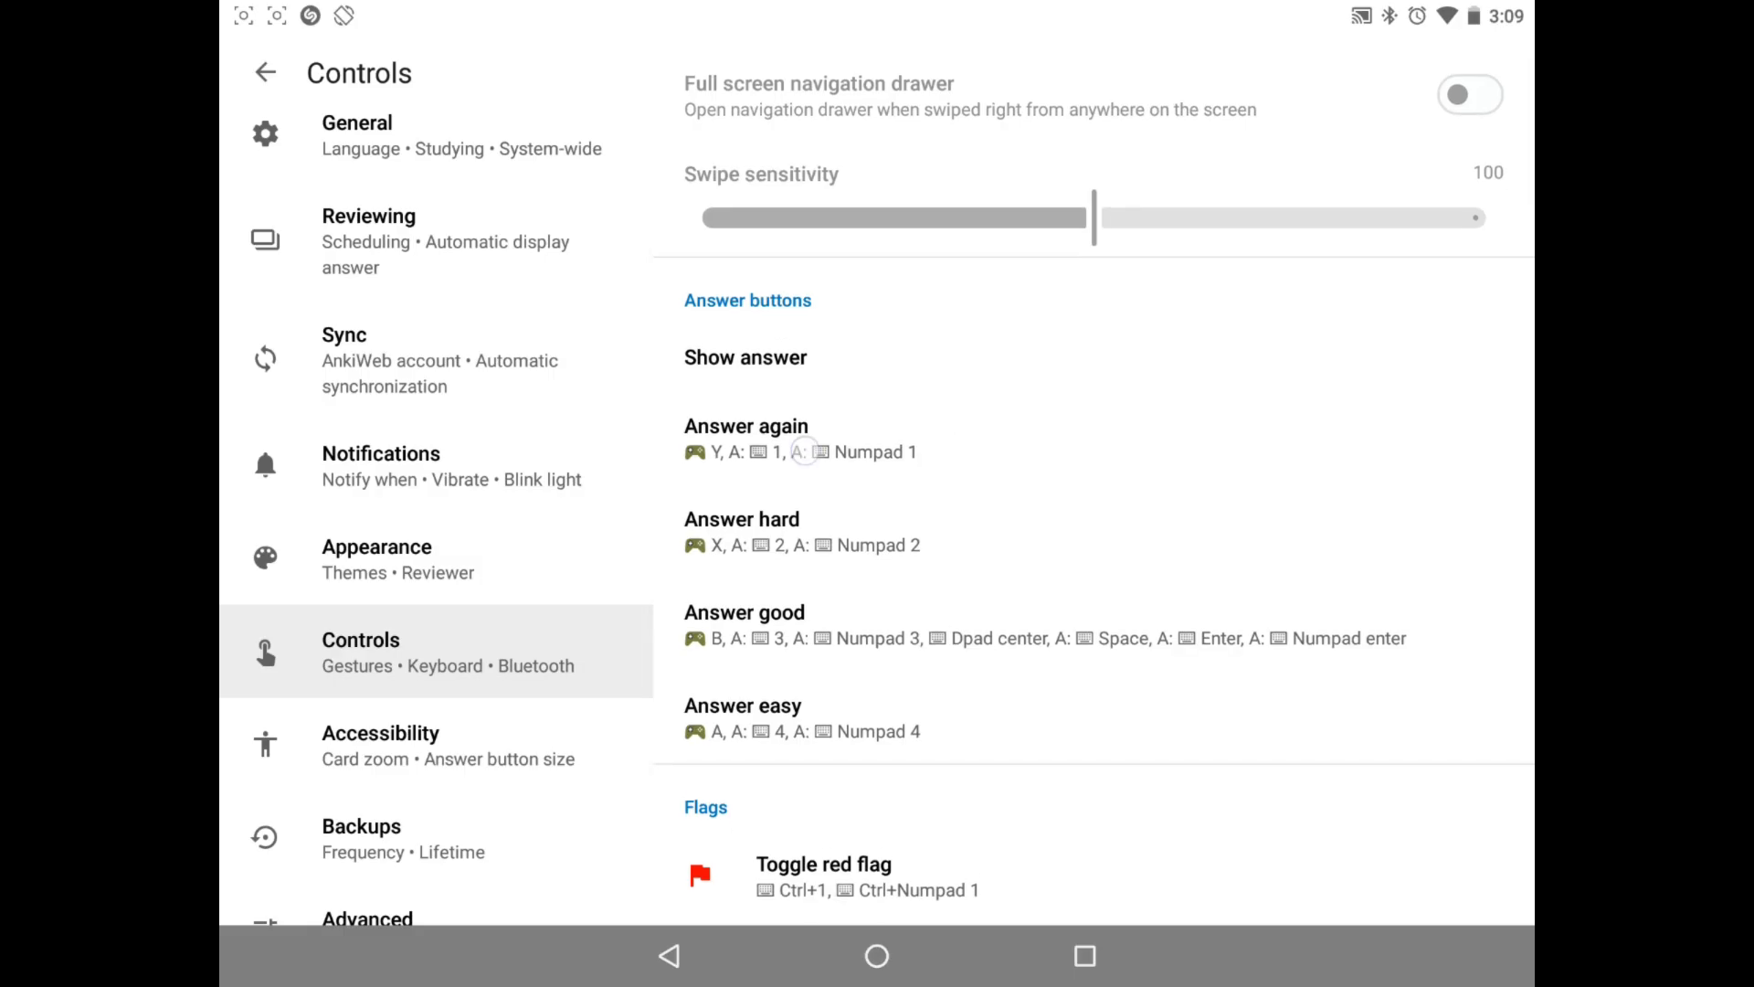
Step: Check Answer again's bindings (Y, 1, Numpad 1), cancel unchanged, and scroll to Answer buttons
left_click(747, 438)
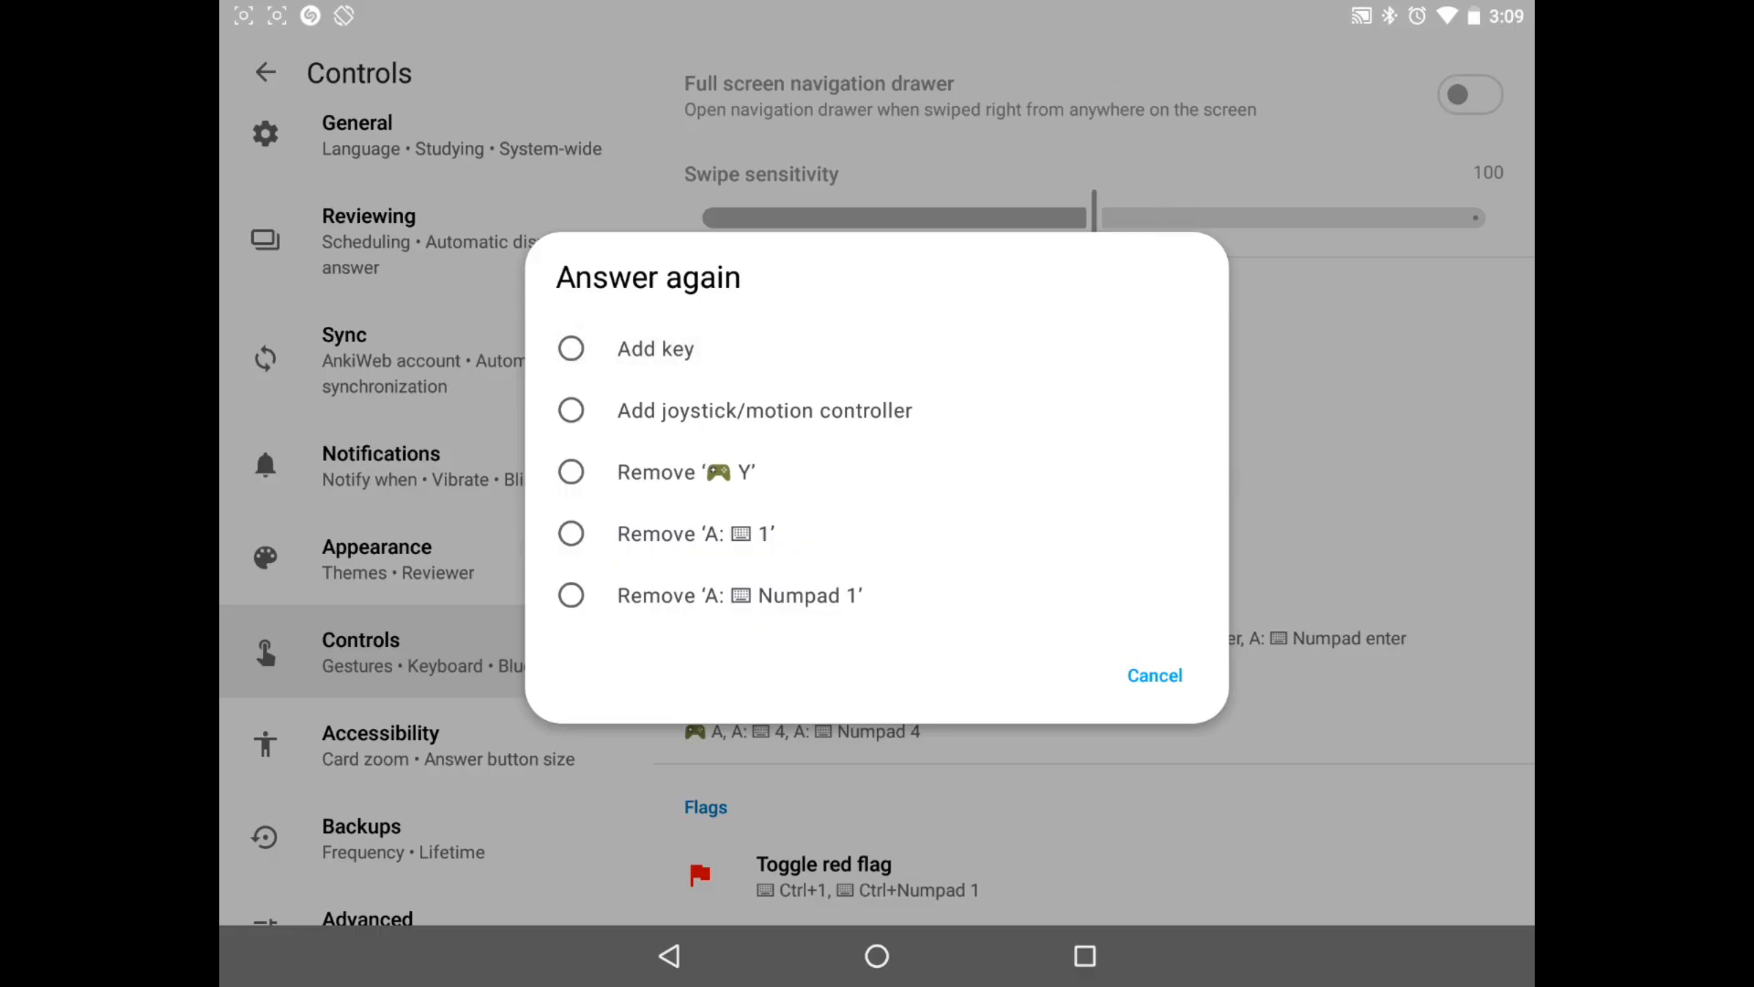
left_click(1153, 674)
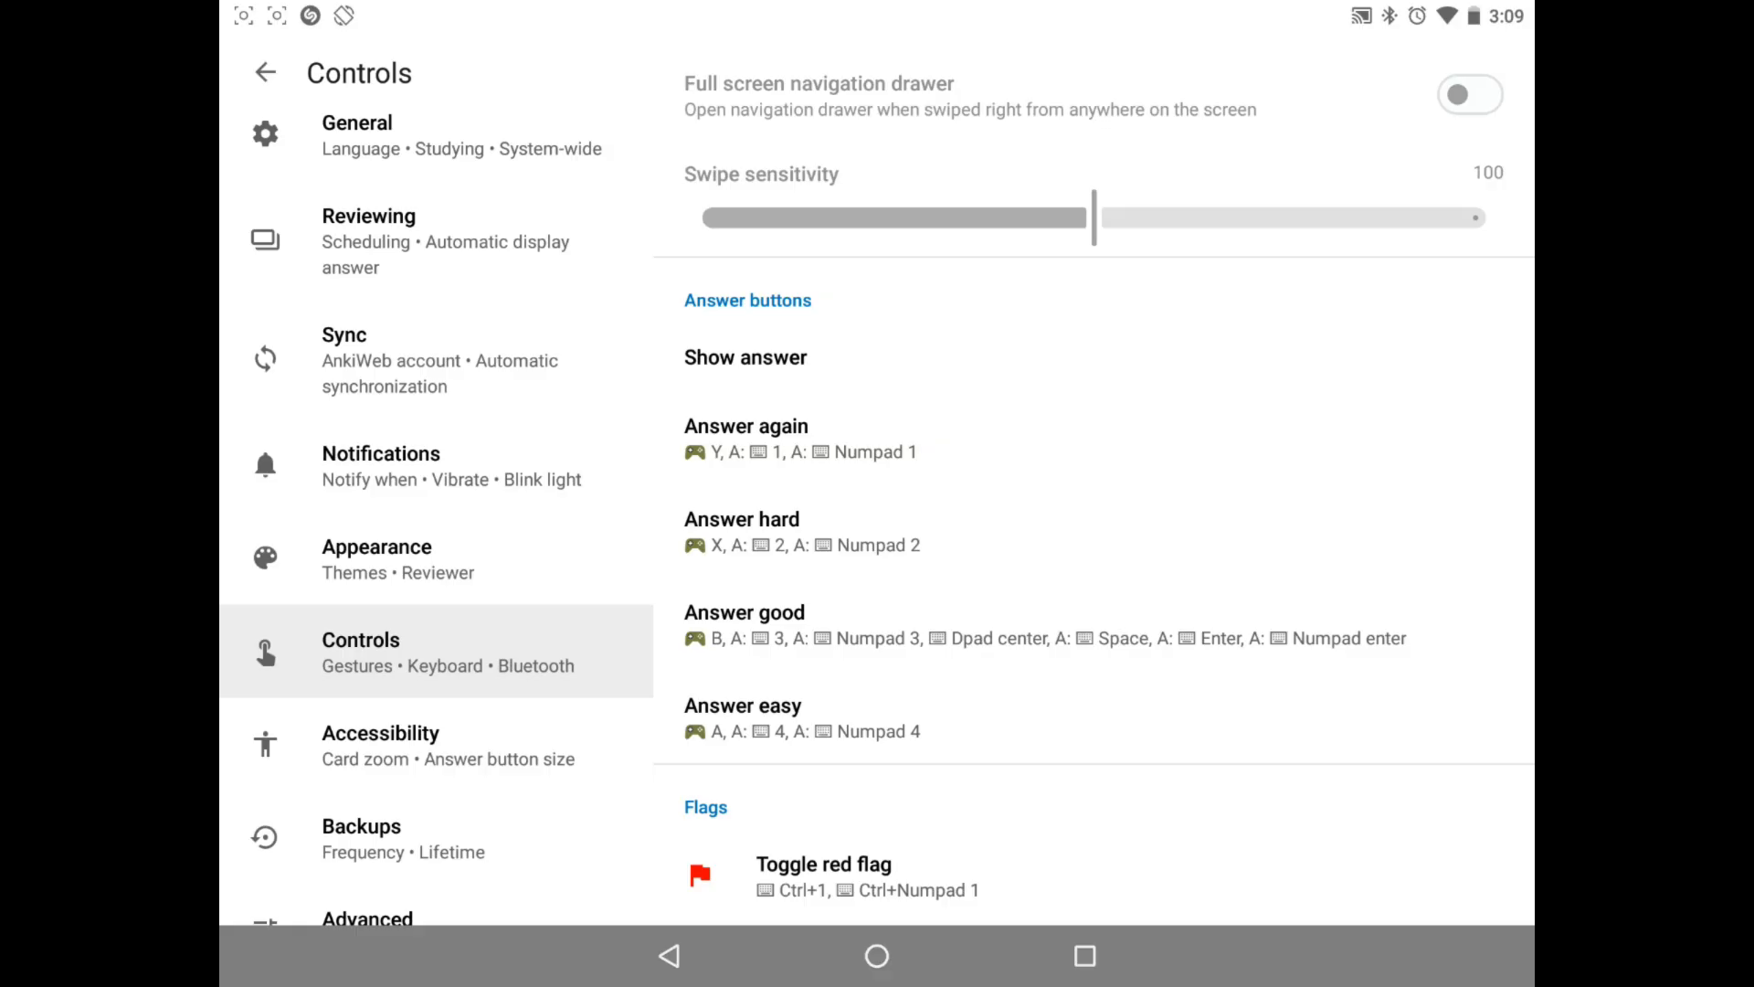
scroll("down", 3)
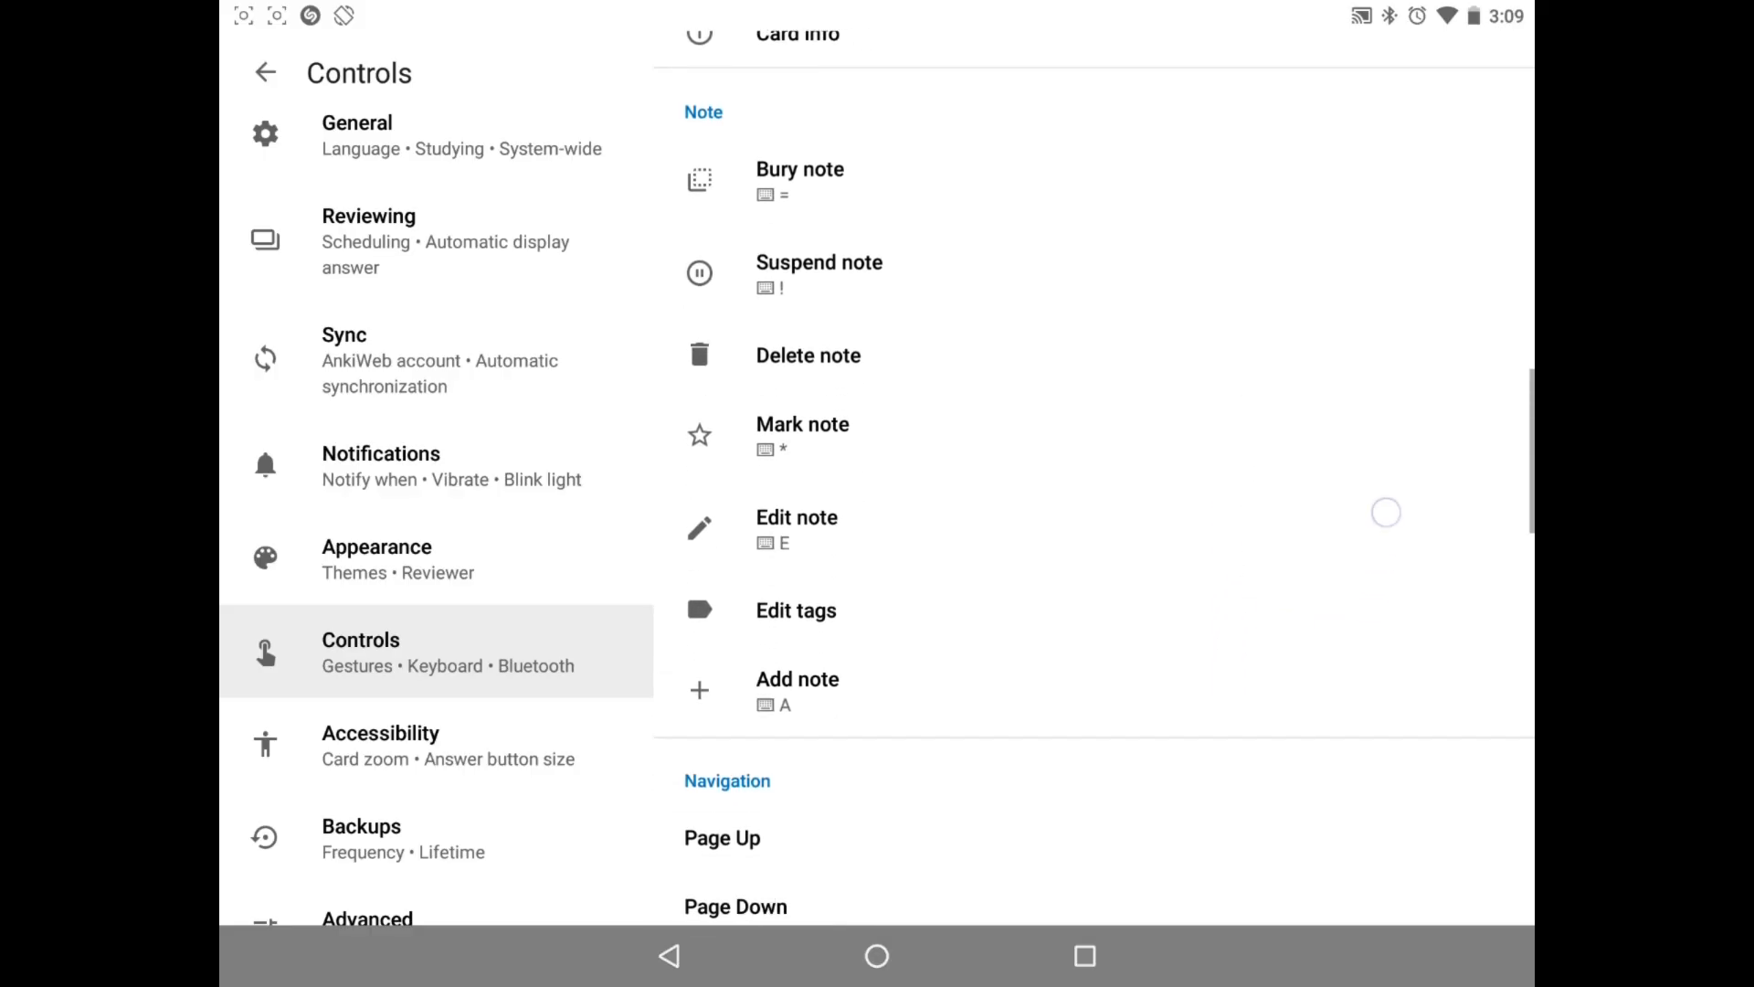
scroll("down", 3)
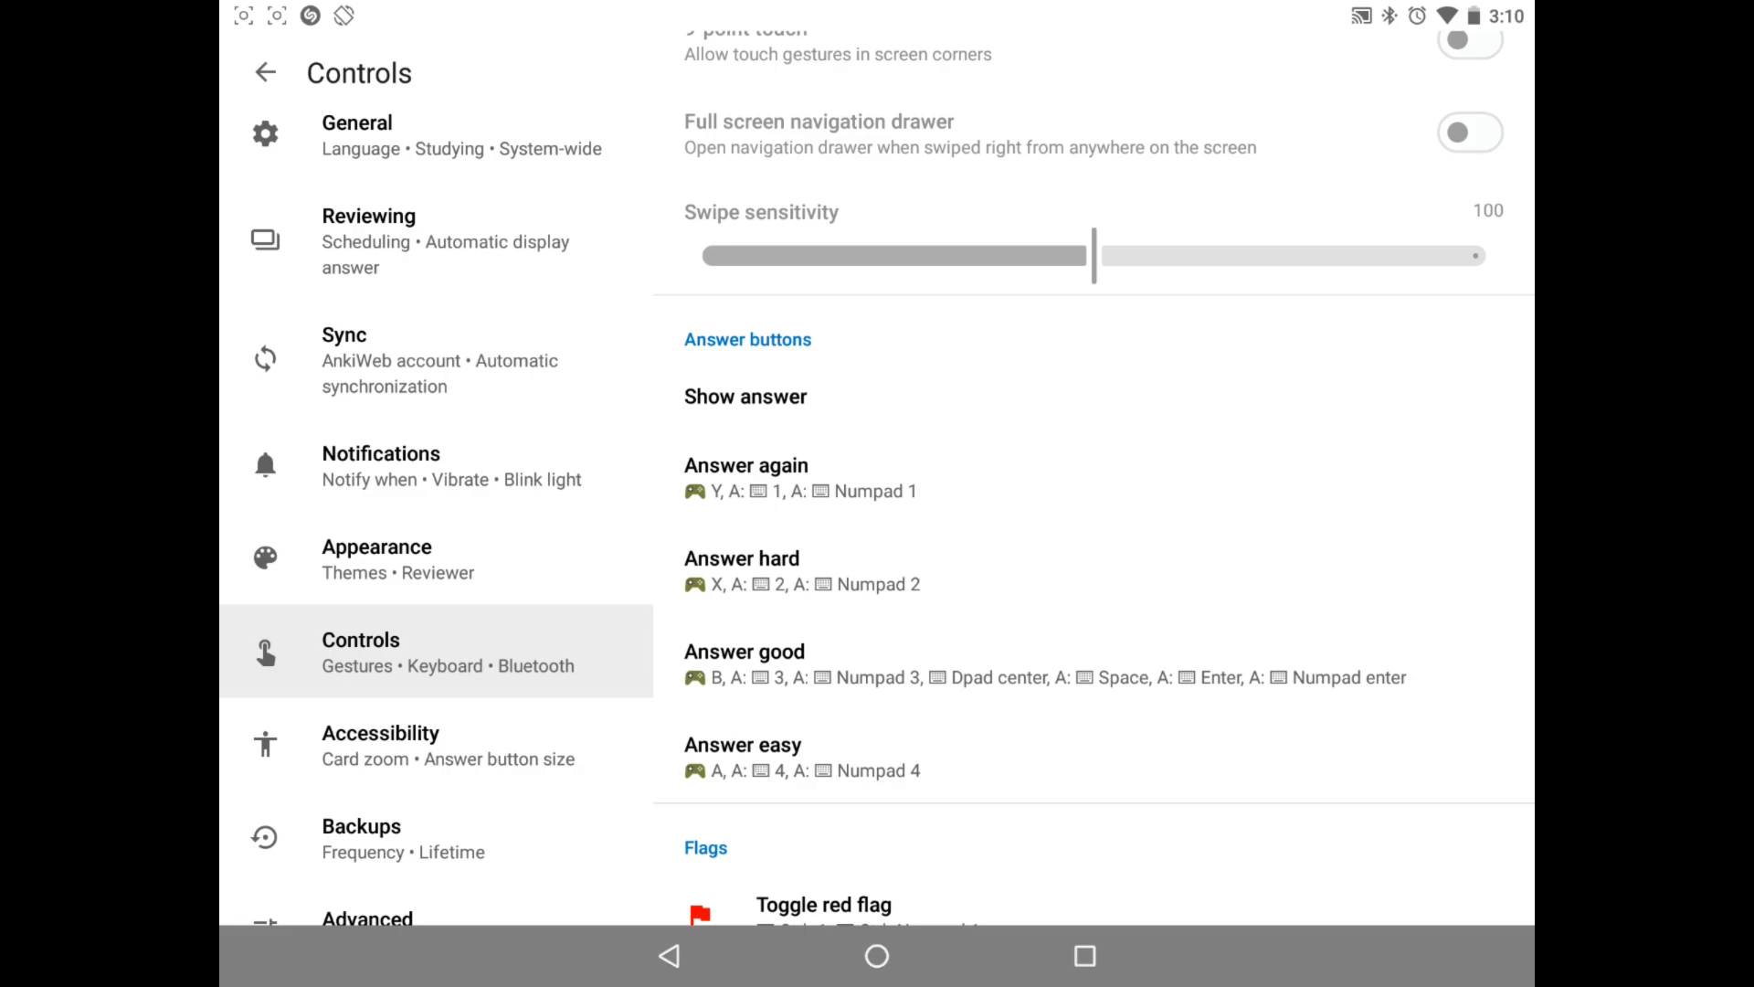
scroll("down", 3)
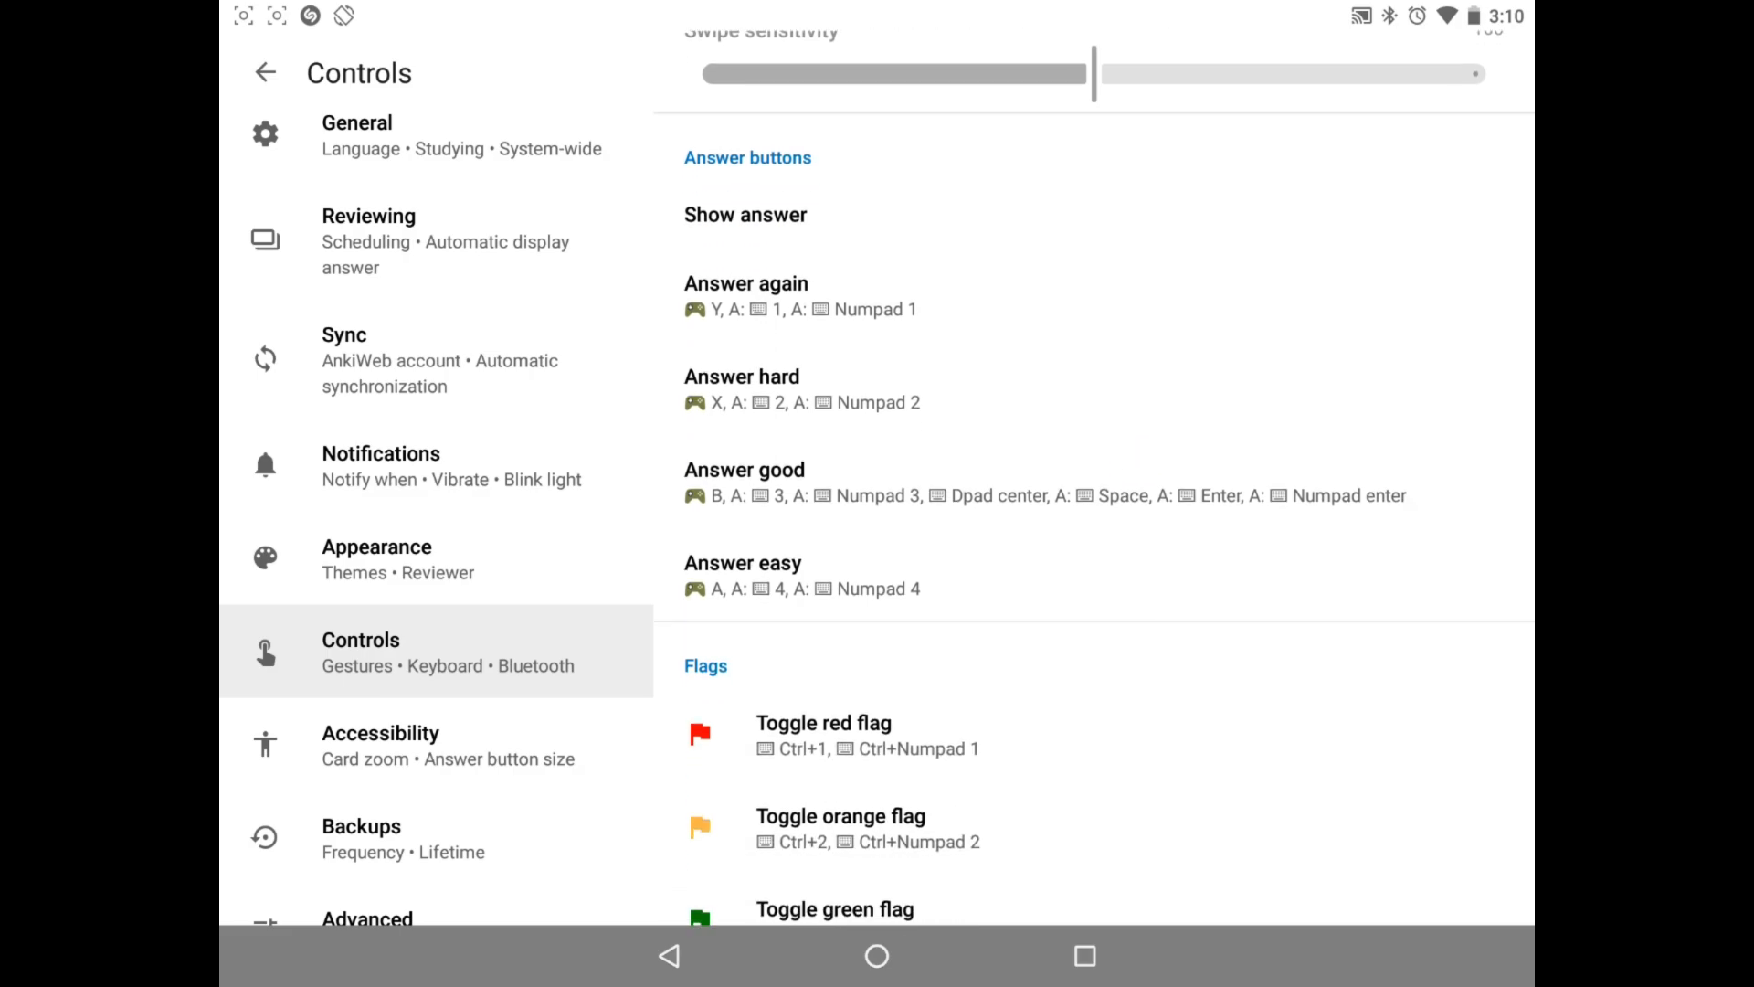